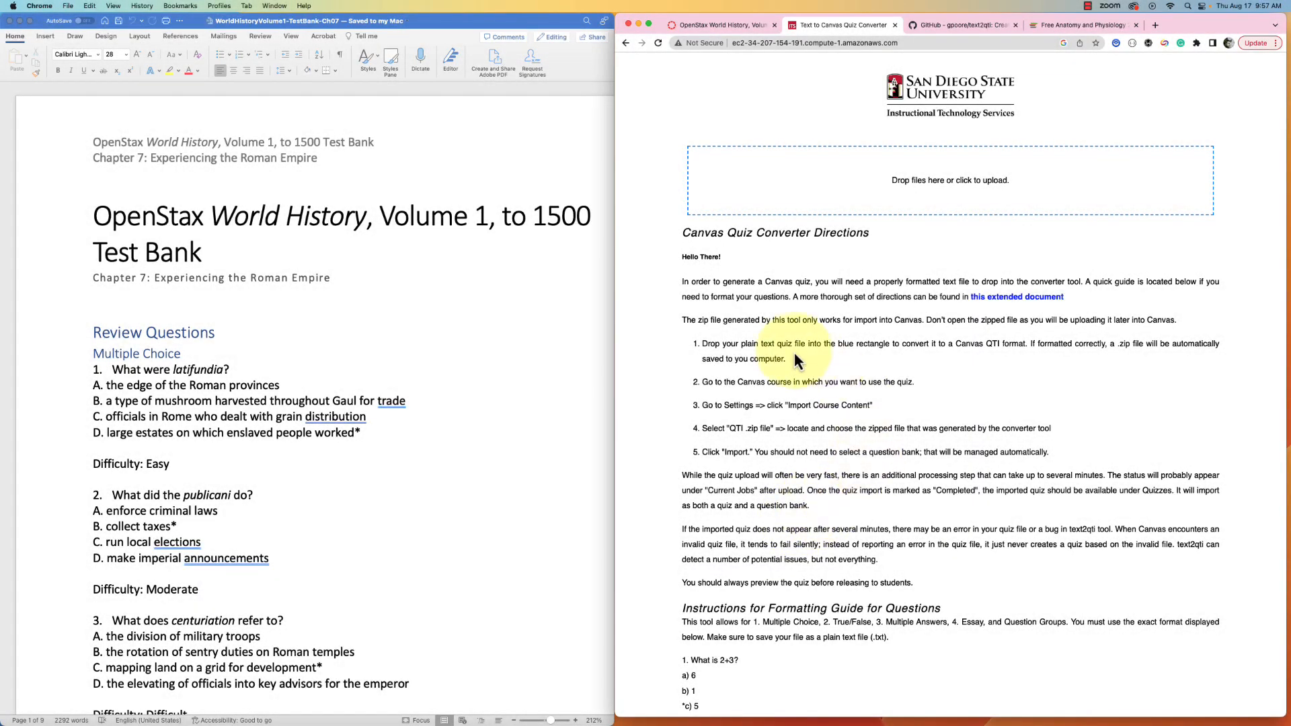
mouse_move(553, 296)
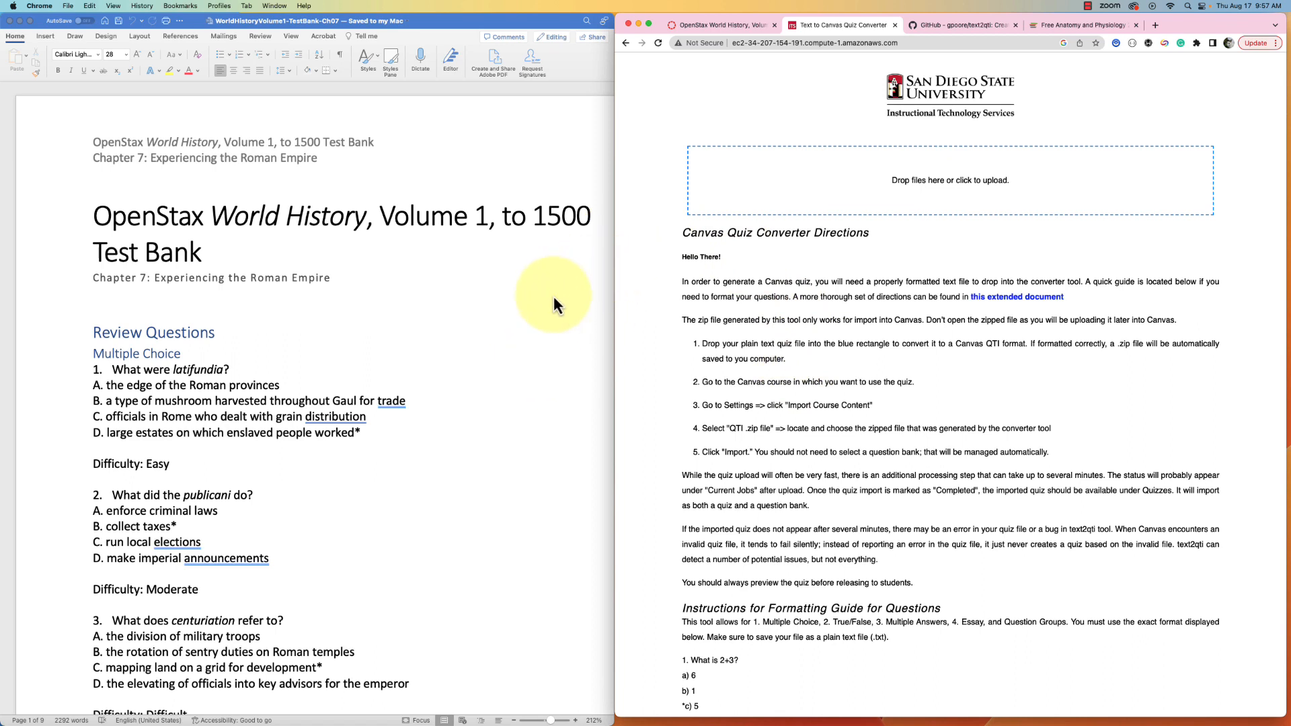
mouse_move(555, 305)
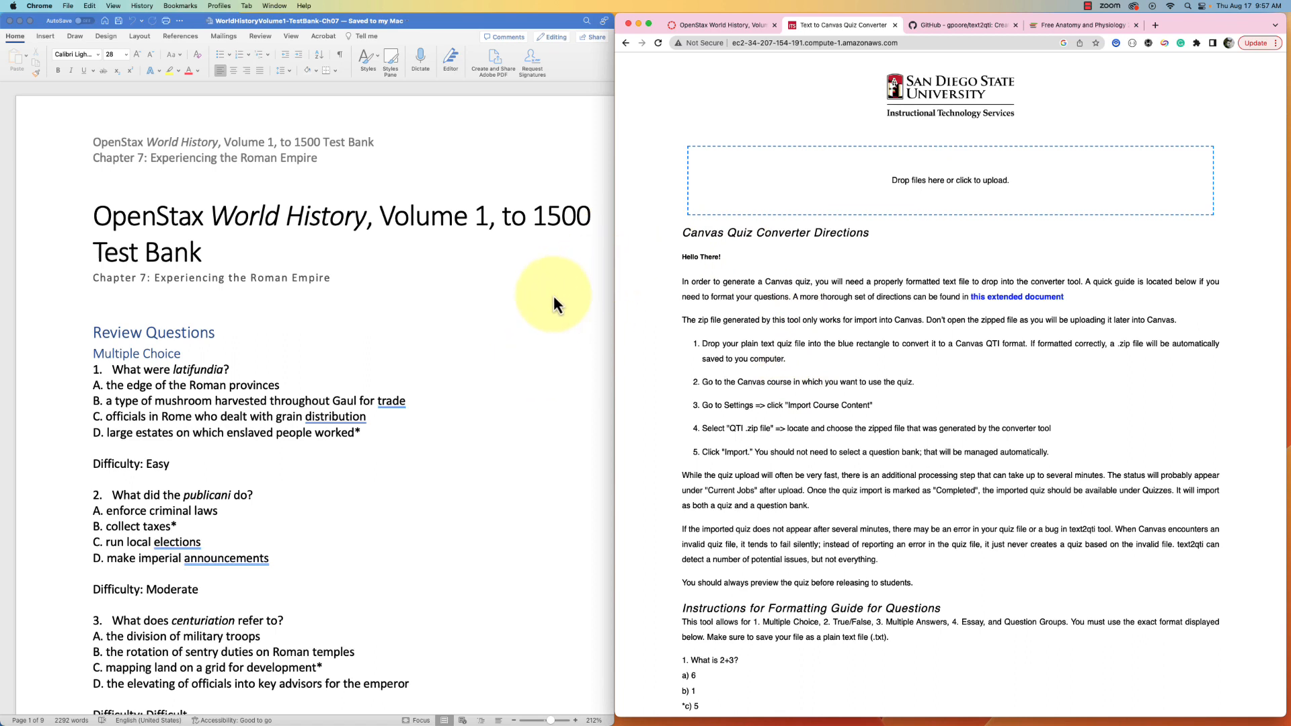
mouse_move(551, 328)
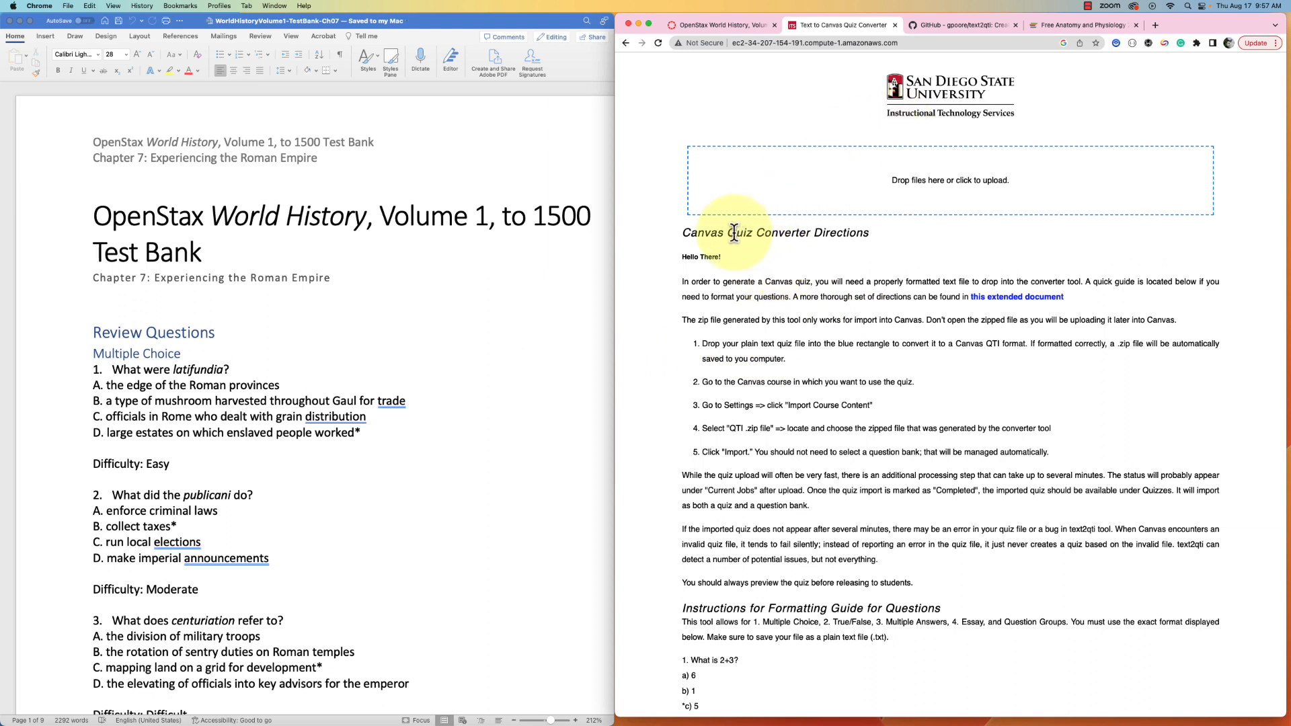
mouse_move(749, 338)
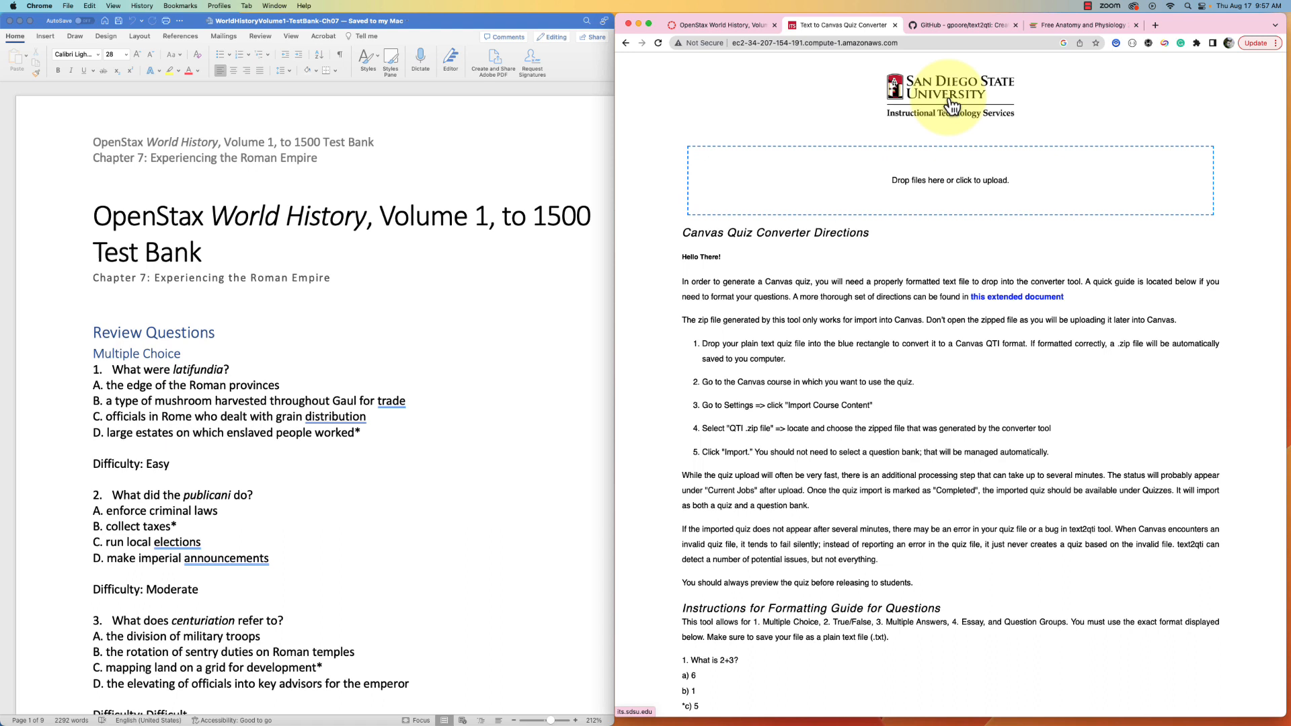
mouse_move(972, 97)
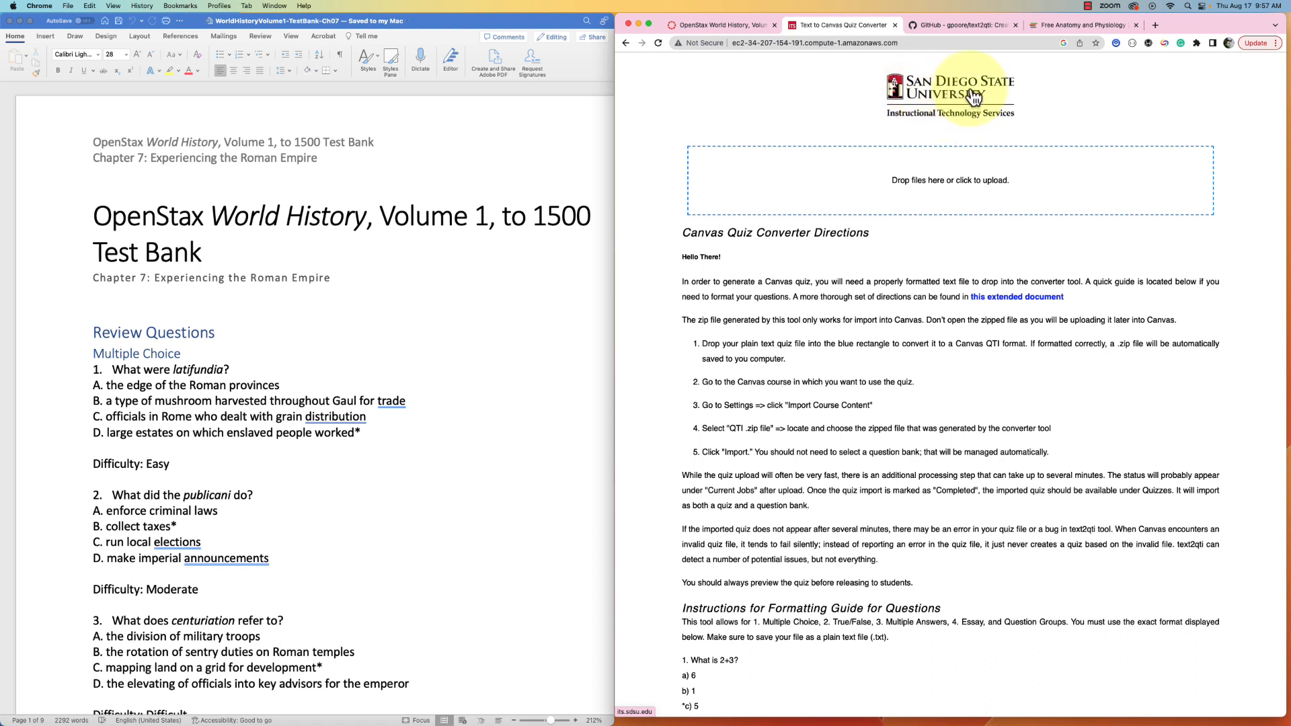
mouse_move(830, 87)
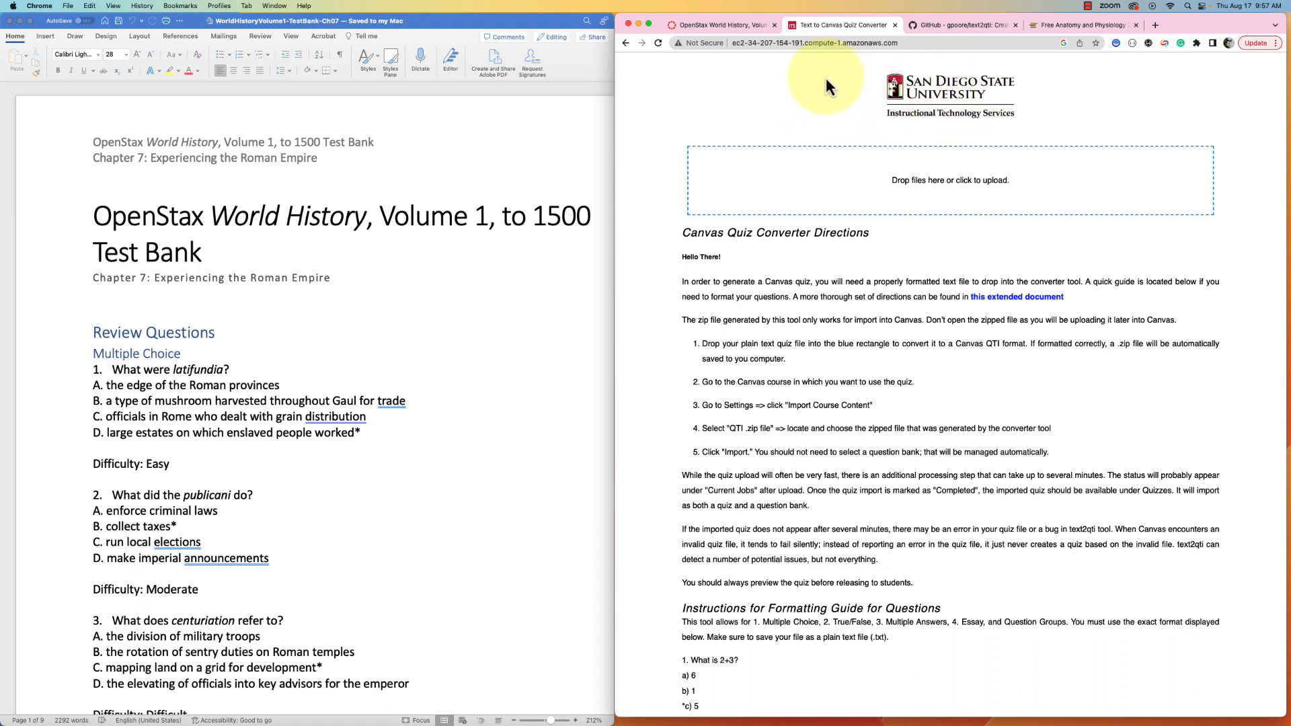
mouse_move(770, 88)
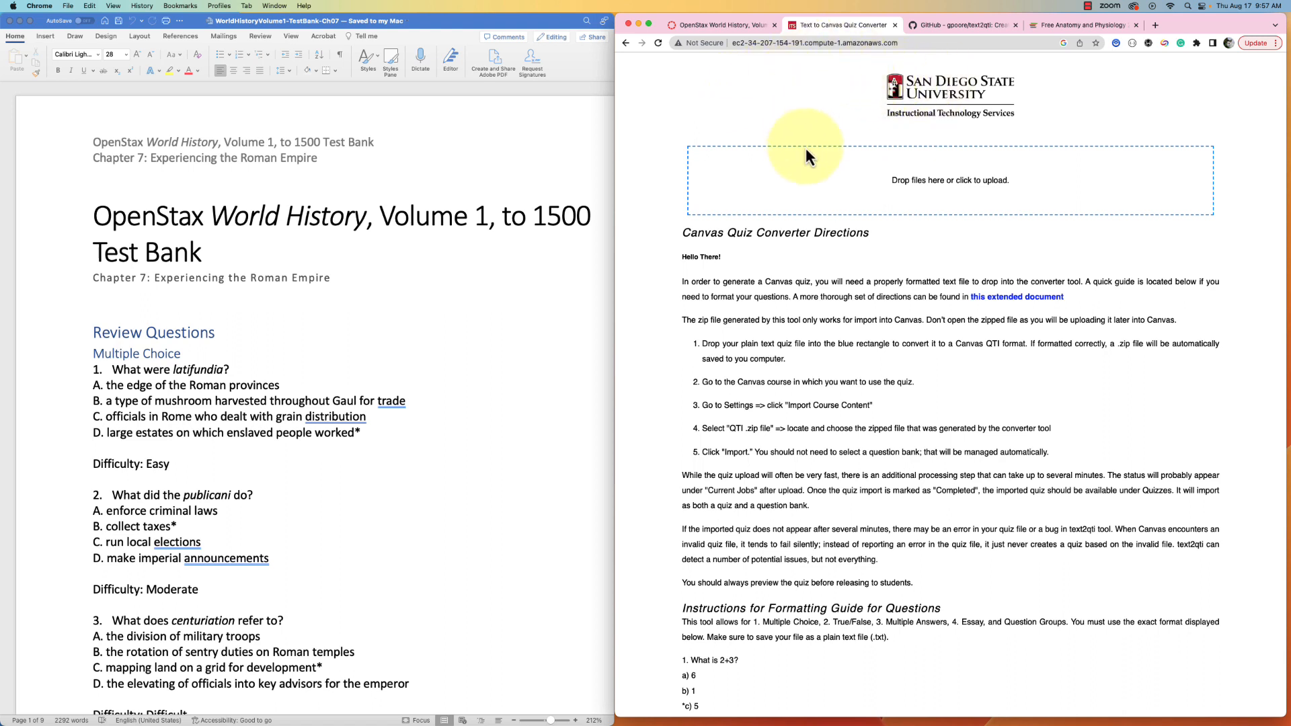
mouse_move(916, 133)
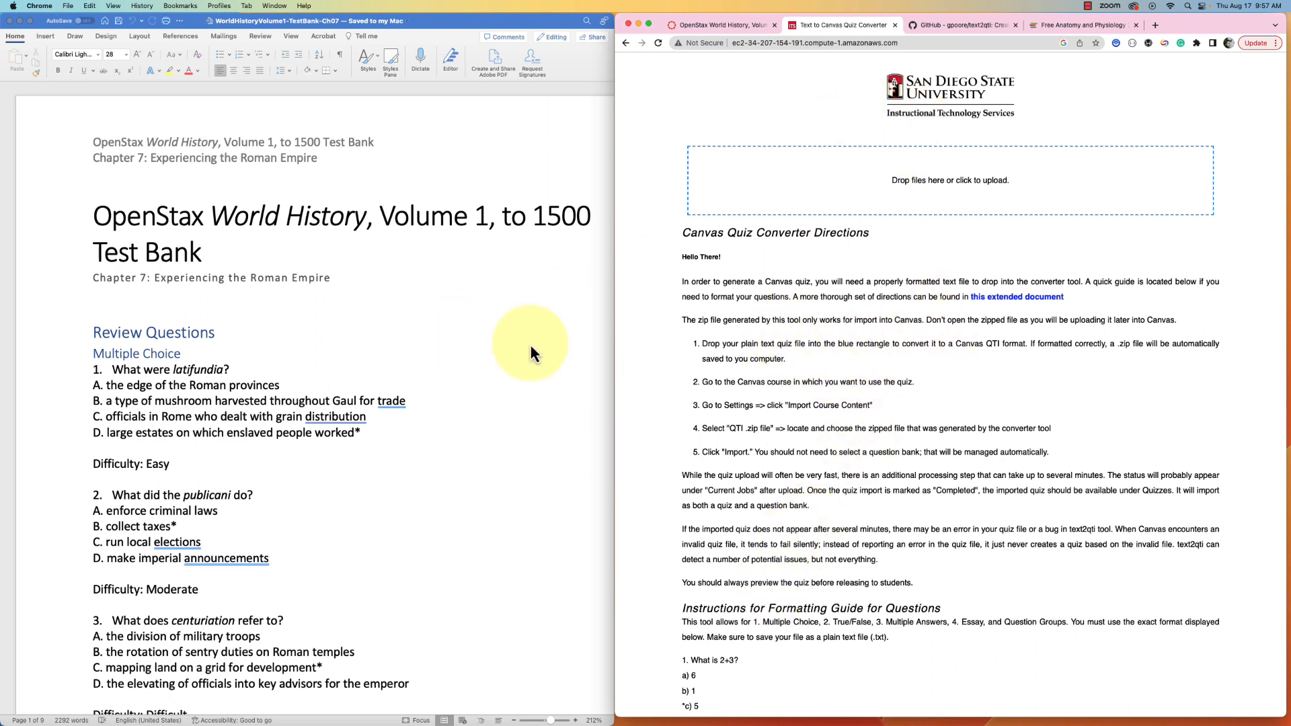
mouse_move(898, 337)
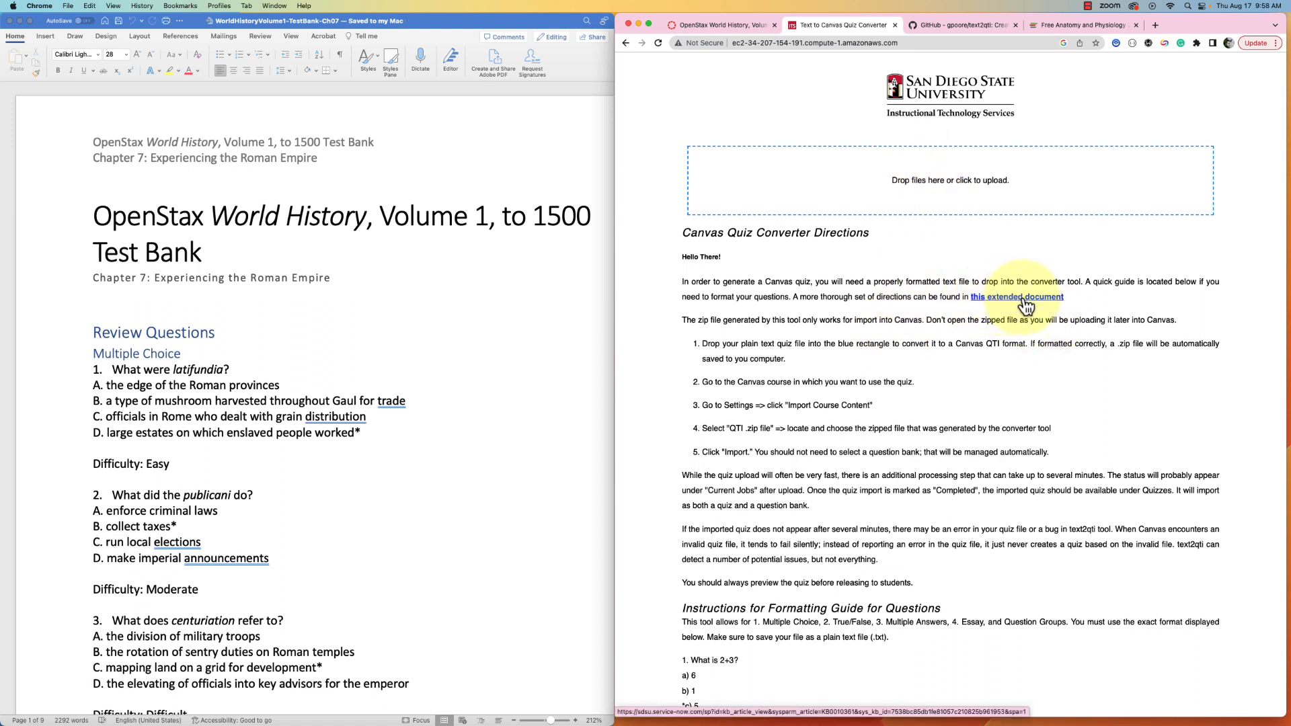
Step: Bring up the text2qti GitHub page and scroll to its README quiz-formatting examples
left_click(963, 25)
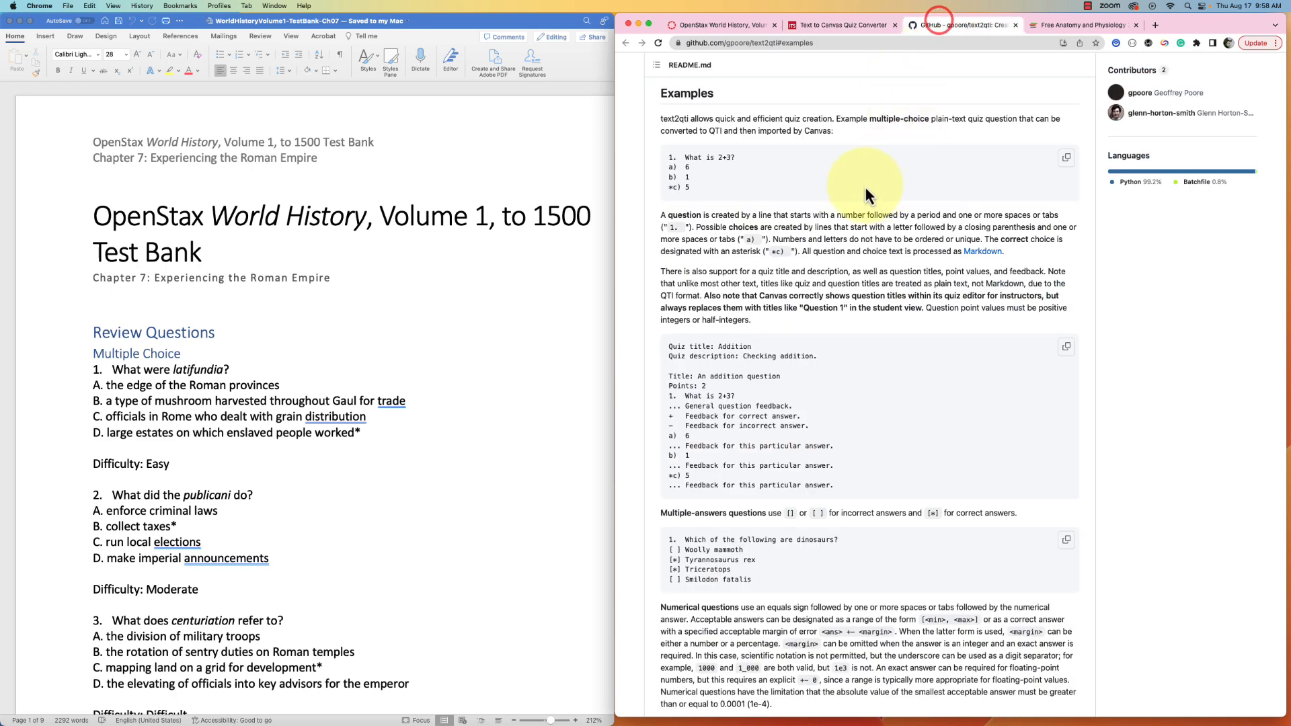
mouse_move(861, 381)
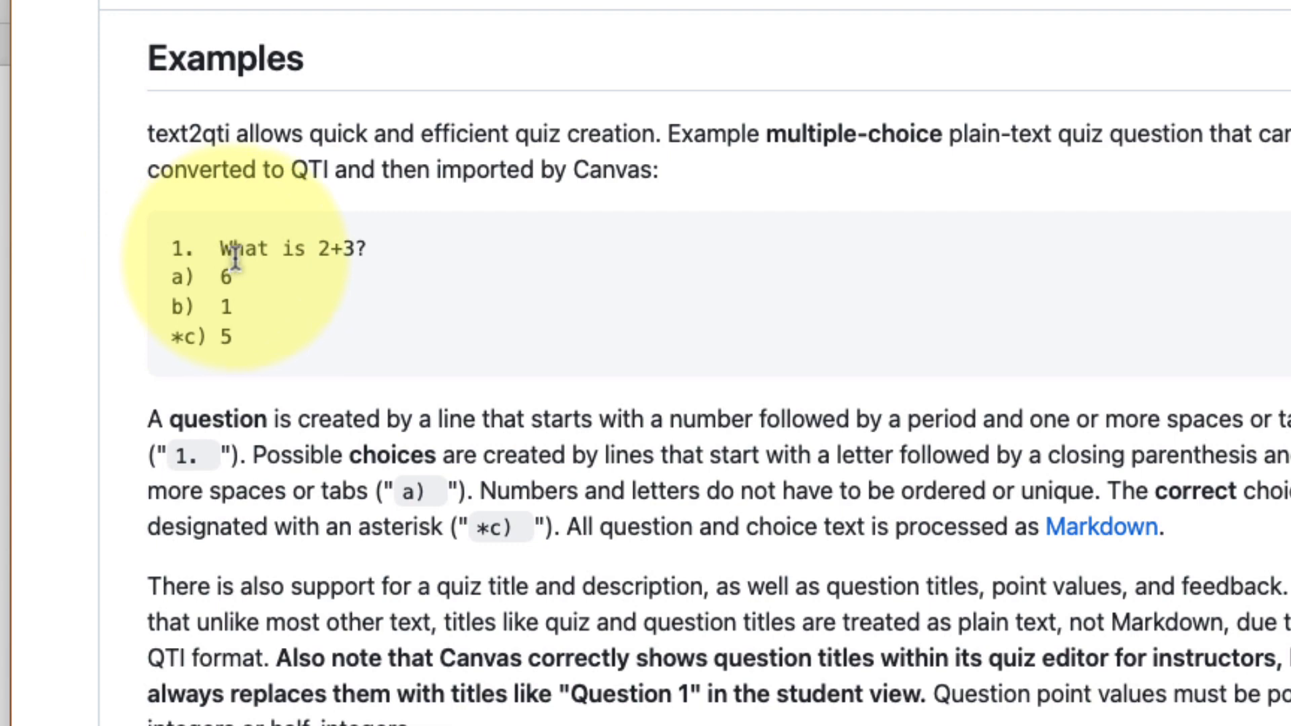
mouse_move(210, 338)
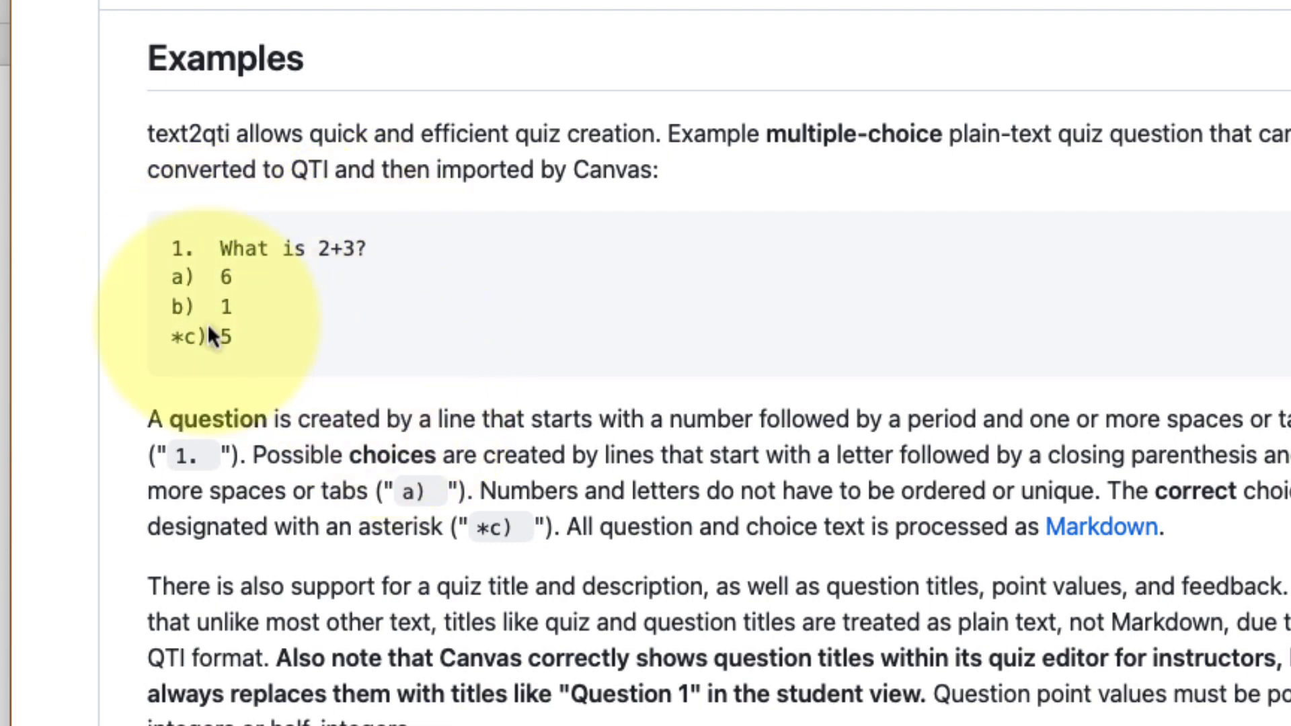
mouse_move(155, 651)
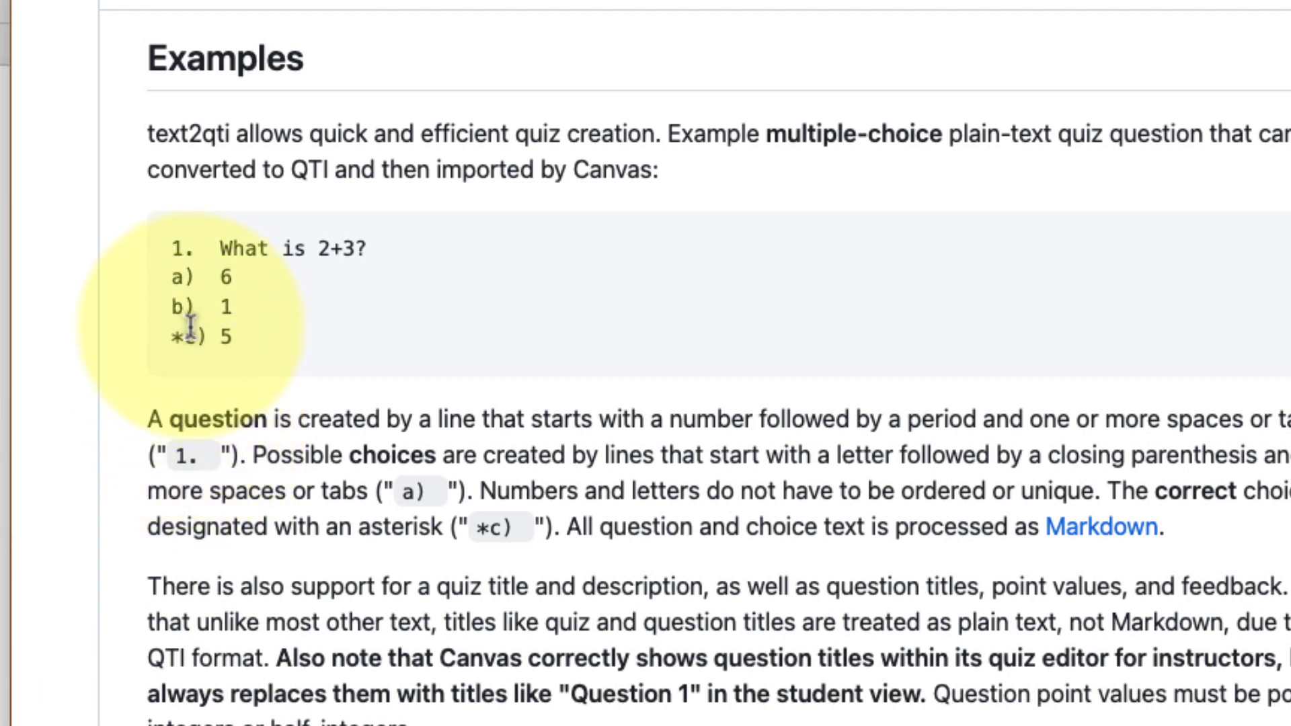
mouse_move(192, 308)
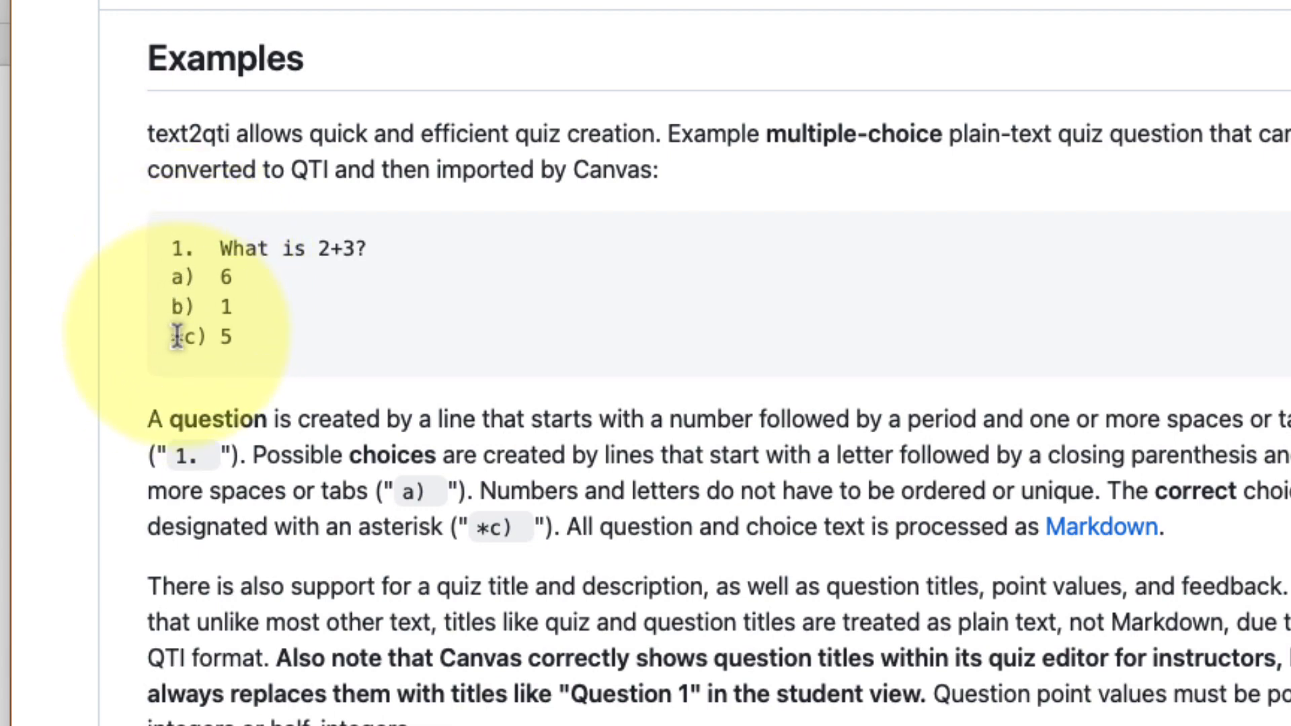
scroll("down", 3)
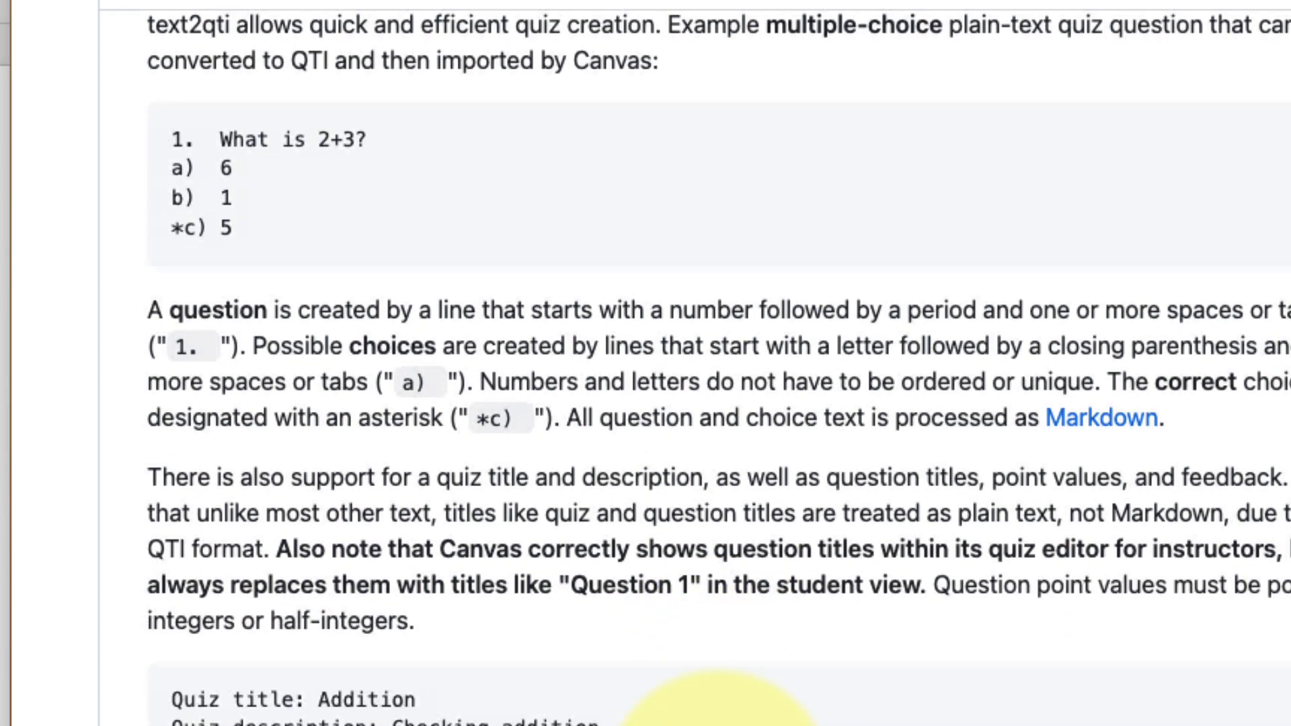
scroll("down", 3)
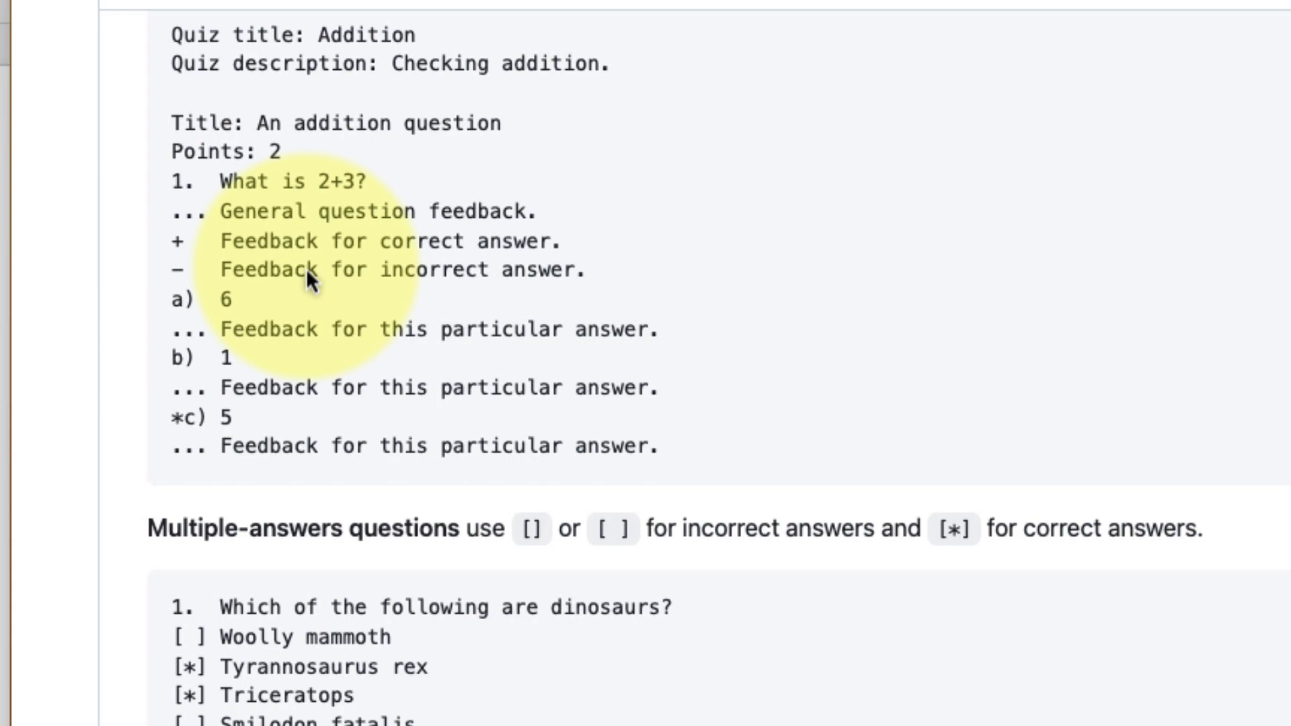
mouse_move(585, 362)
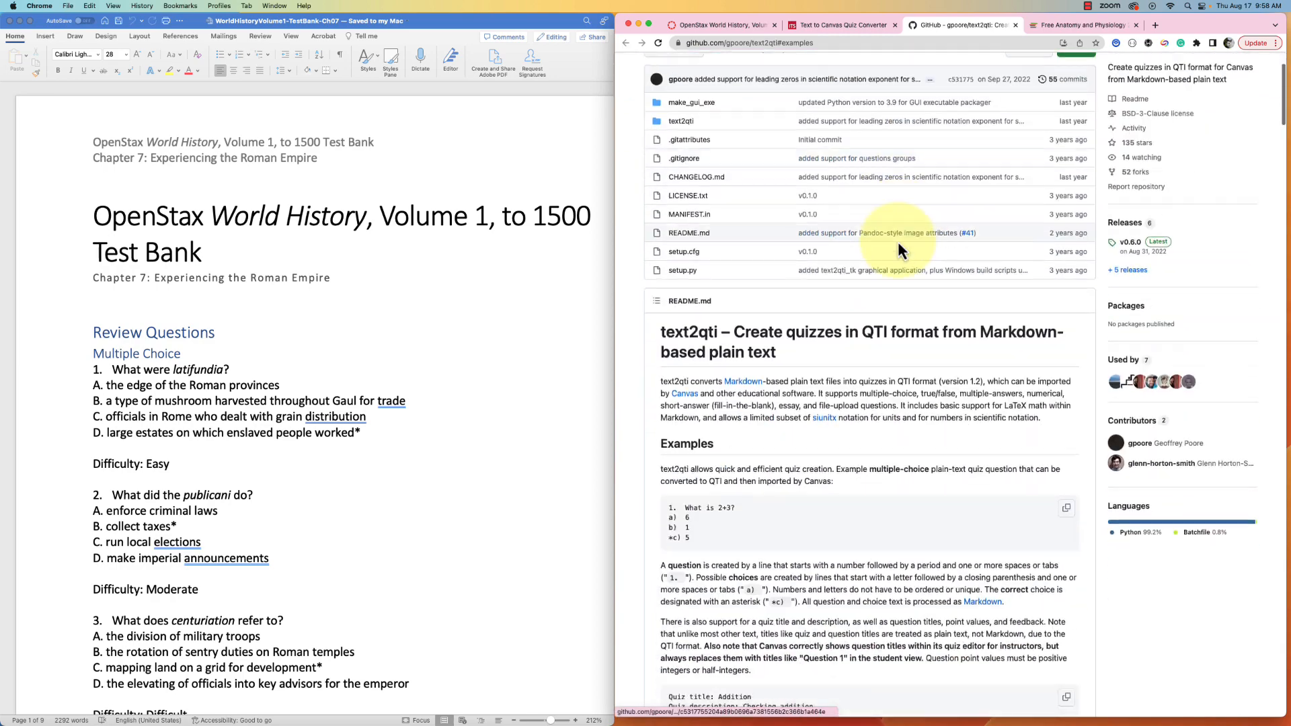
Step: Scroll the text2qti examples while the Word test bank sits alongside
scroll("down", 3)
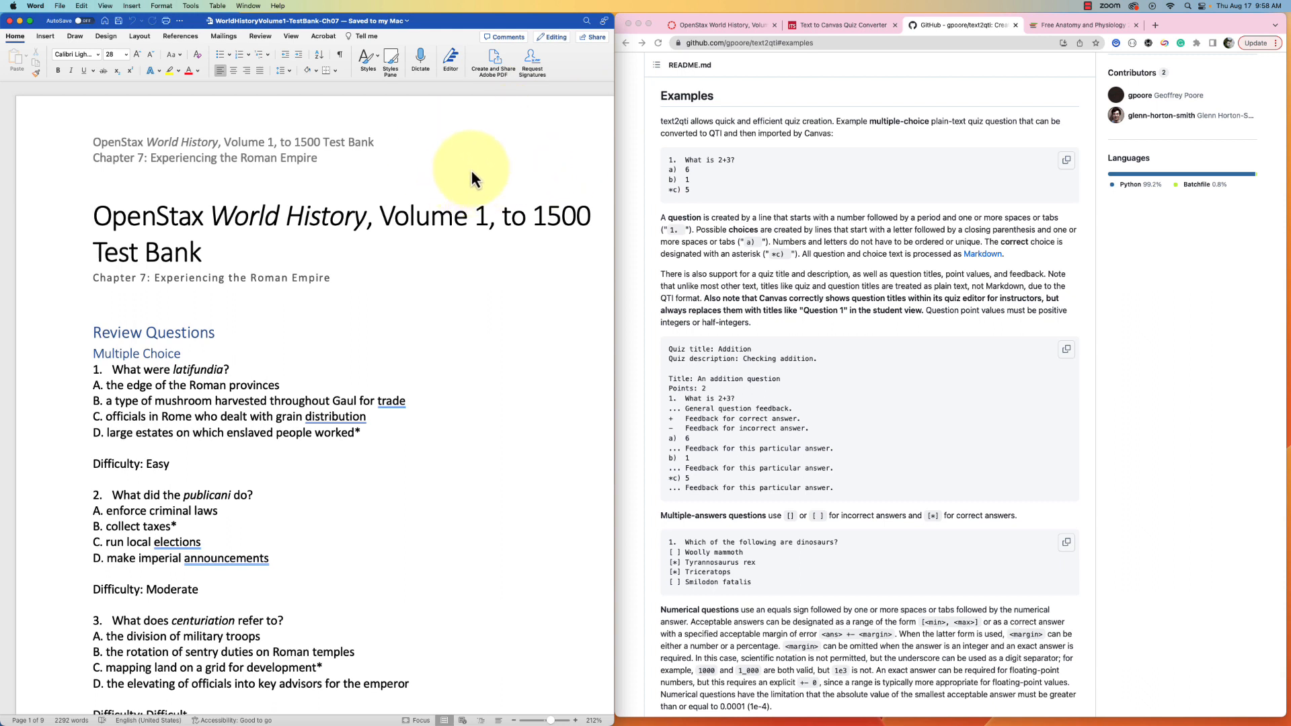
mouse_move(498, 254)
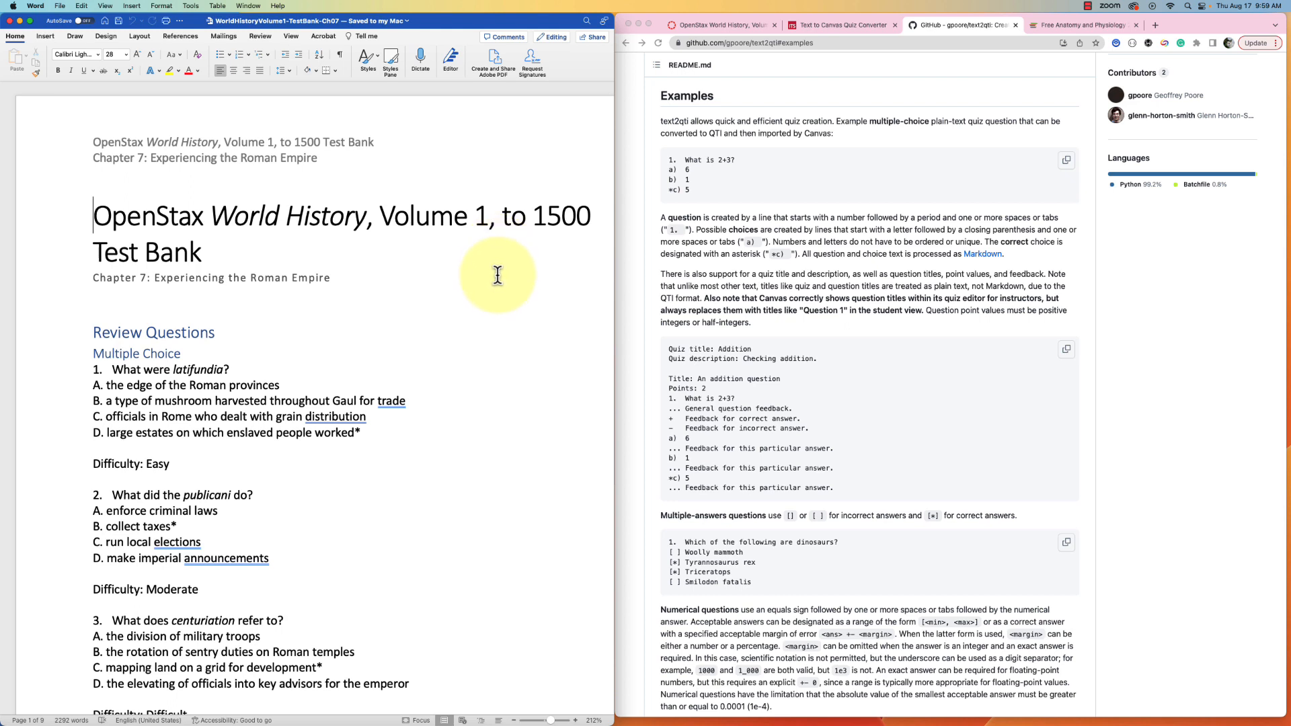
mouse_move(442, 266)
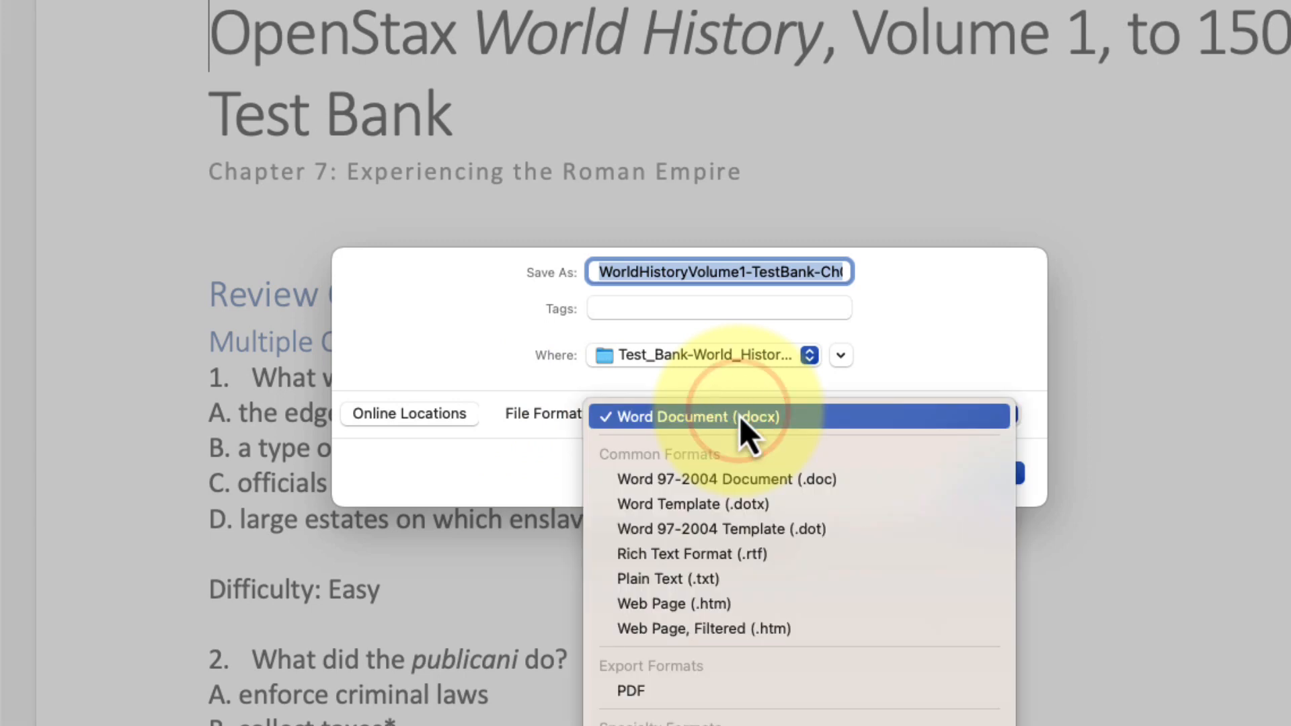
mouse_move(667, 578)
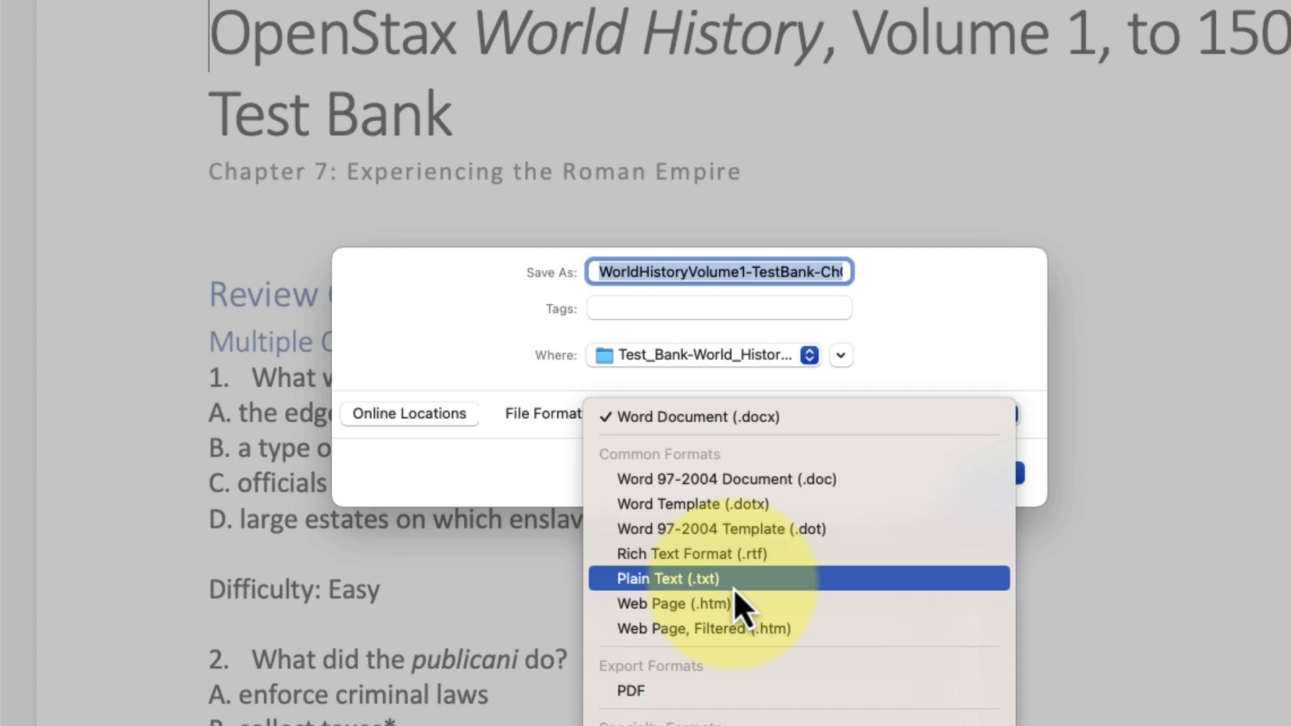
Step: Save the test bank as Plain Text (.txt) with Unicode (UTF-8) encoding
left_click(667, 578)
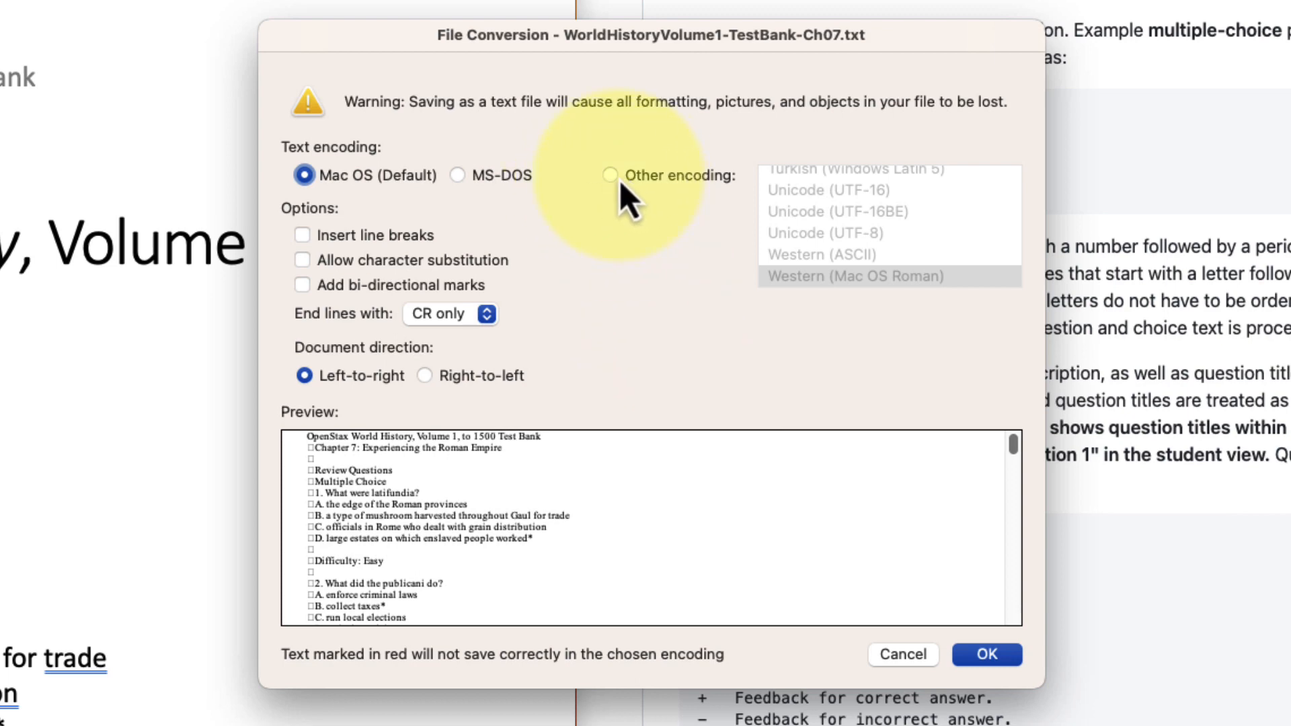
left_click(608, 175)
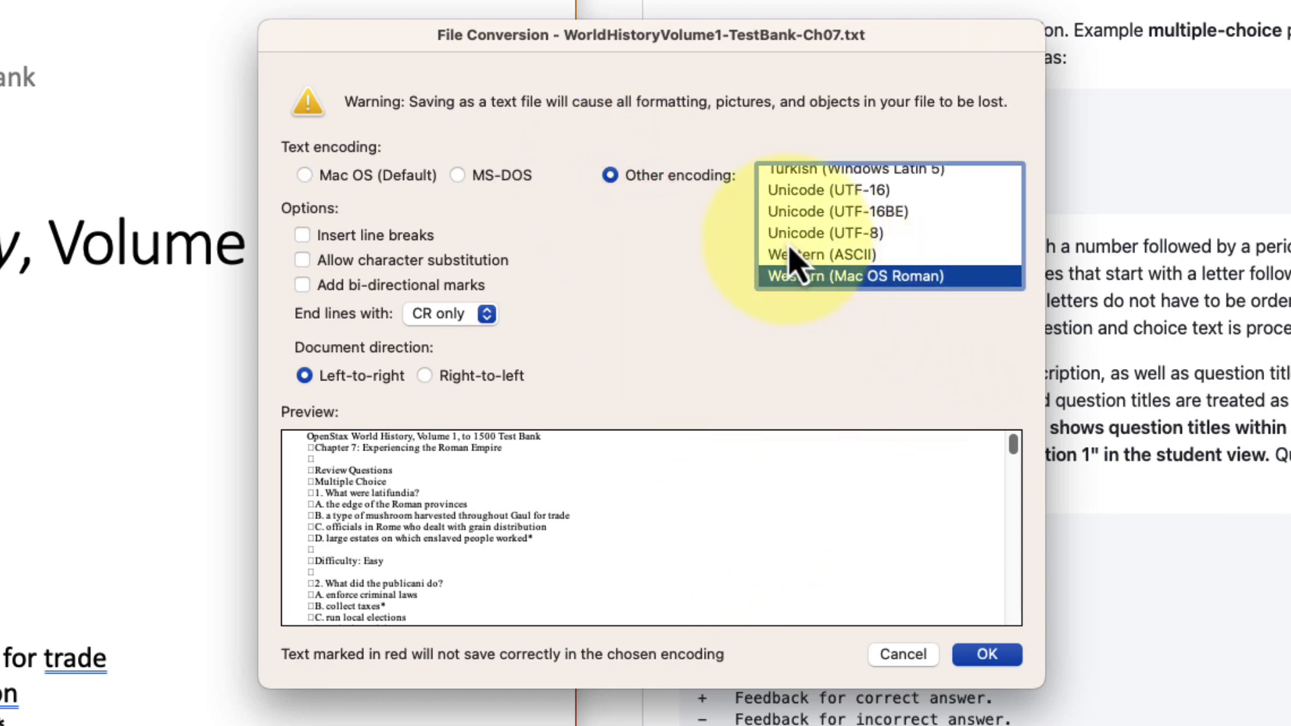
mouse_move(862, 257)
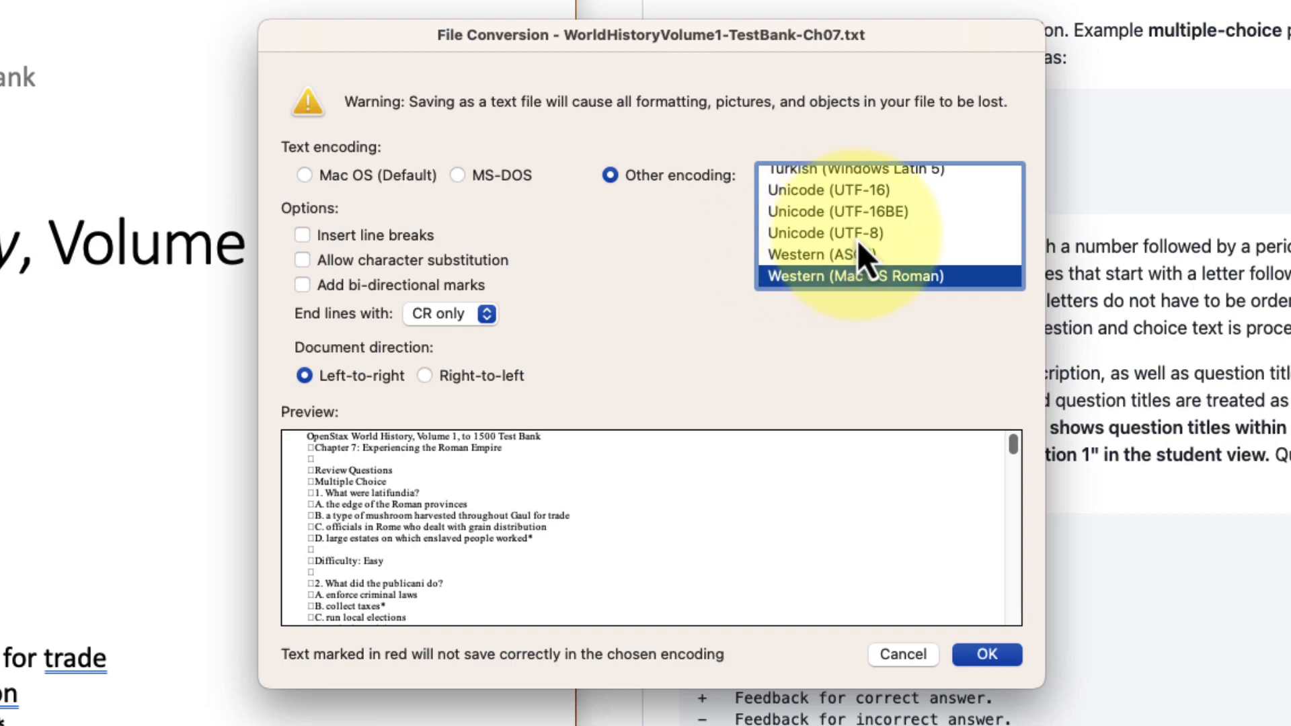
left_click(831, 233)
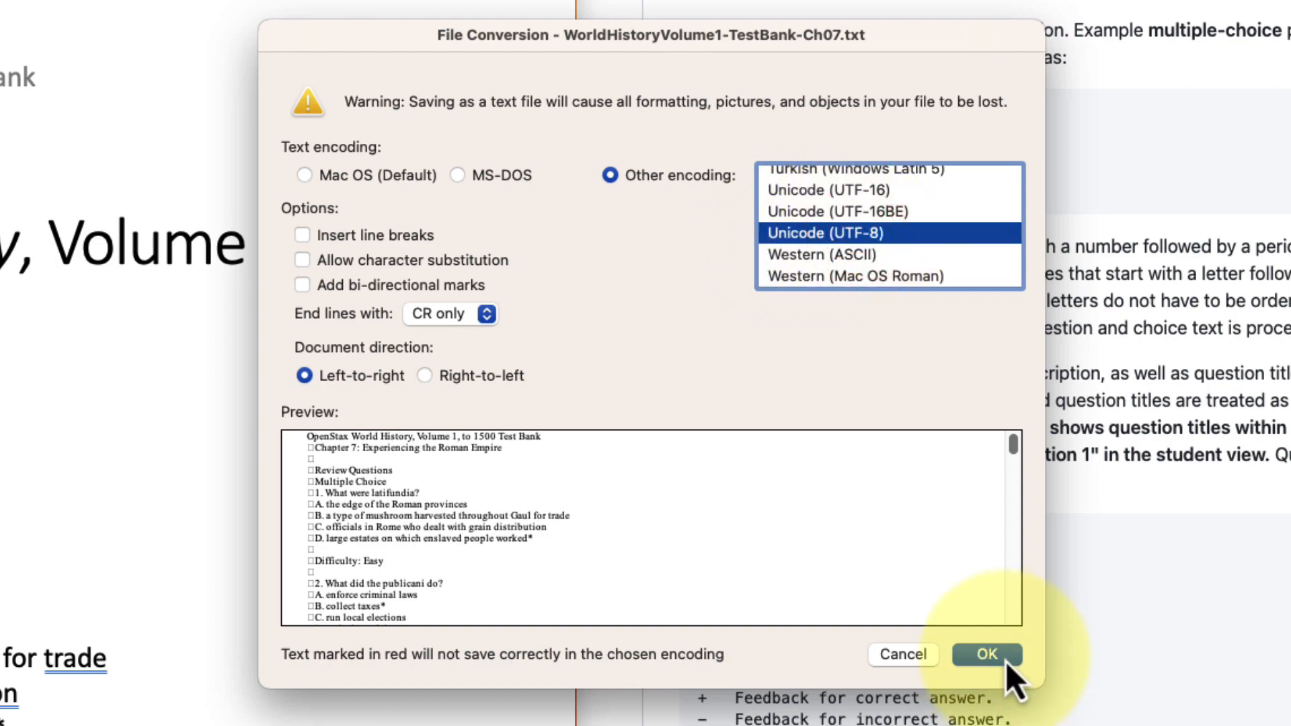
left_click(986, 655)
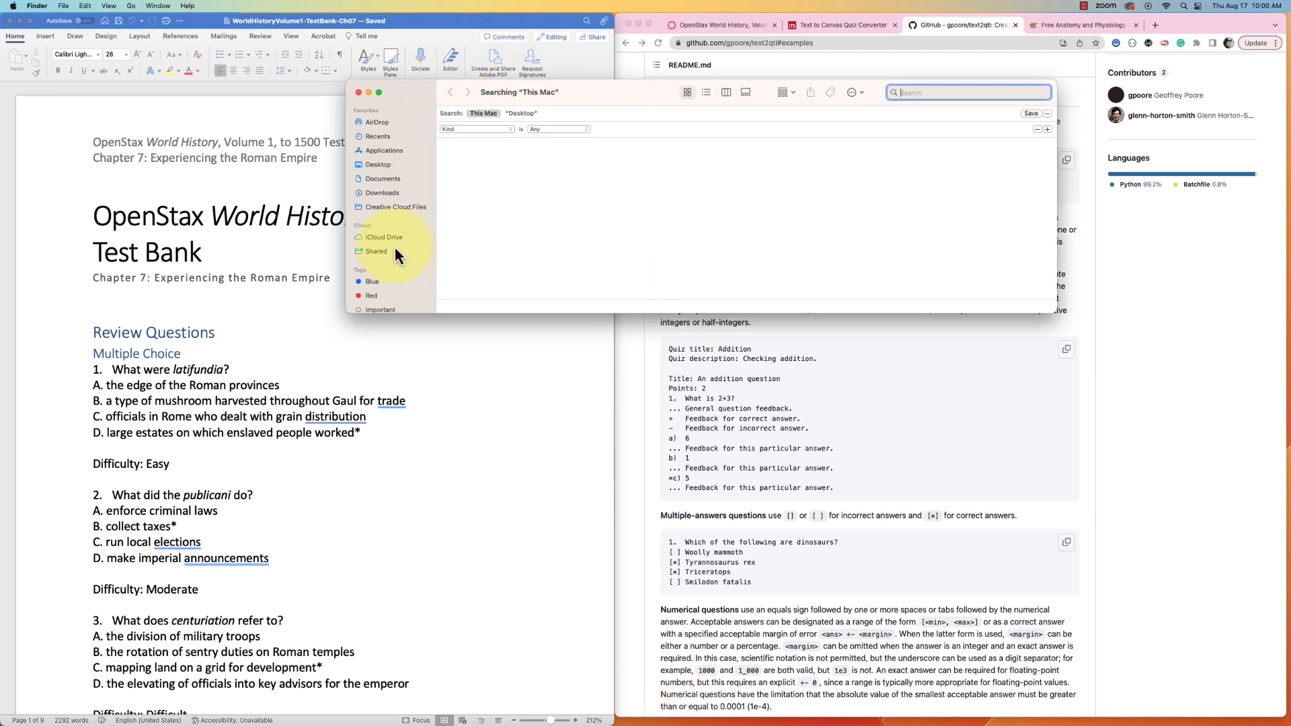
Step: From the Desktop, enter Test_Bank-World_History_Volume_1 and select the WorldHistoryVolume1-TestBank-Ch07 text file
left_click(379, 164)
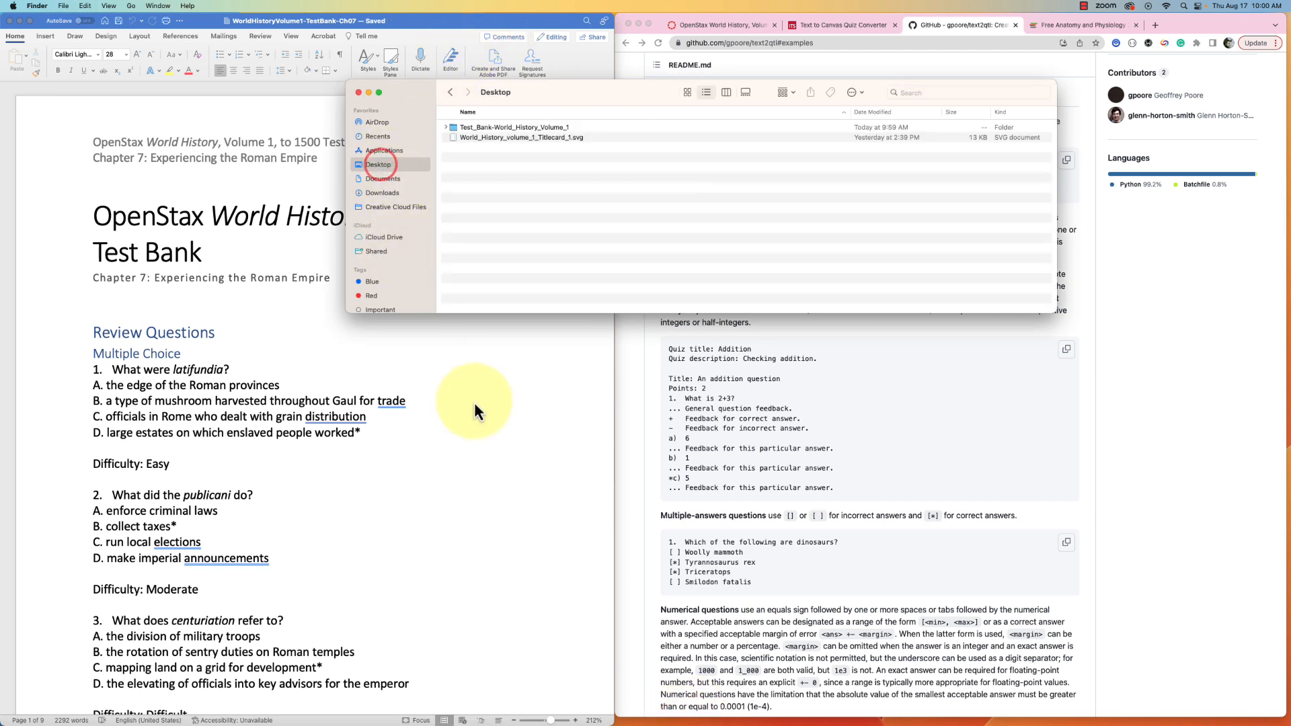
left_click(511, 126)
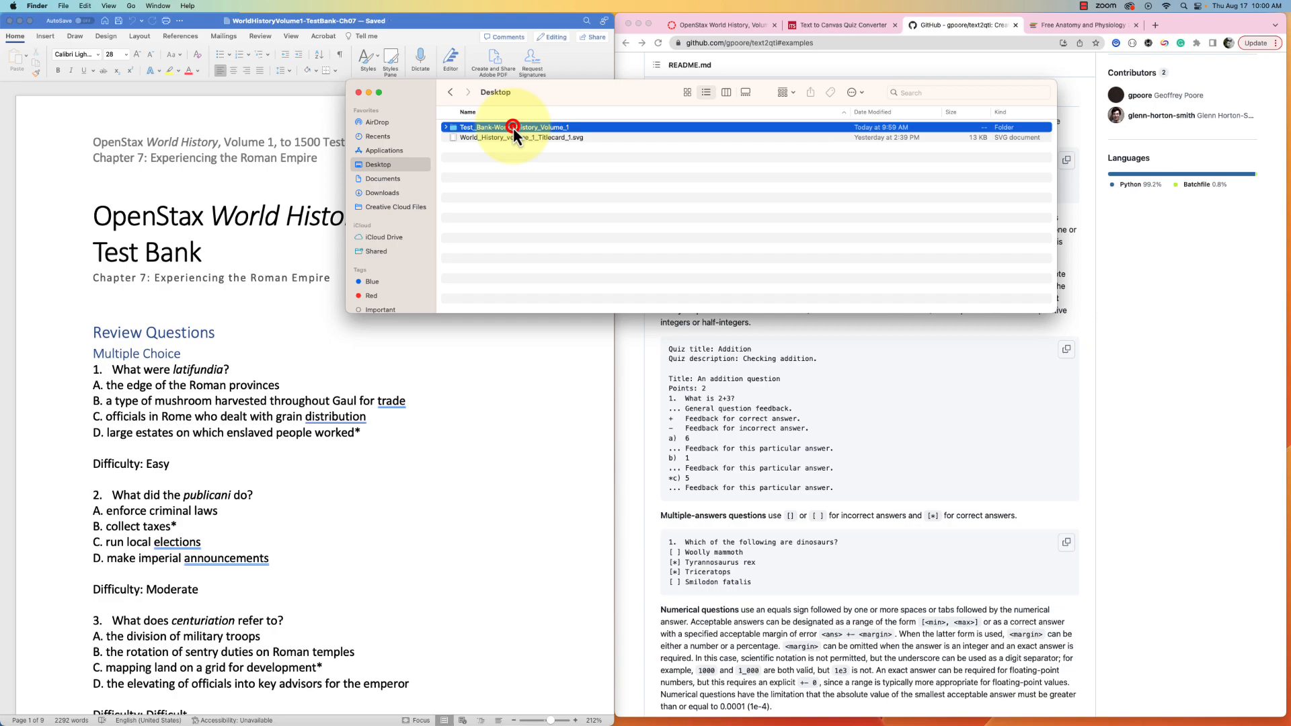
double_click(507, 127)
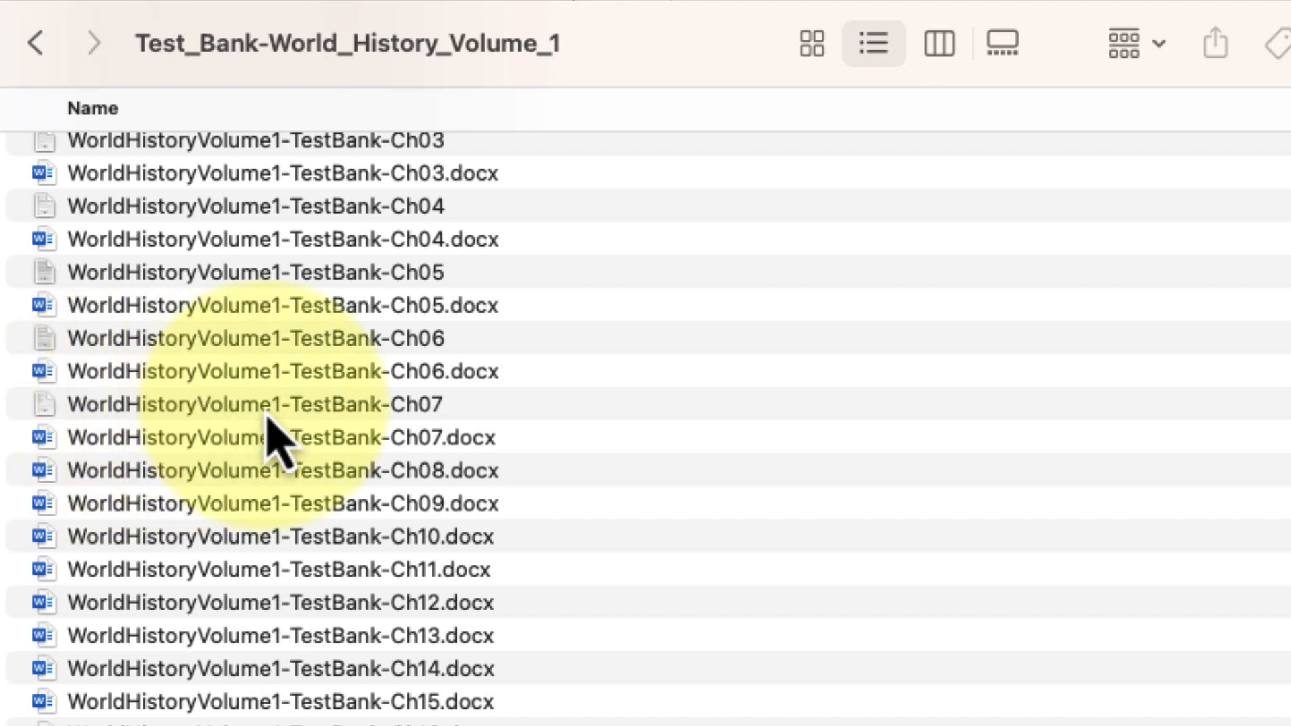
left_click(248, 404)
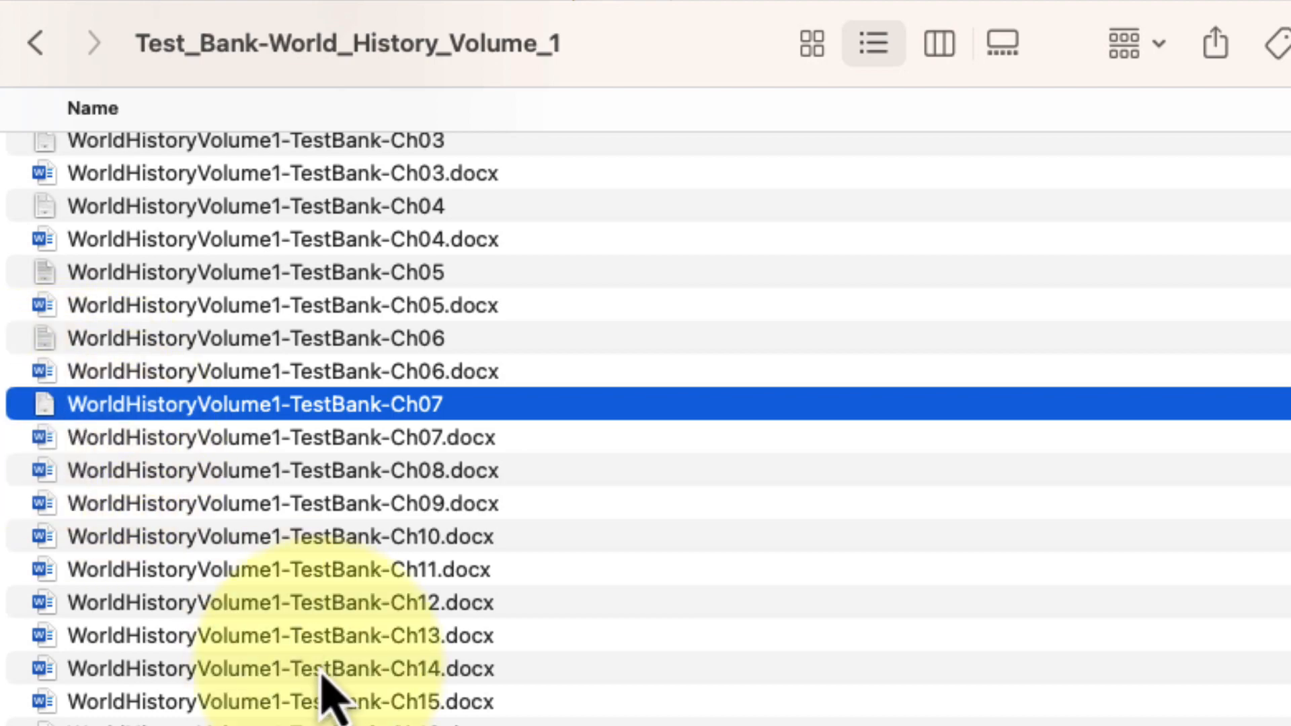
left_click(190, 403)
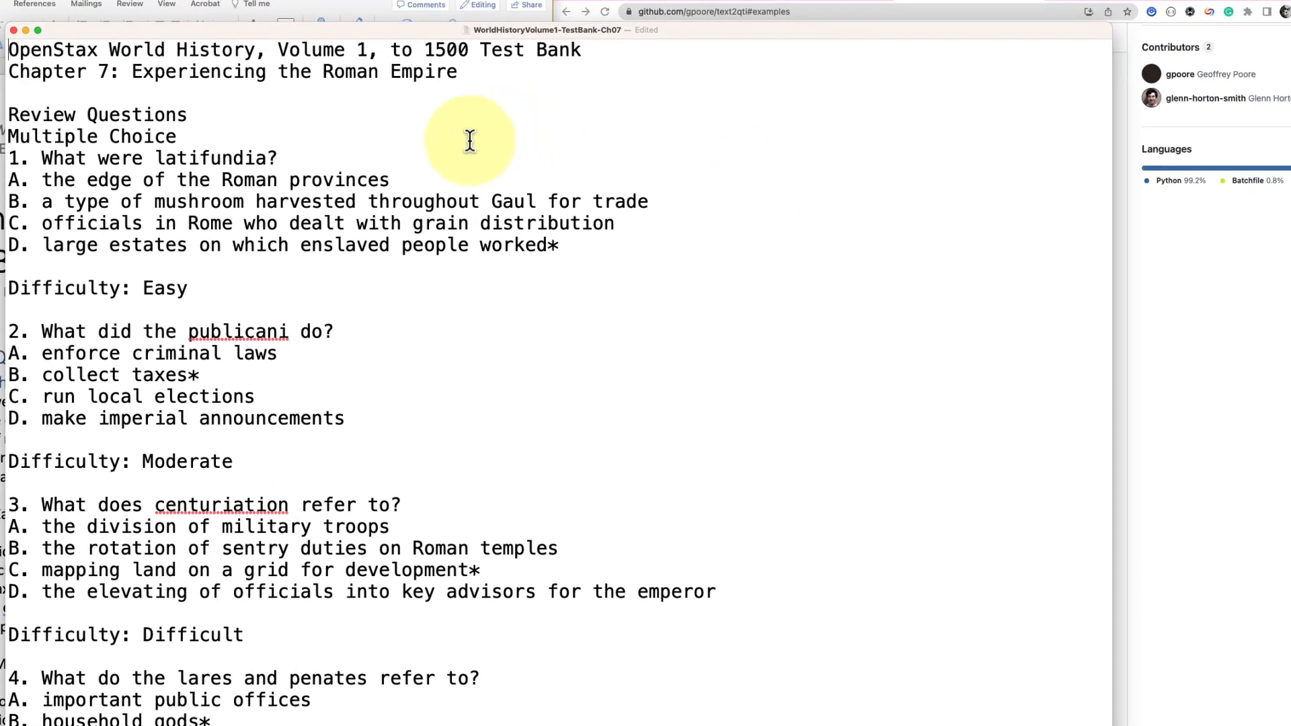
Step: Delete the title, chapter and Review Questions heading lines above question 1
left_click(181, 136)
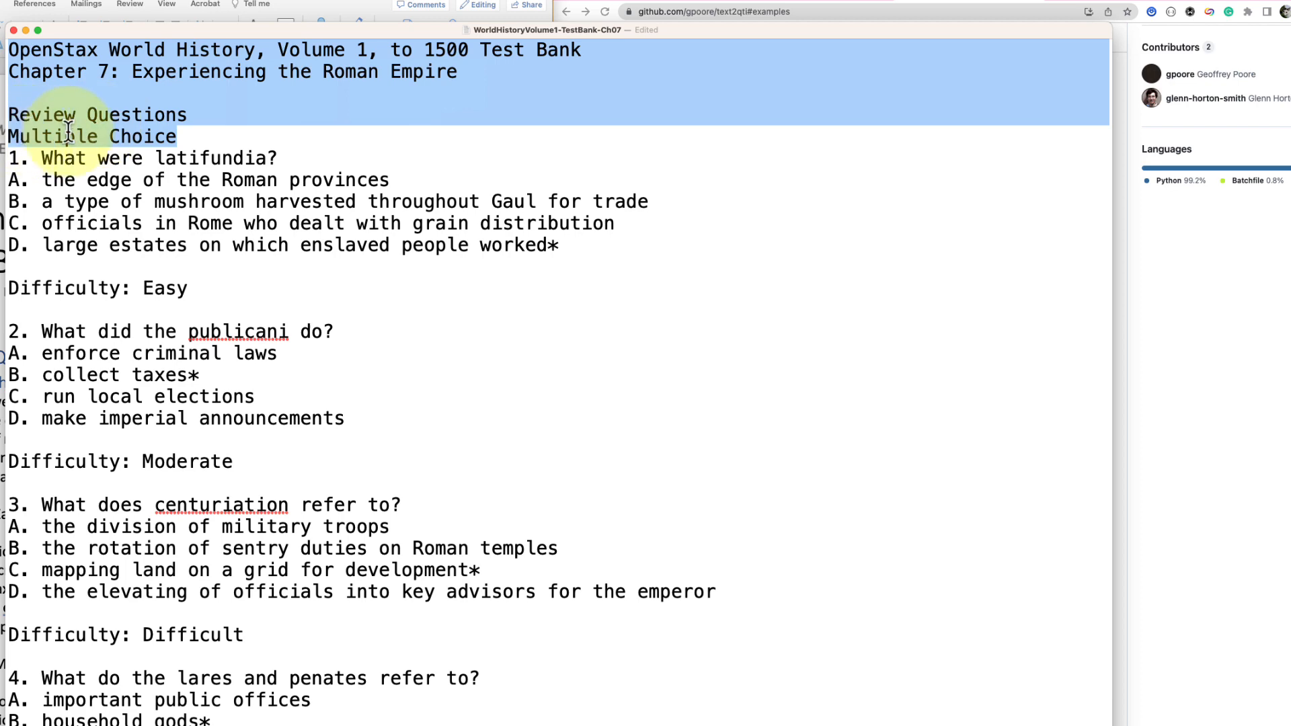
scroll("down", 3)
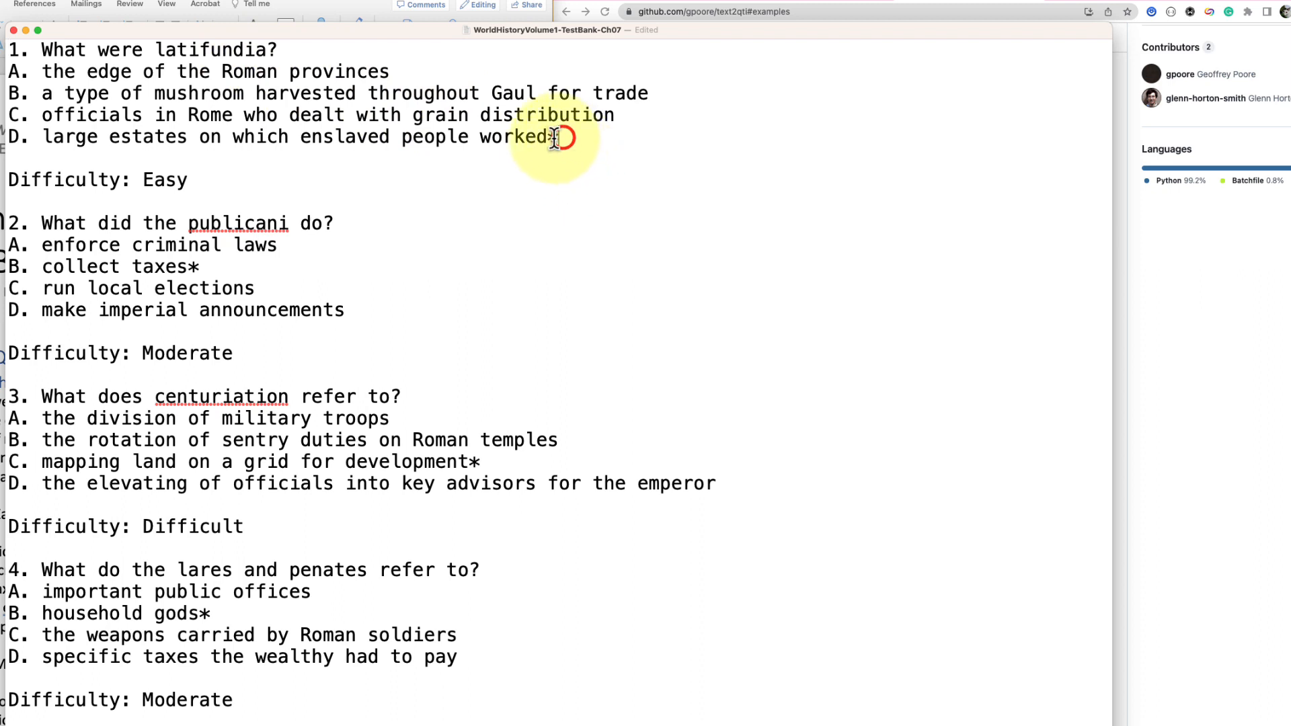
Step: Move question 1's answer asterisk before option D and start a text search (Cmd+F)
type("*")
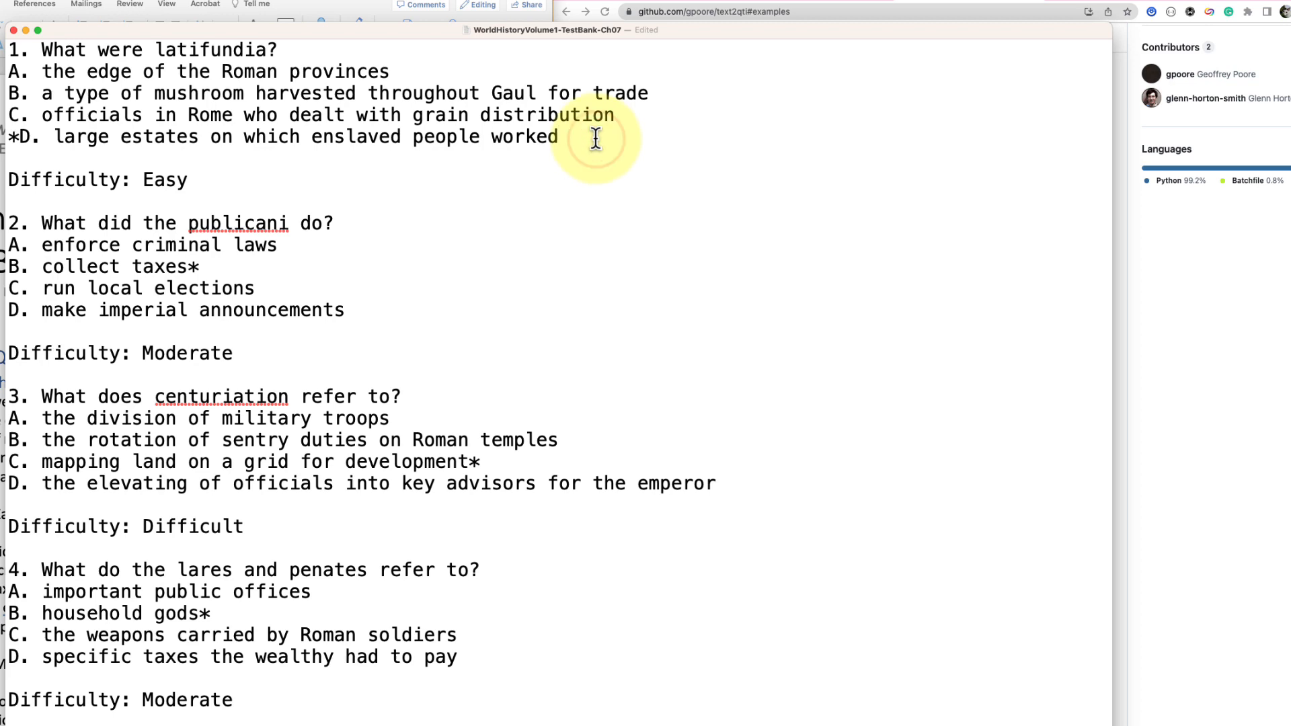
key("cmd+f")
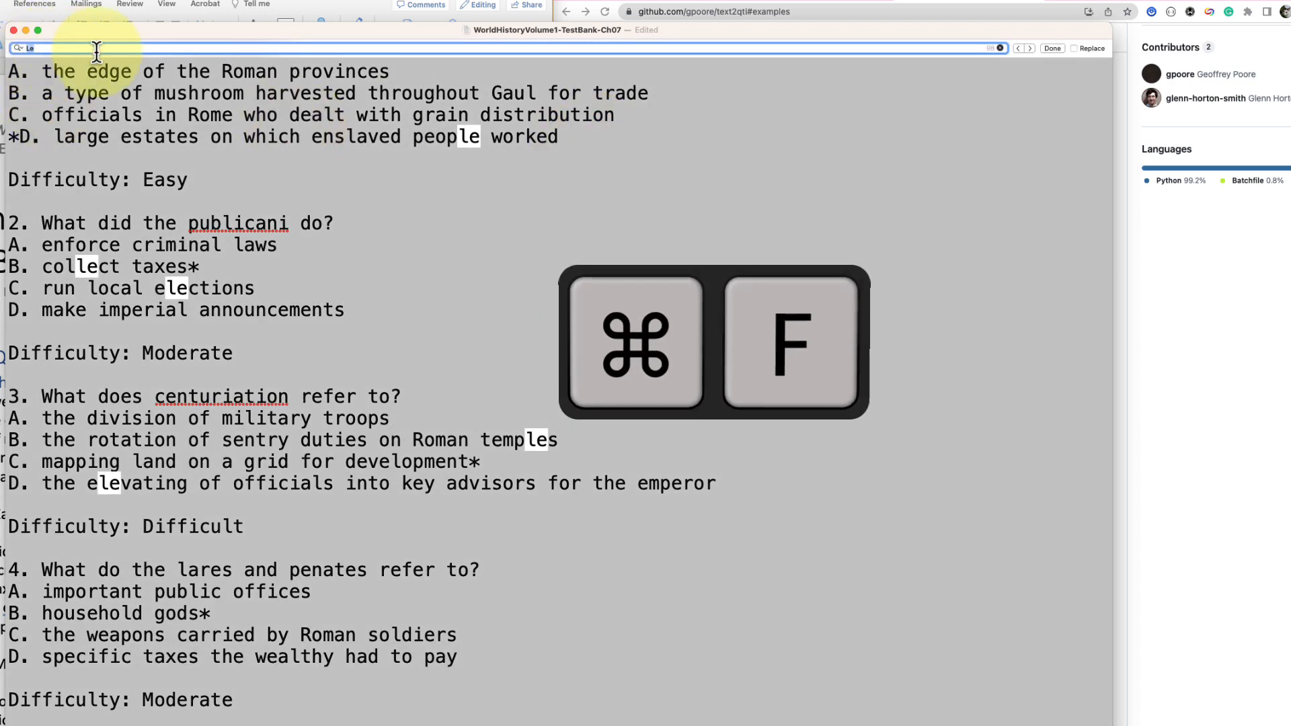
Step: Replace every 'A.' answer label with 'A)' throughout the test bank
key("cmd+f")
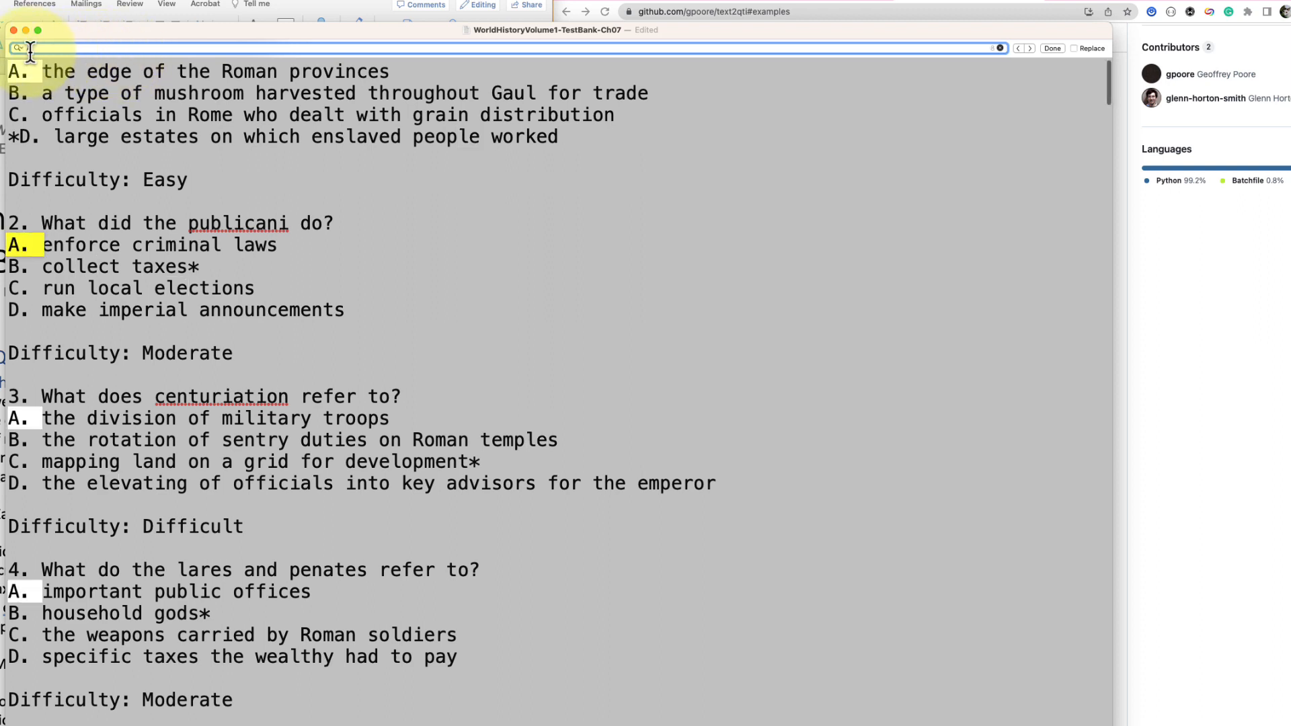
type("A.")
type("A)")
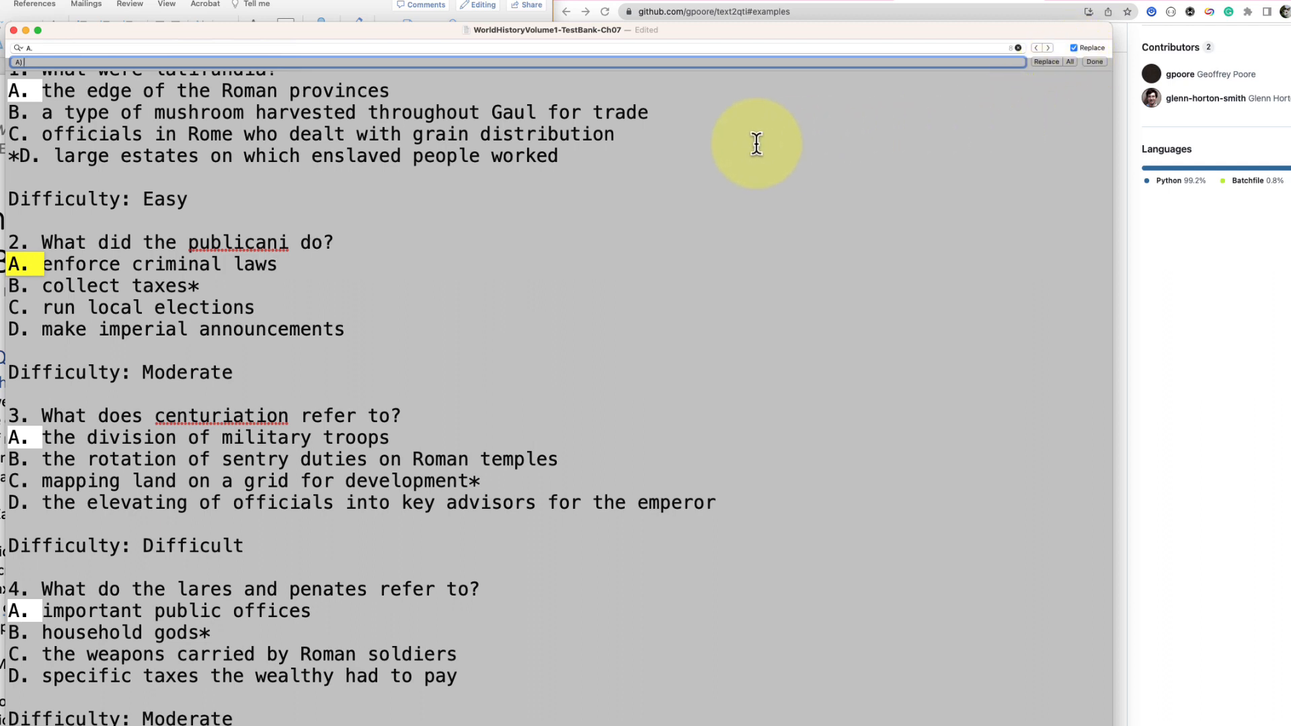
mouse_move(749, 124)
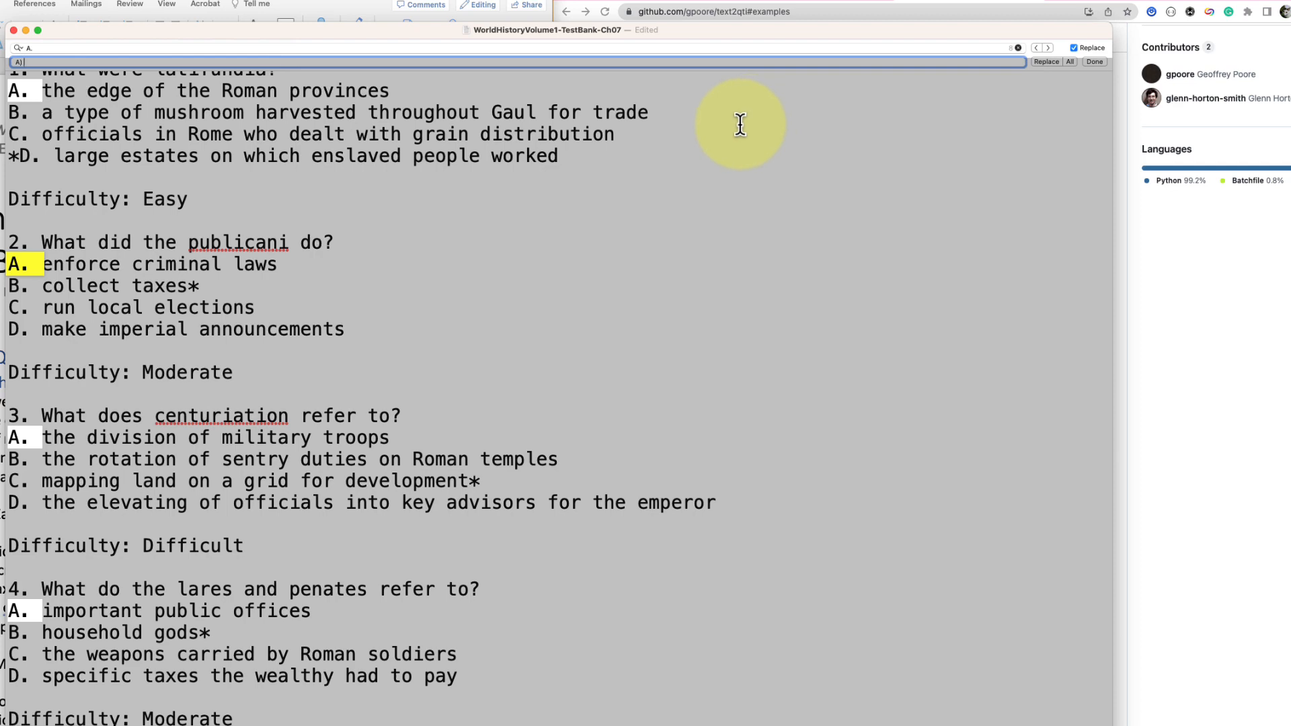
scroll("down", 3)
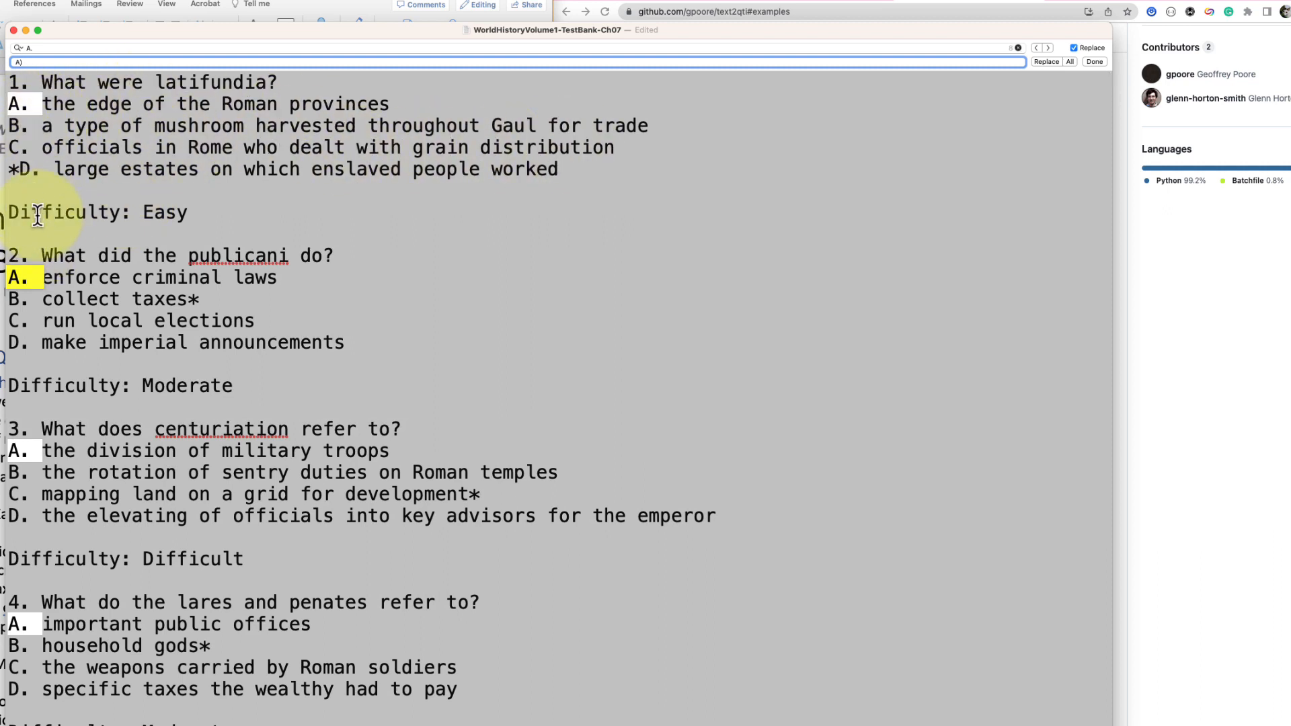
mouse_move(256, 138)
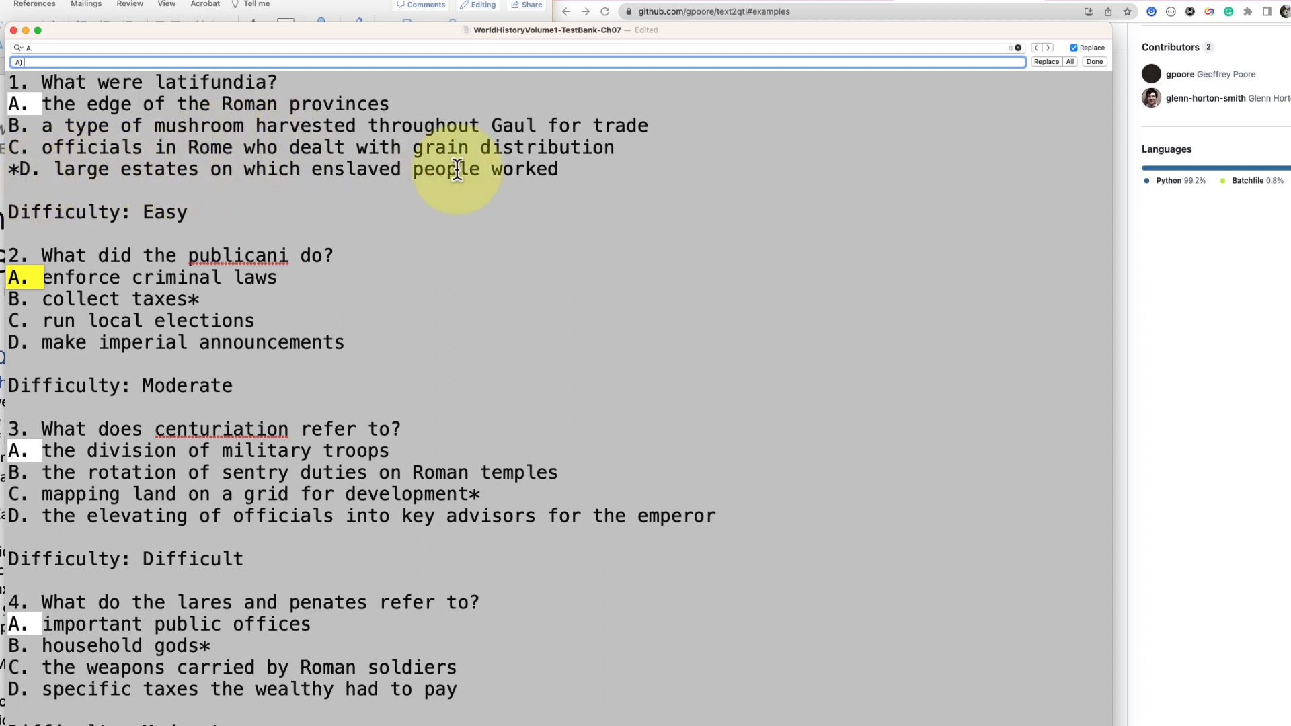
mouse_move(559, 171)
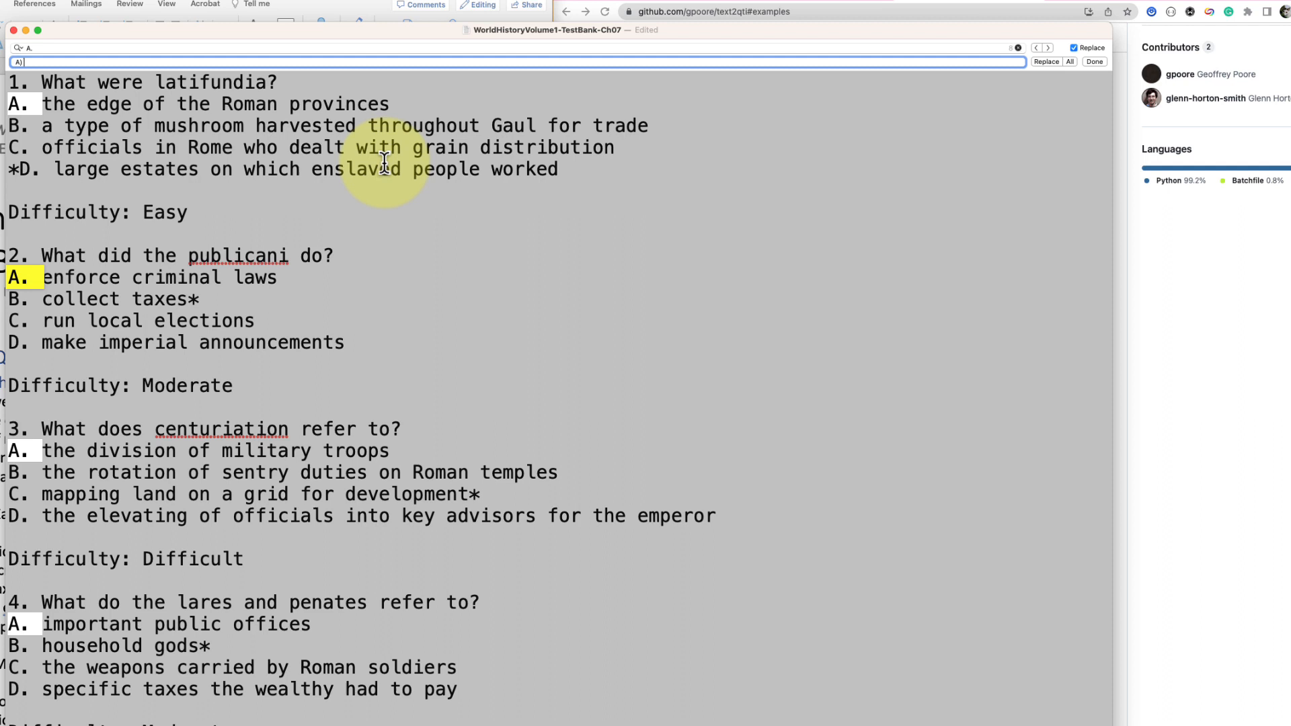
mouse_move(1037, 124)
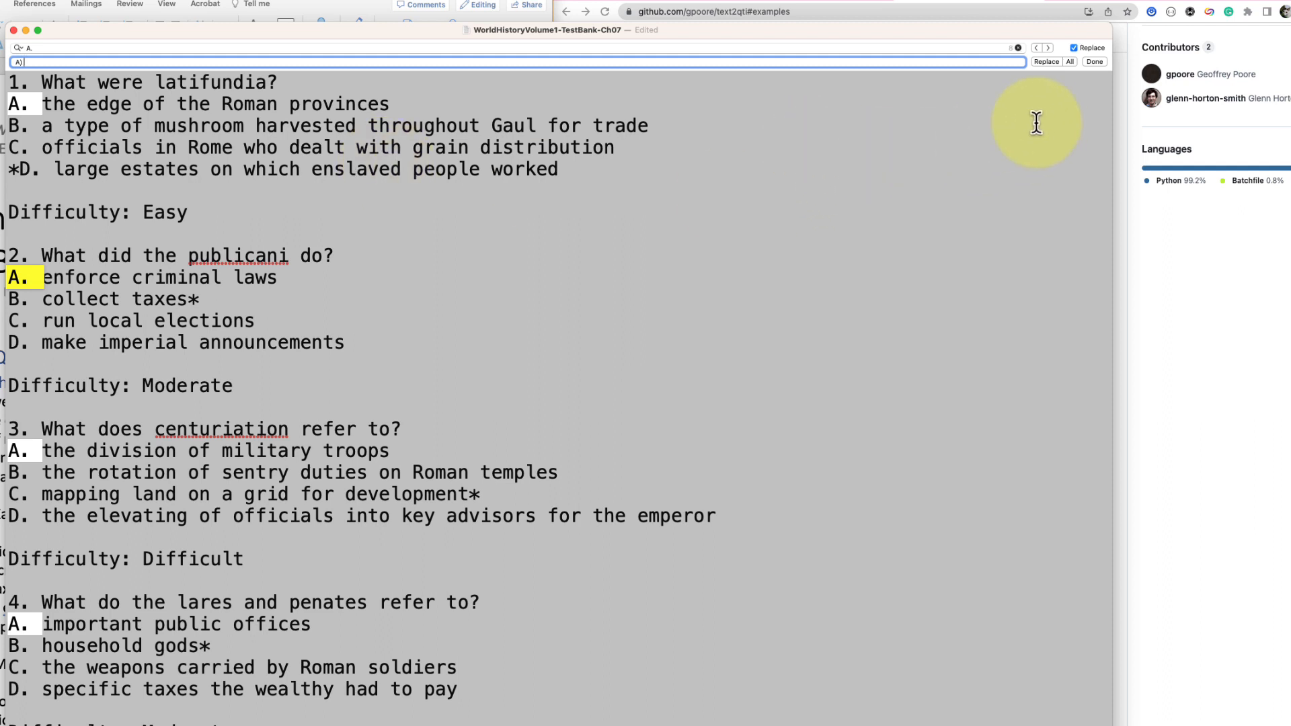
mouse_move(1059, 75)
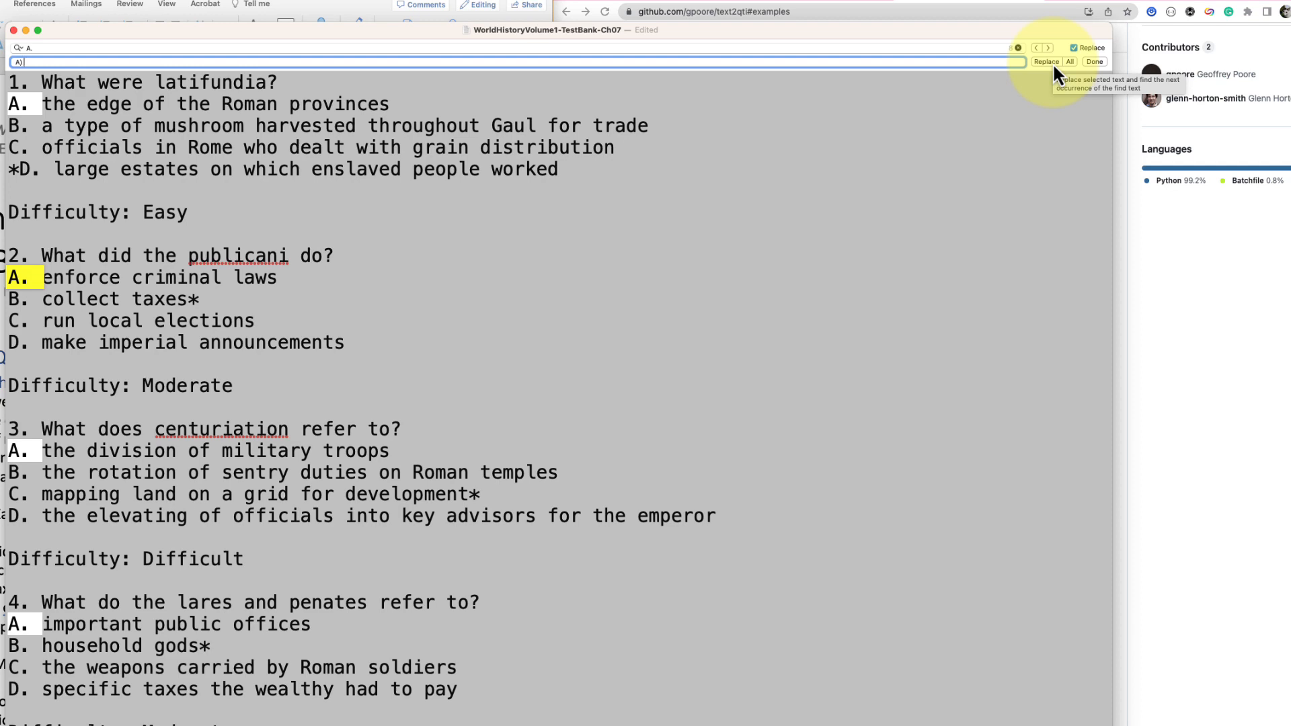
left_click(1069, 61)
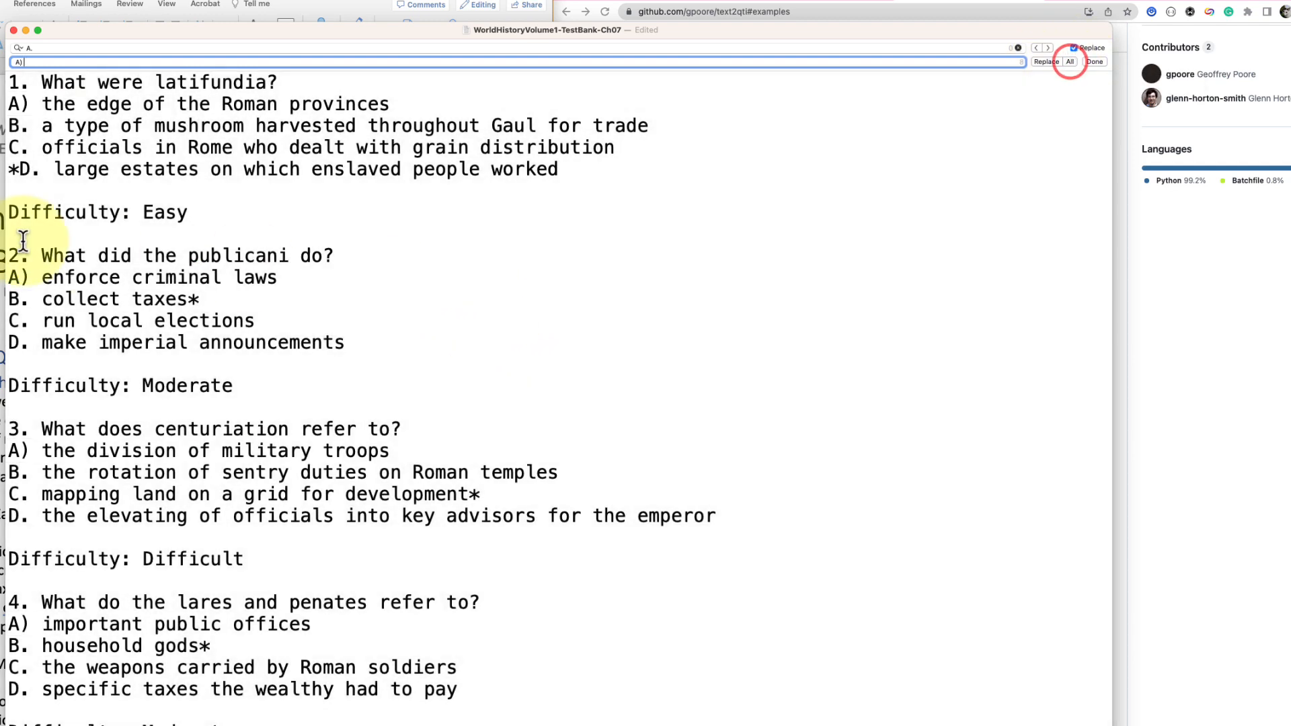
left_click(1045, 60)
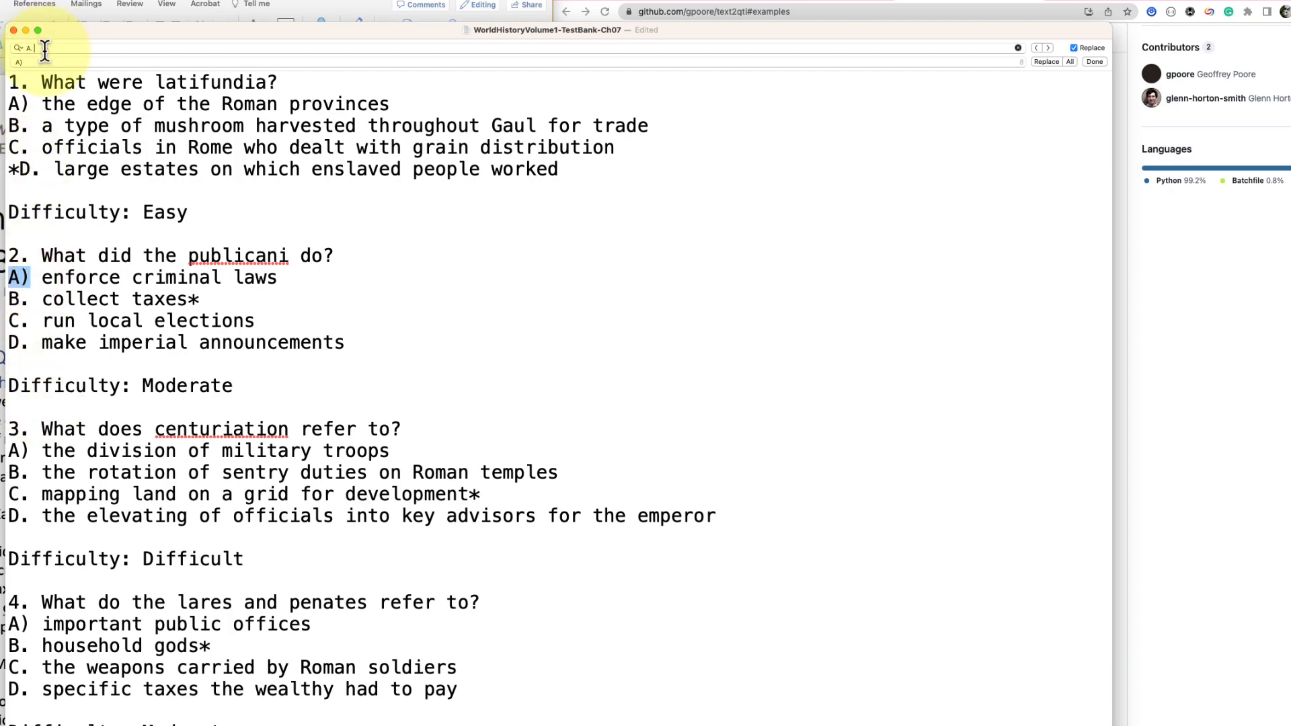
left_click(1069, 60)
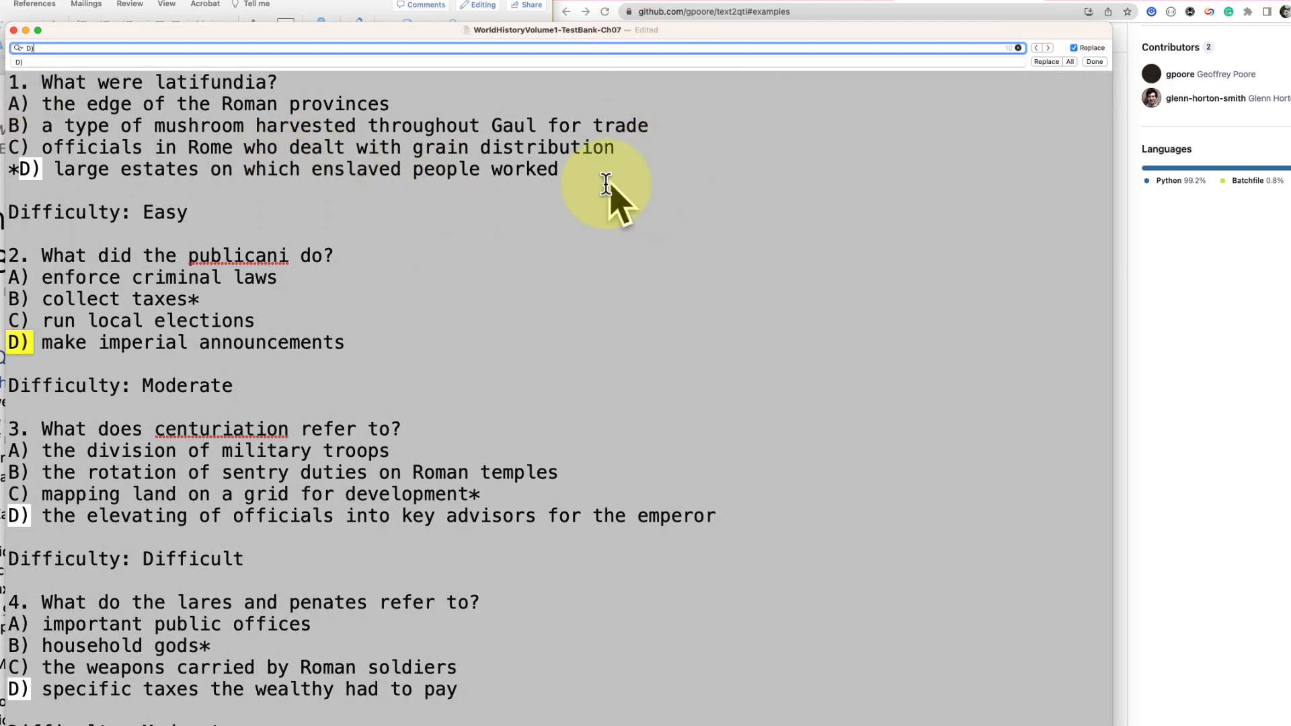
Step: After replacing B., C., D. with B), C), D), retype question 16's broken 'householD)' as 'household.'
scroll("down", 3)
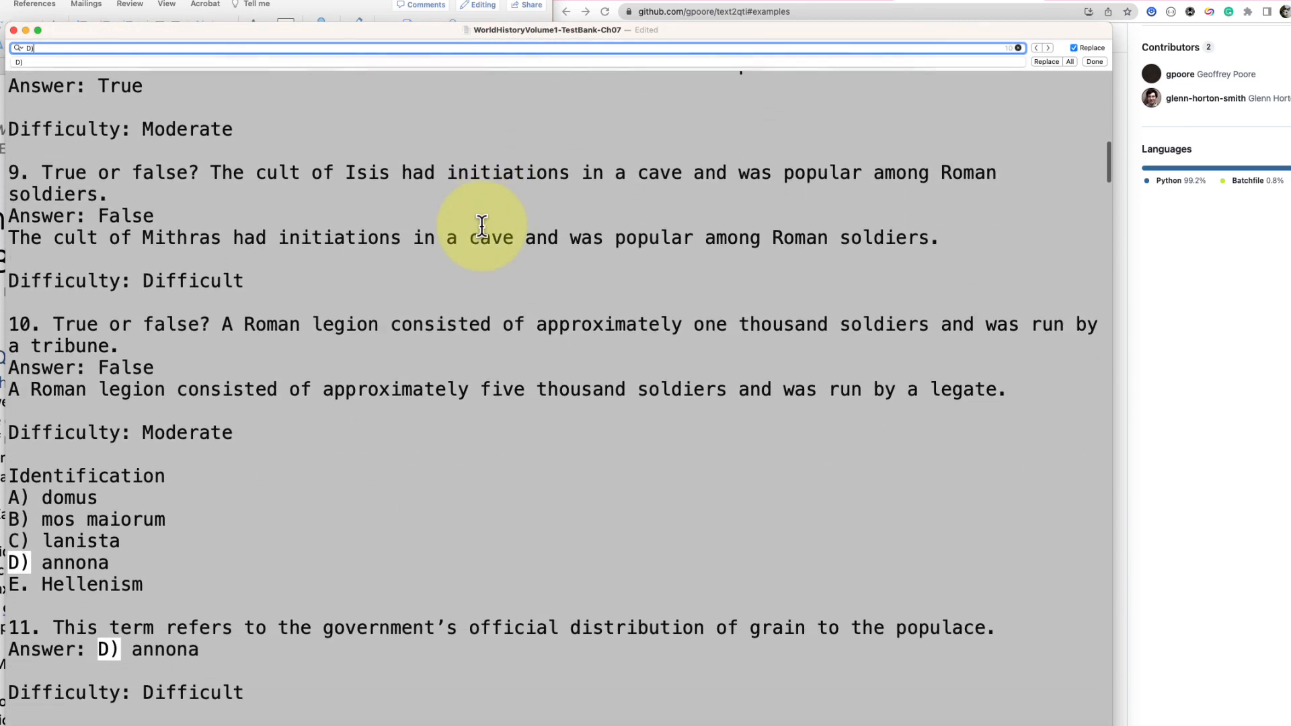
scroll("down", 3)
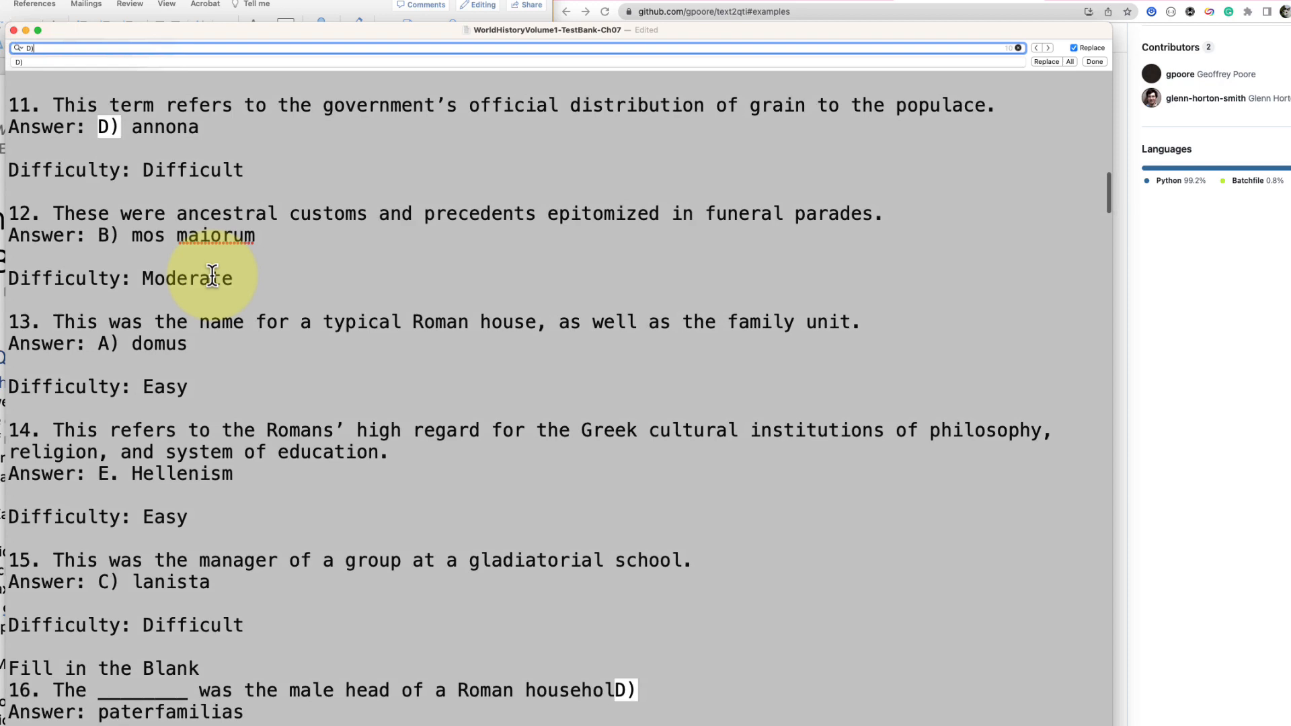
scroll("down", 3)
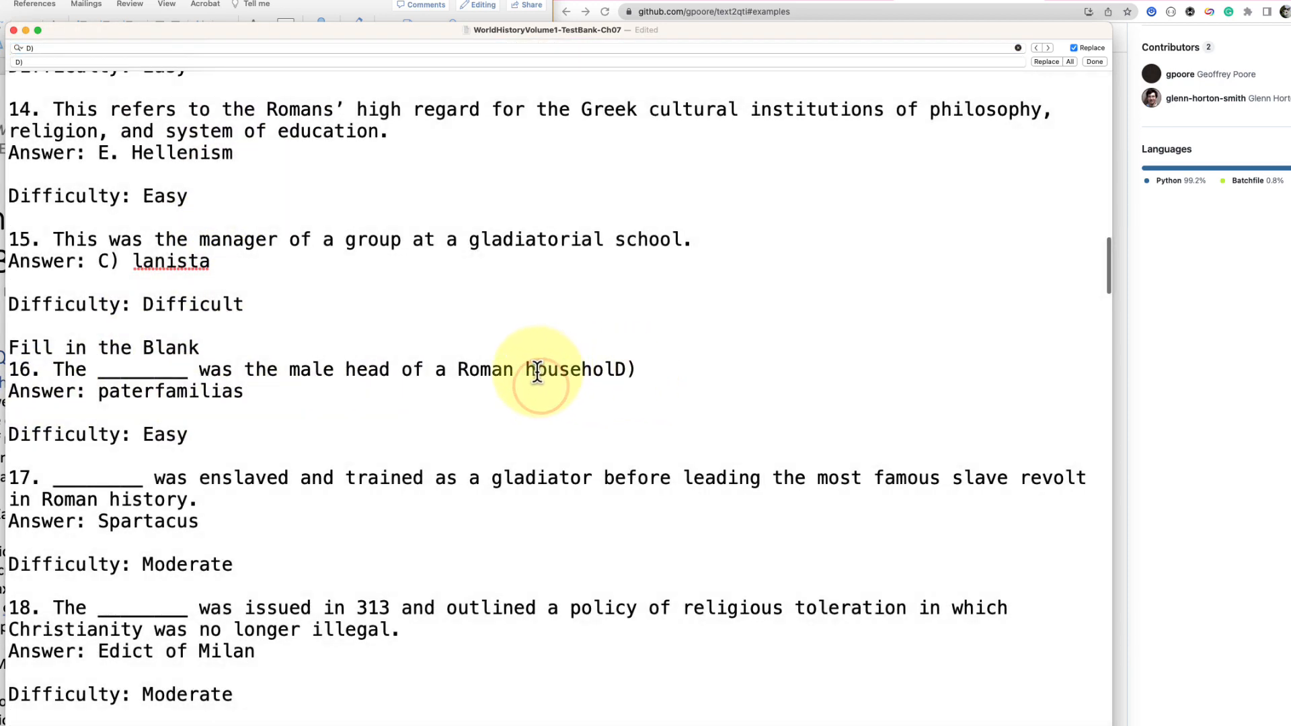
double_click(577, 369)
type("d.")
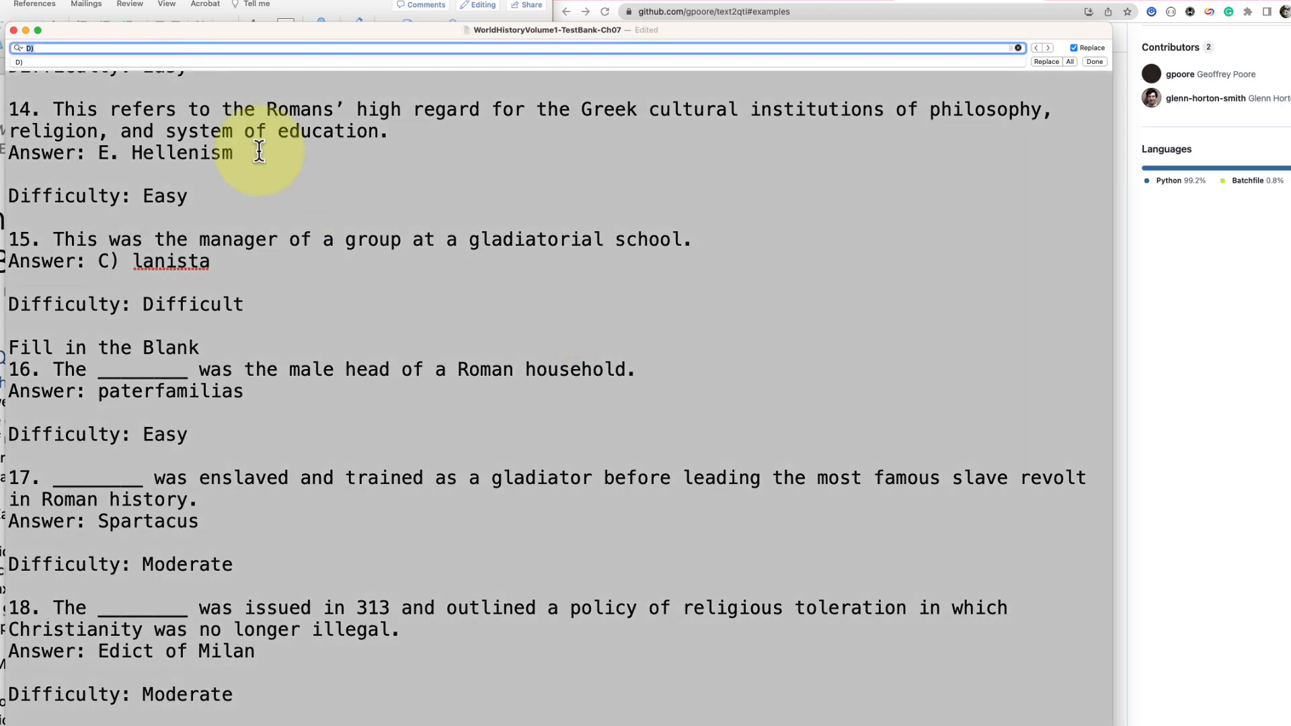
scroll("down", 3)
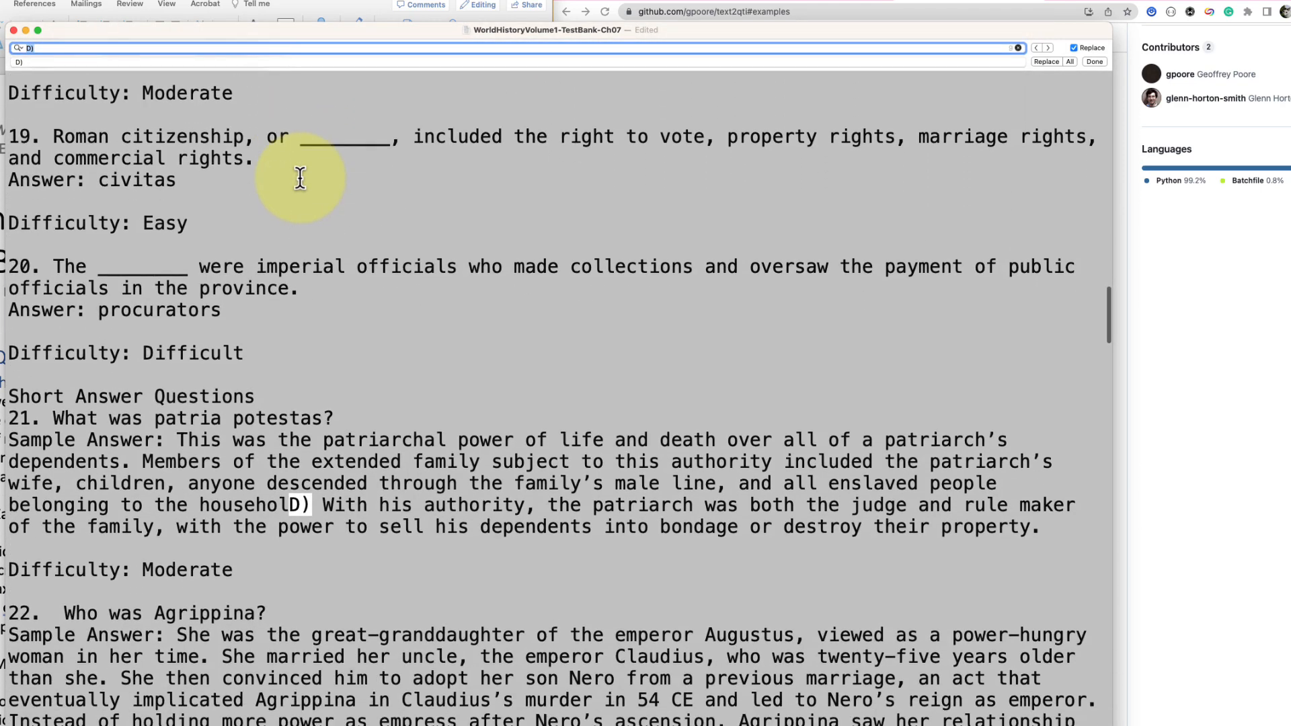
scroll("down", 3)
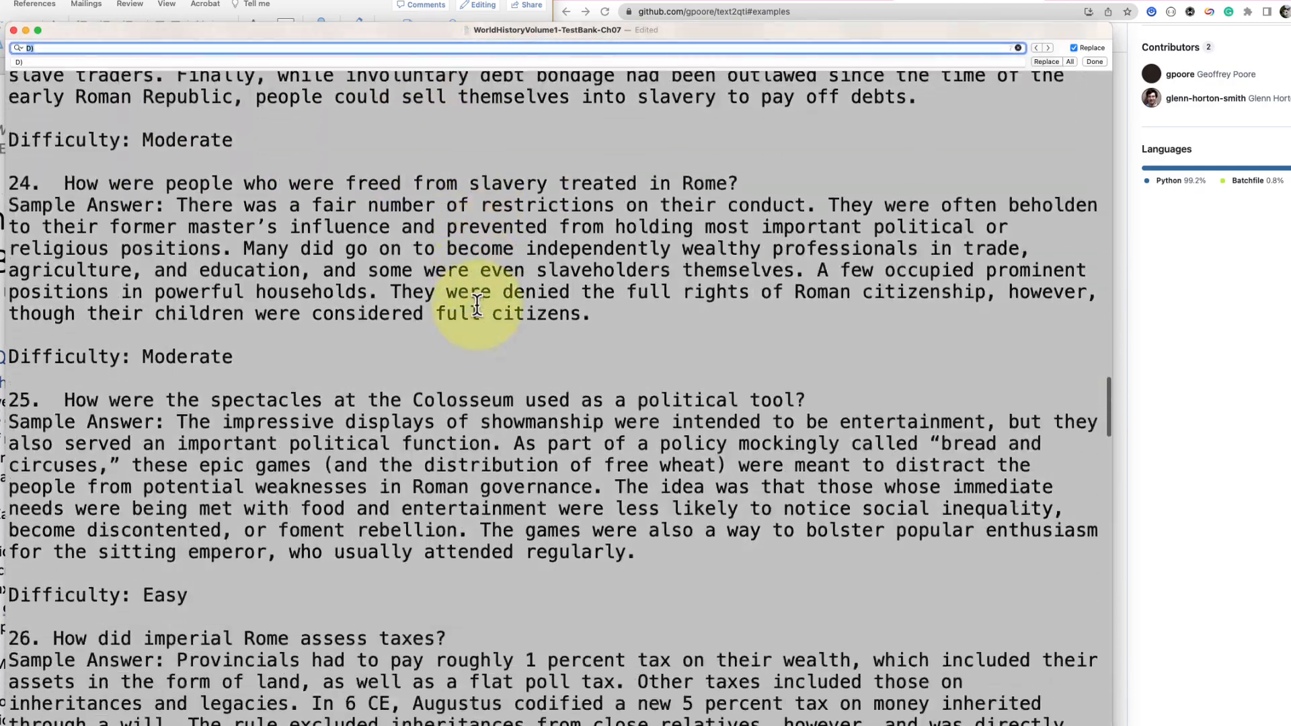
scroll("down", 3)
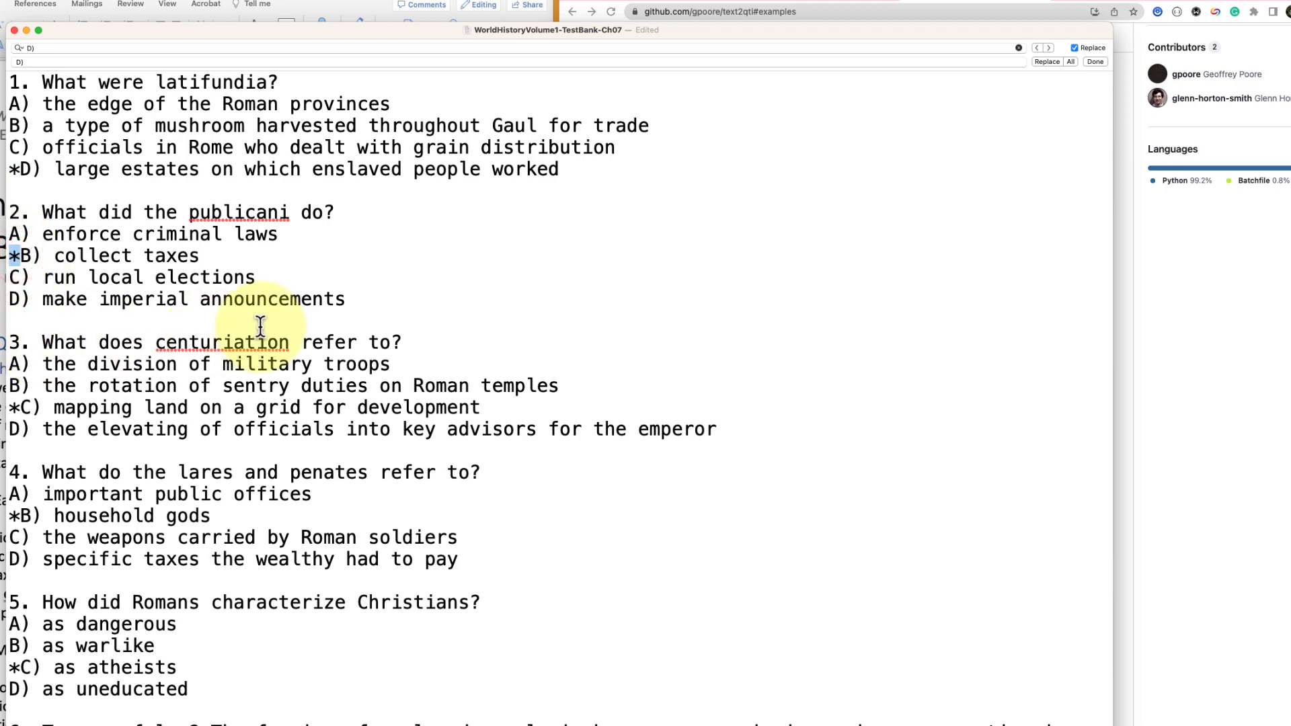
scroll("down", 3)
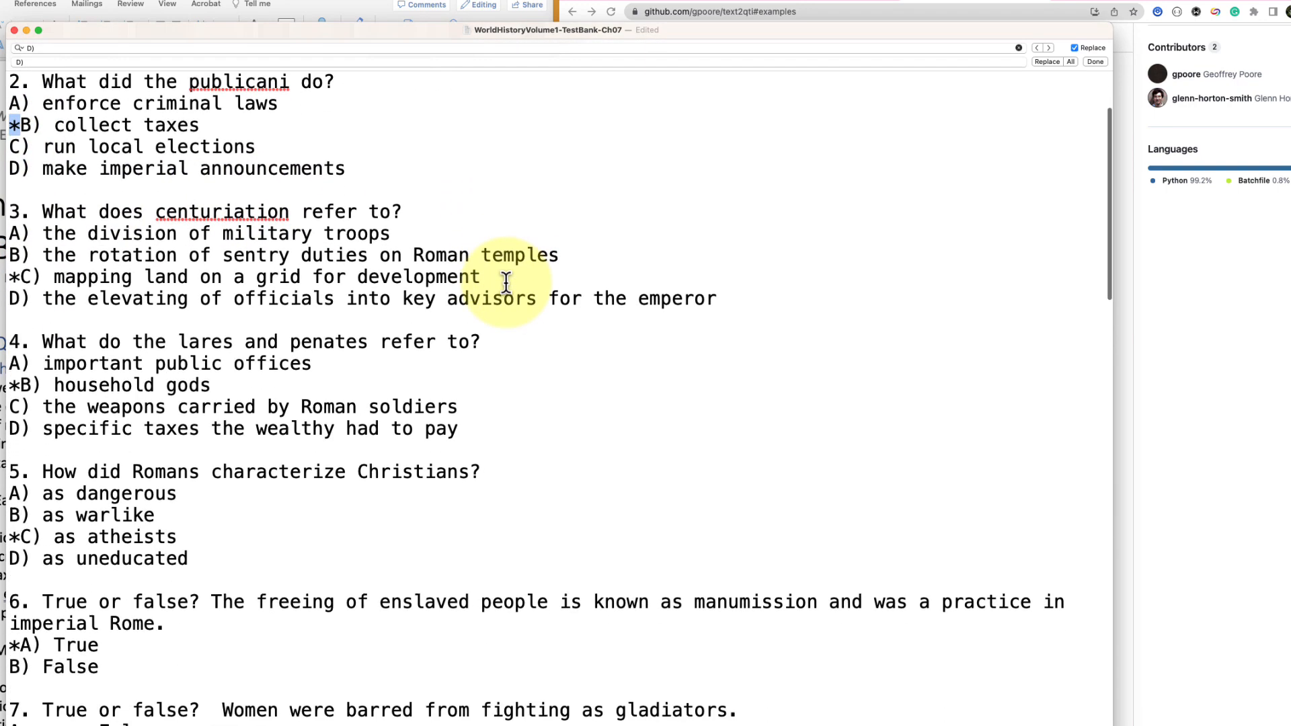
scroll("down", 3)
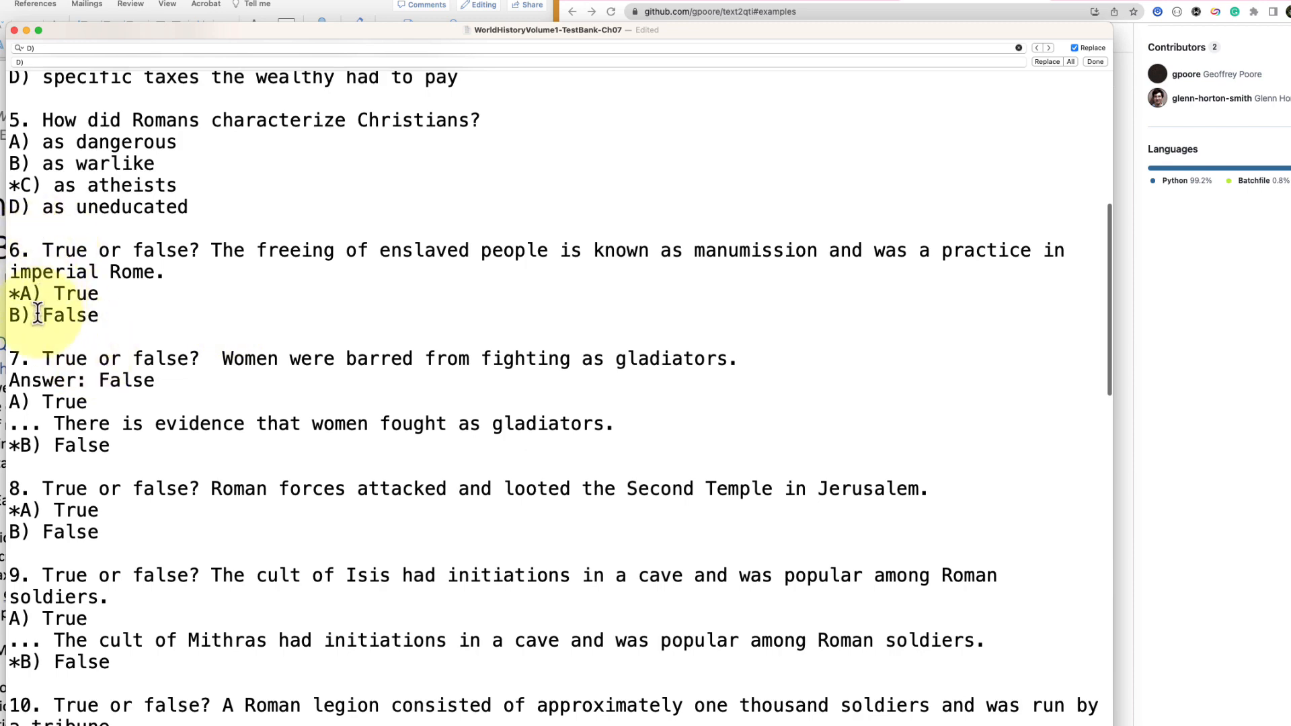
scroll("down", 3)
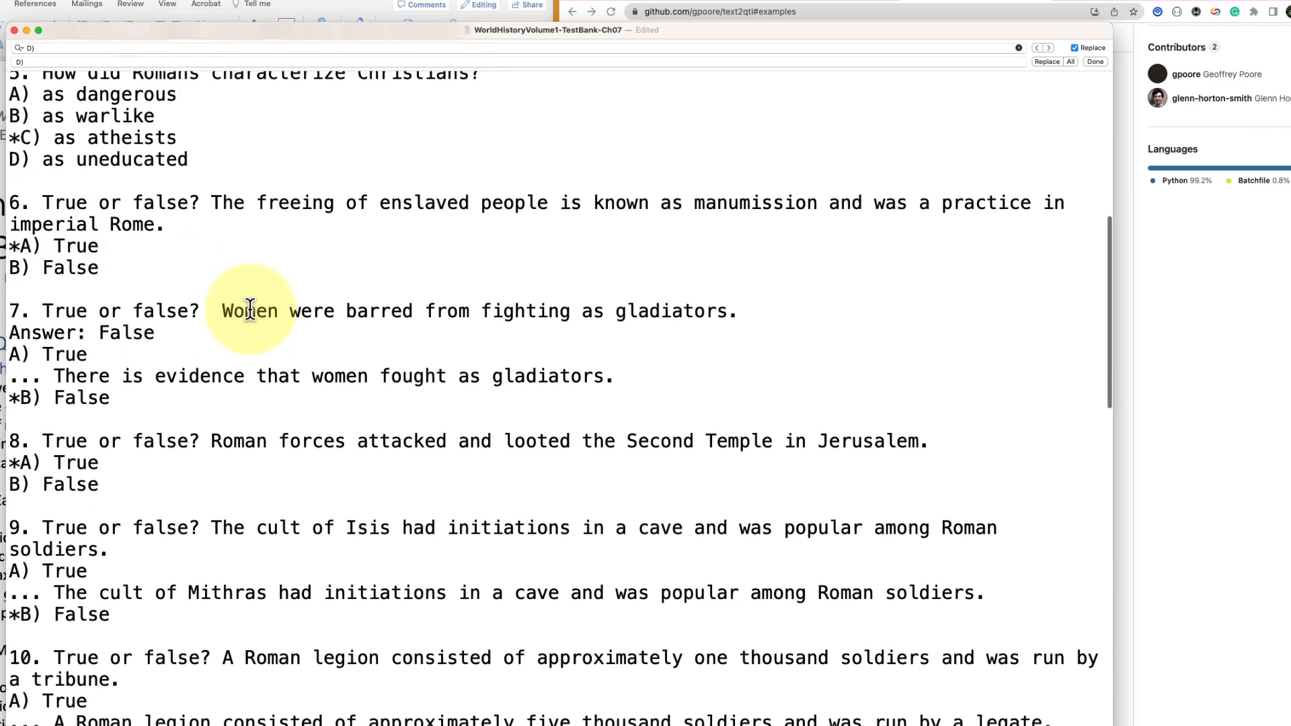
scroll("down", 3)
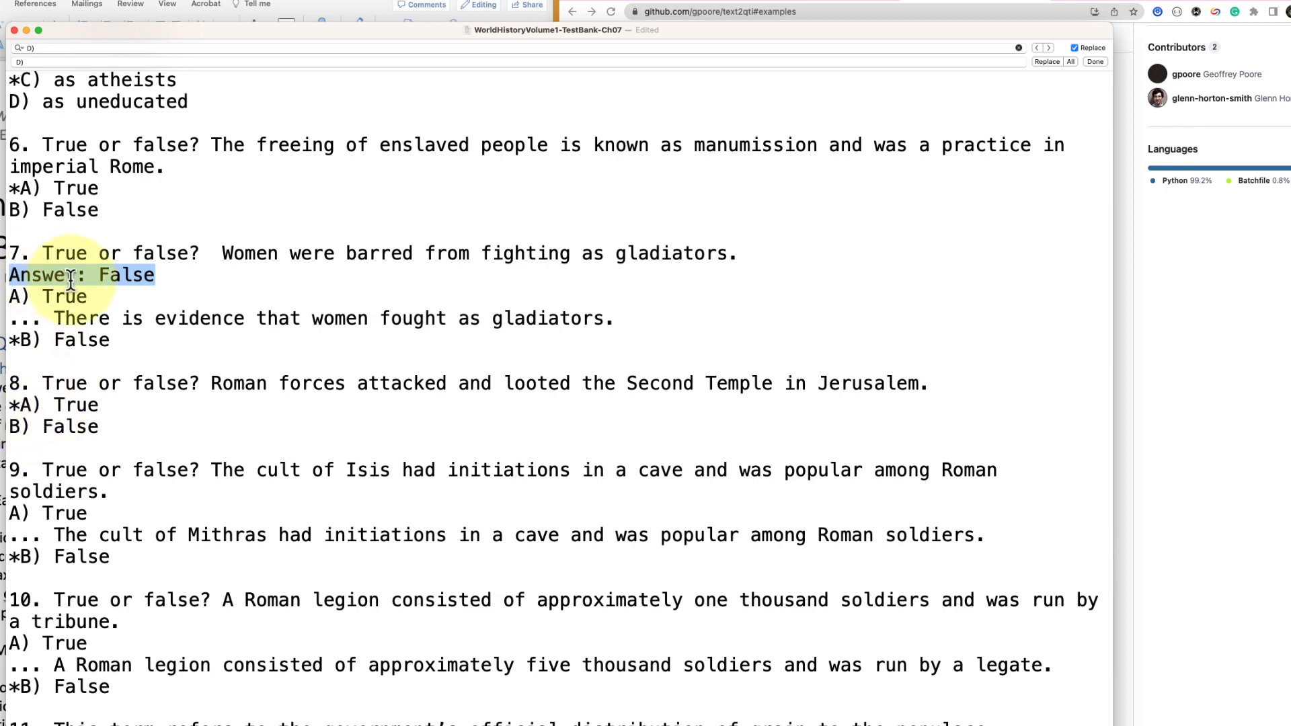
mouse_move(379, 284)
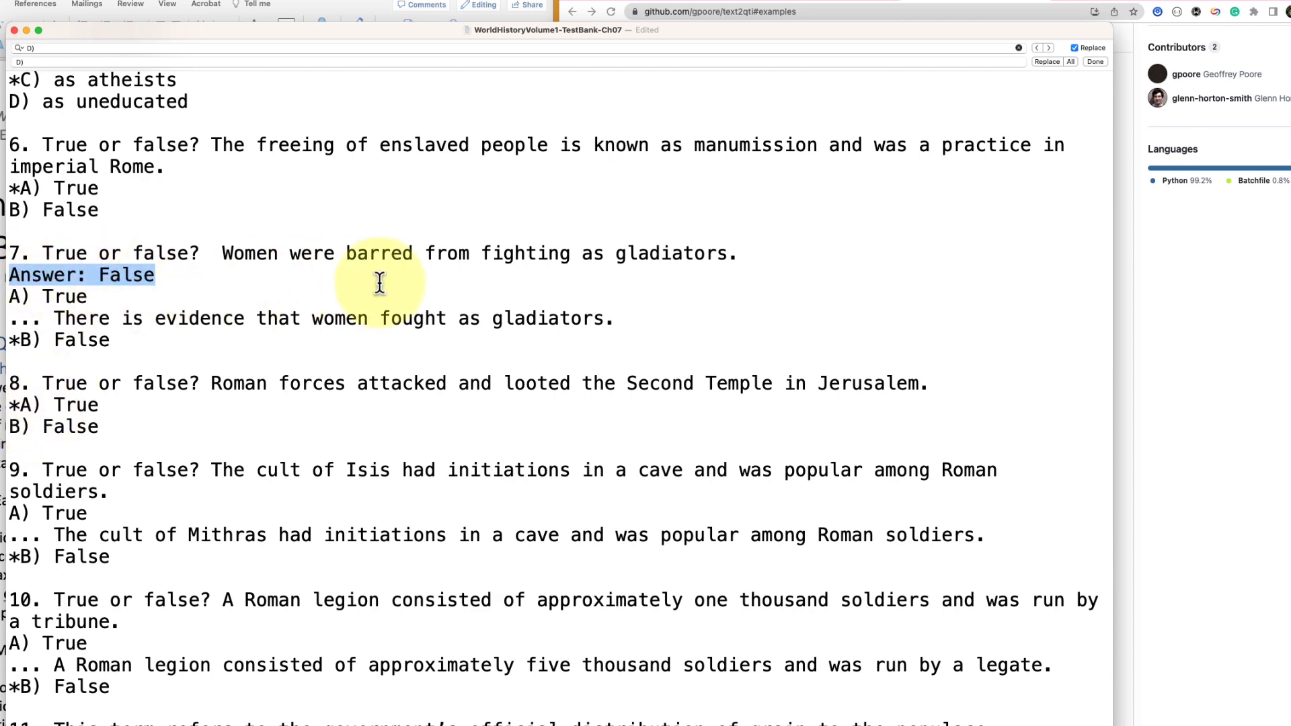
scroll("down", 3)
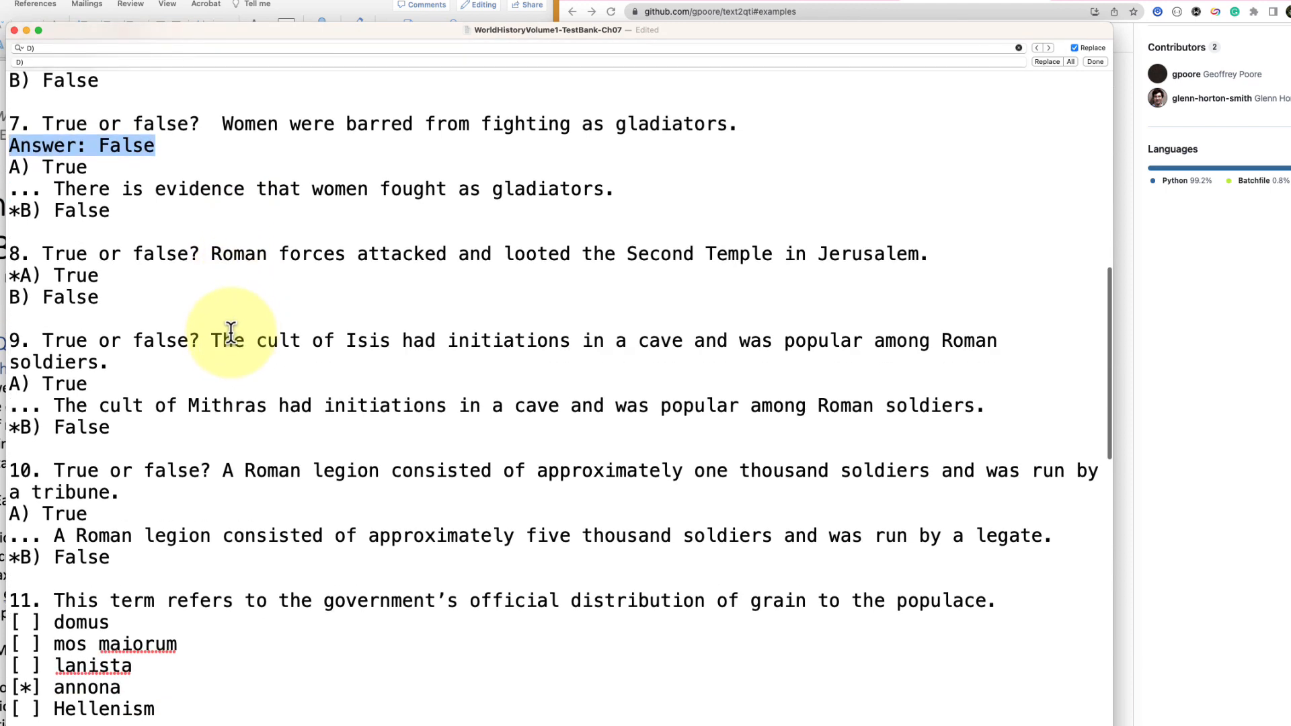
Step: Scroll through questions 11–20 to review the multiple-answer questions
scroll("down", 3)
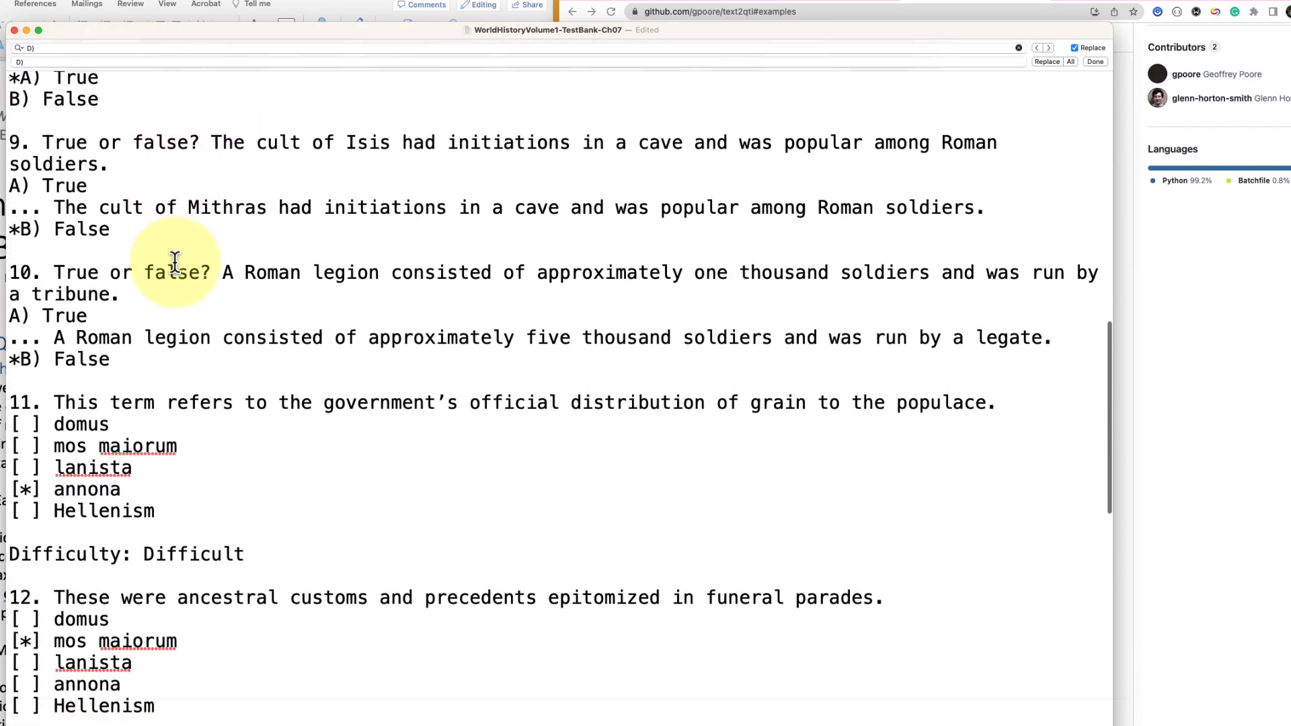
scroll("down", 3)
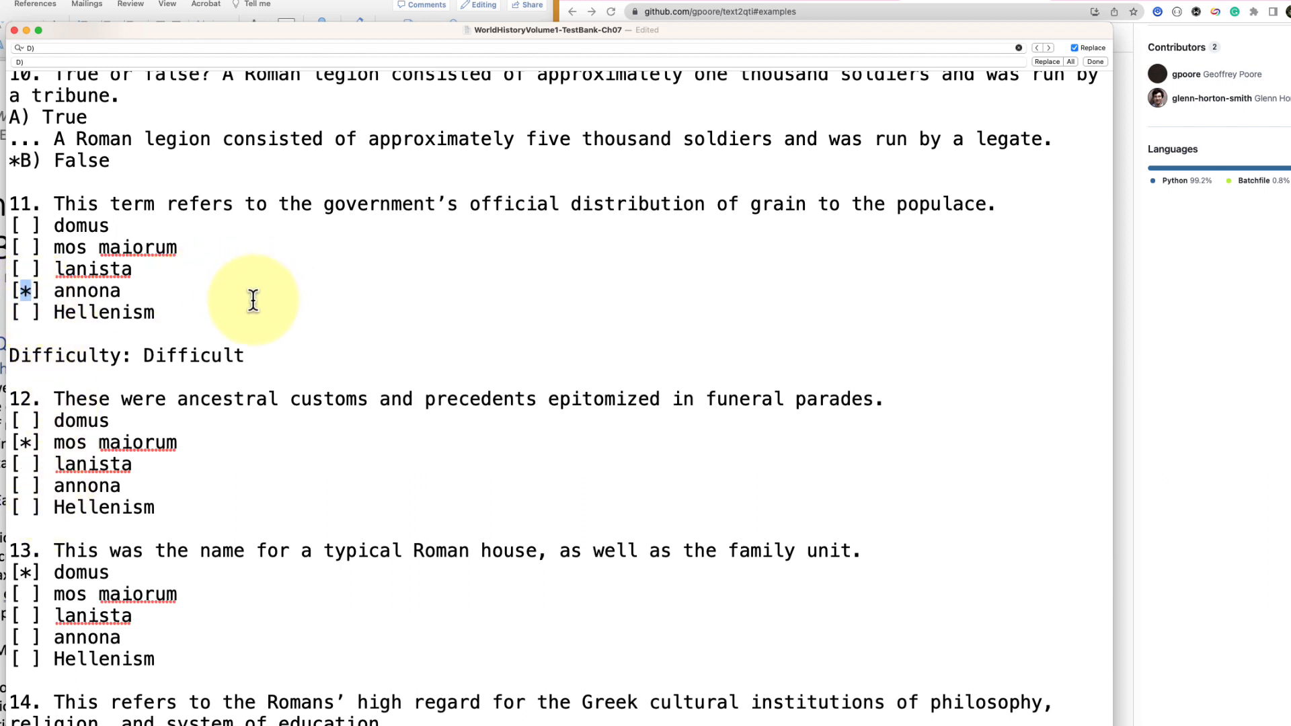
scroll("down", 3)
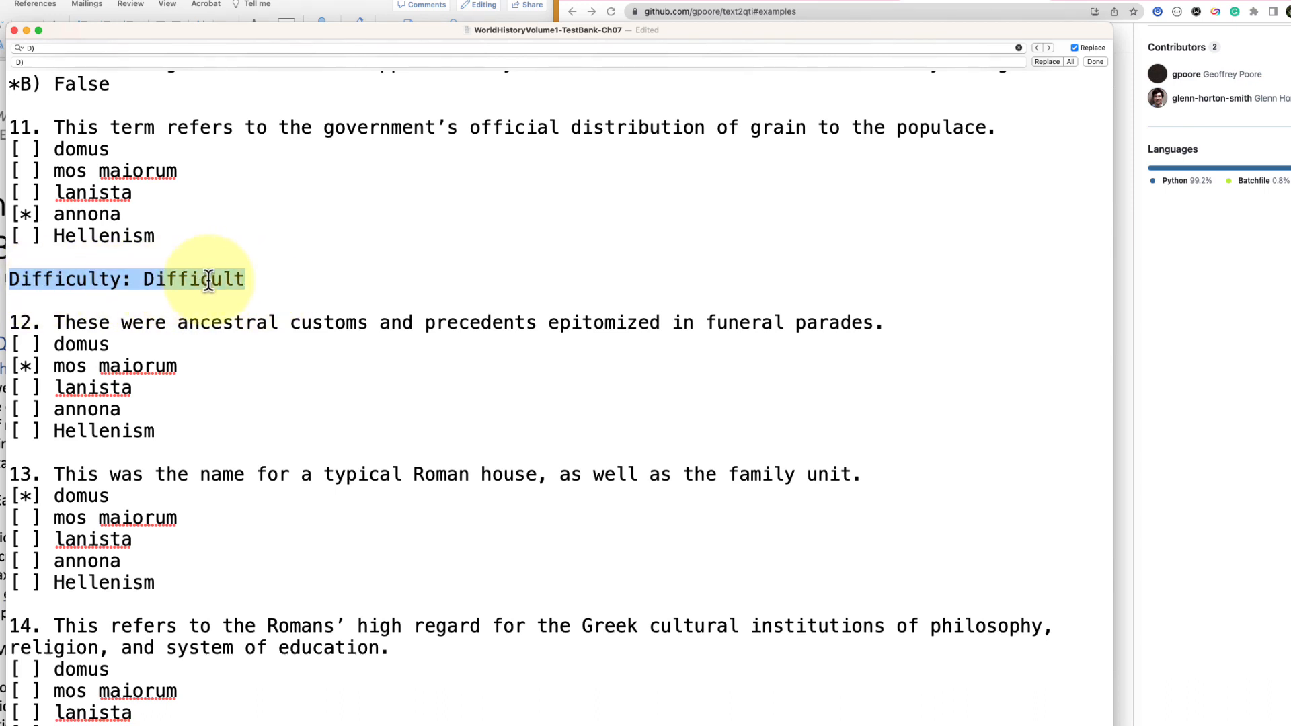
scroll("down", 3)
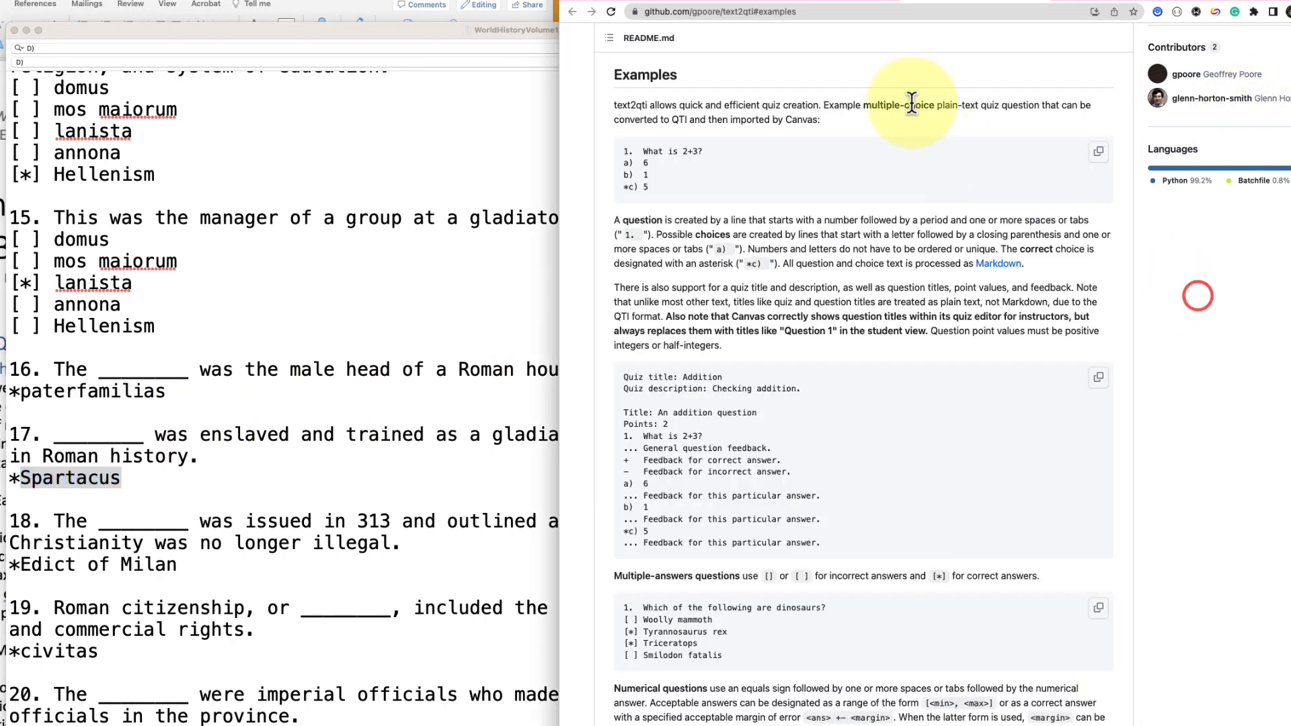
Step: Scroll the text2qti README Examples section in Chrome
scroll("down", 3)
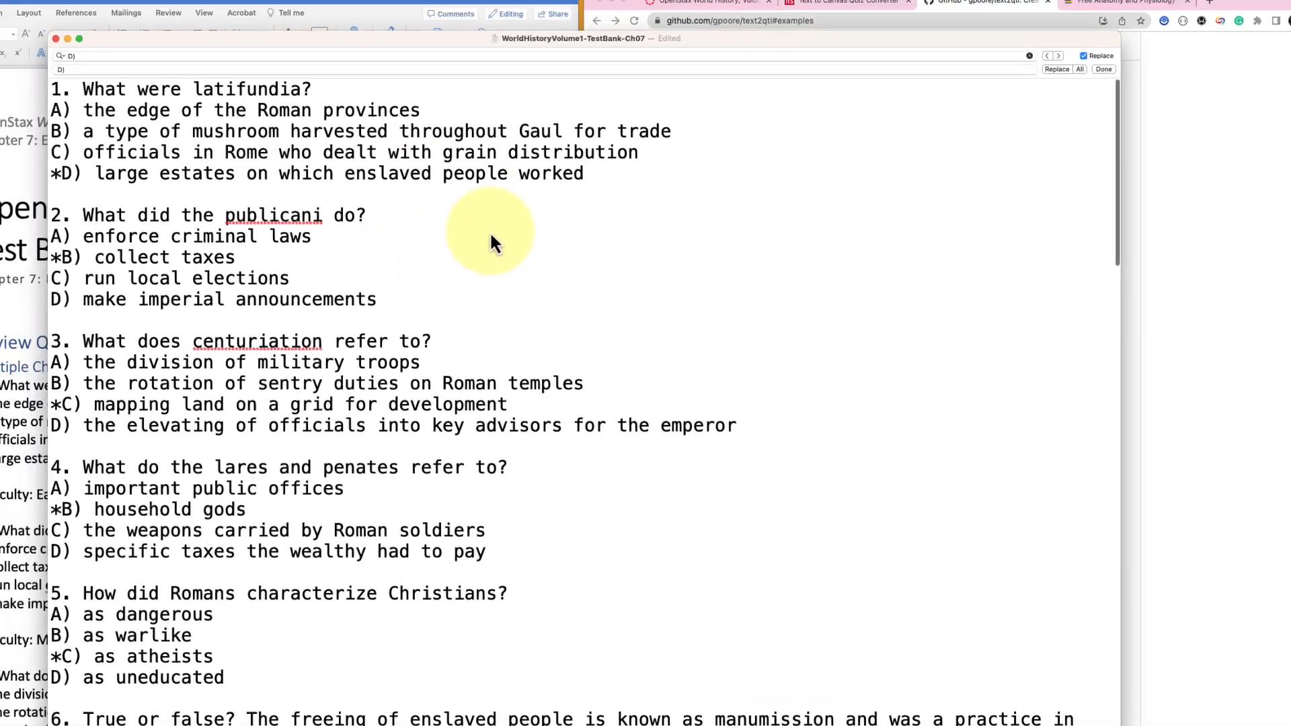
Step: Switch from TextEdit to the SDSU quiz converter tab in Chrome
left_click(70, 6)
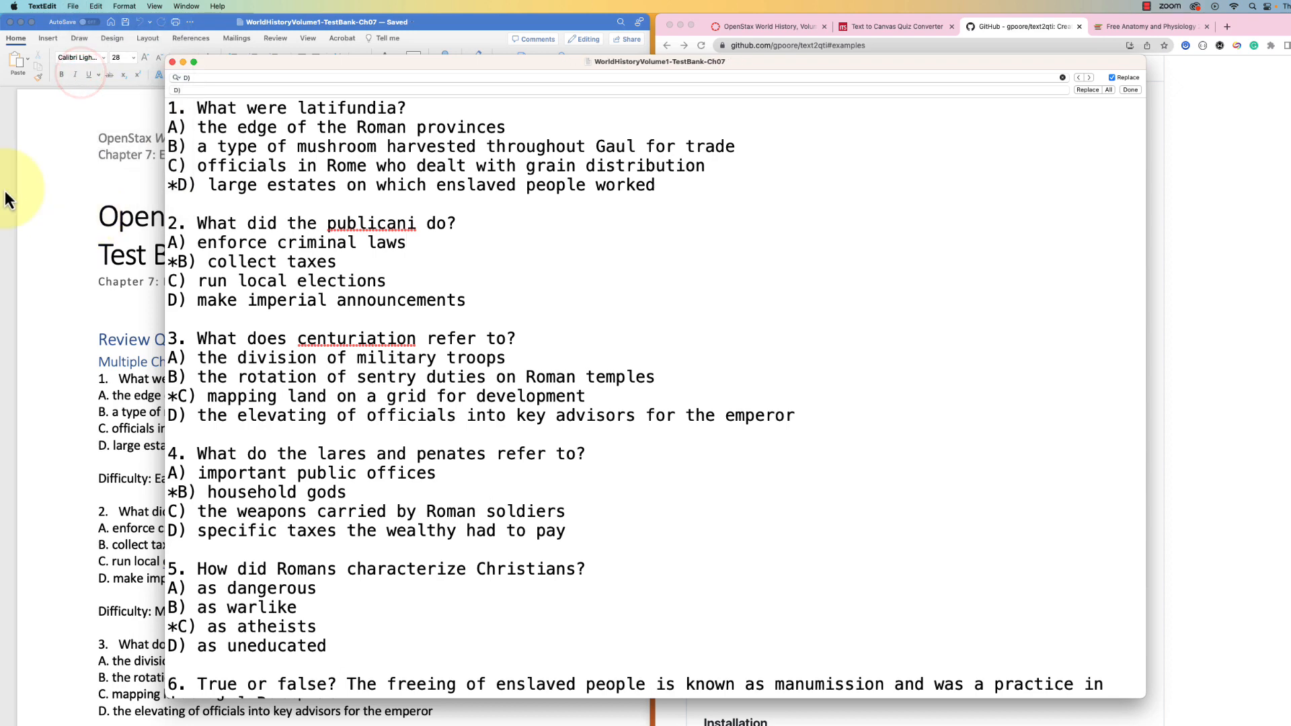
left_click(893, 27)
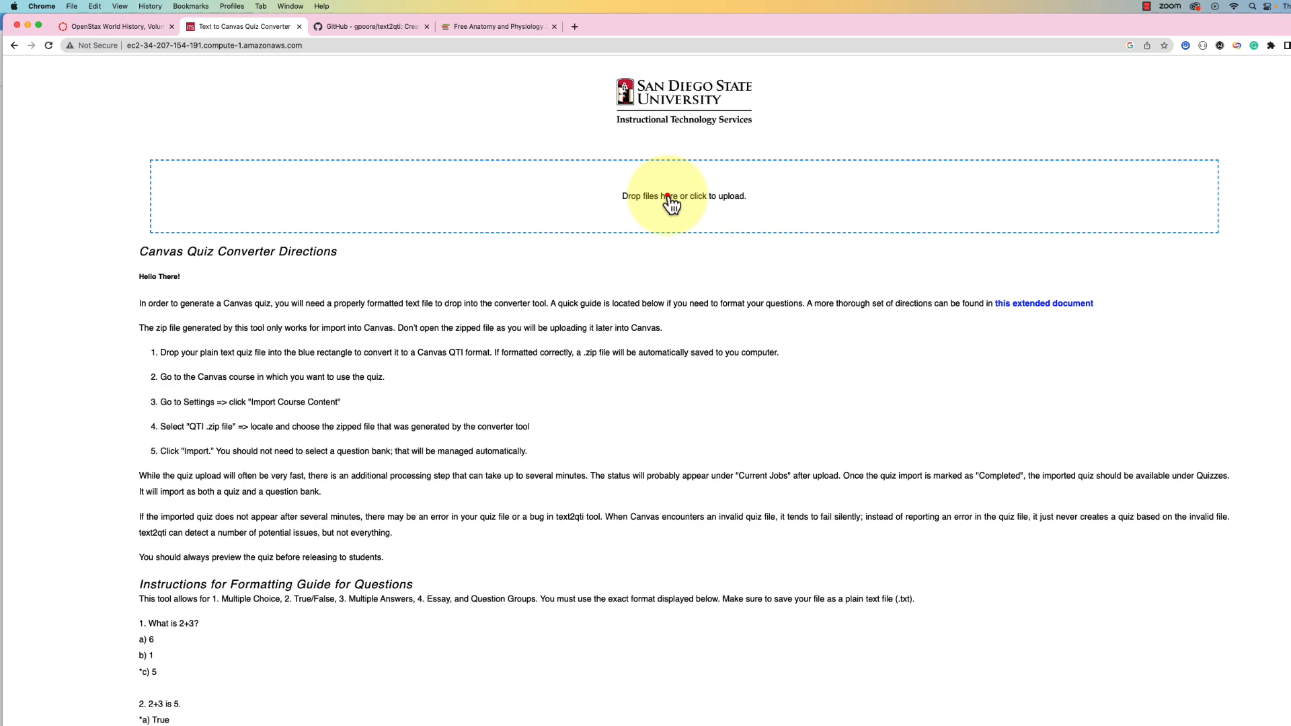
Step: Upload WorldHistoryVolume1-TestBank-Ch07 from Desktop's Test_Bank-World_History folder for conversion
left_click(671, 196)
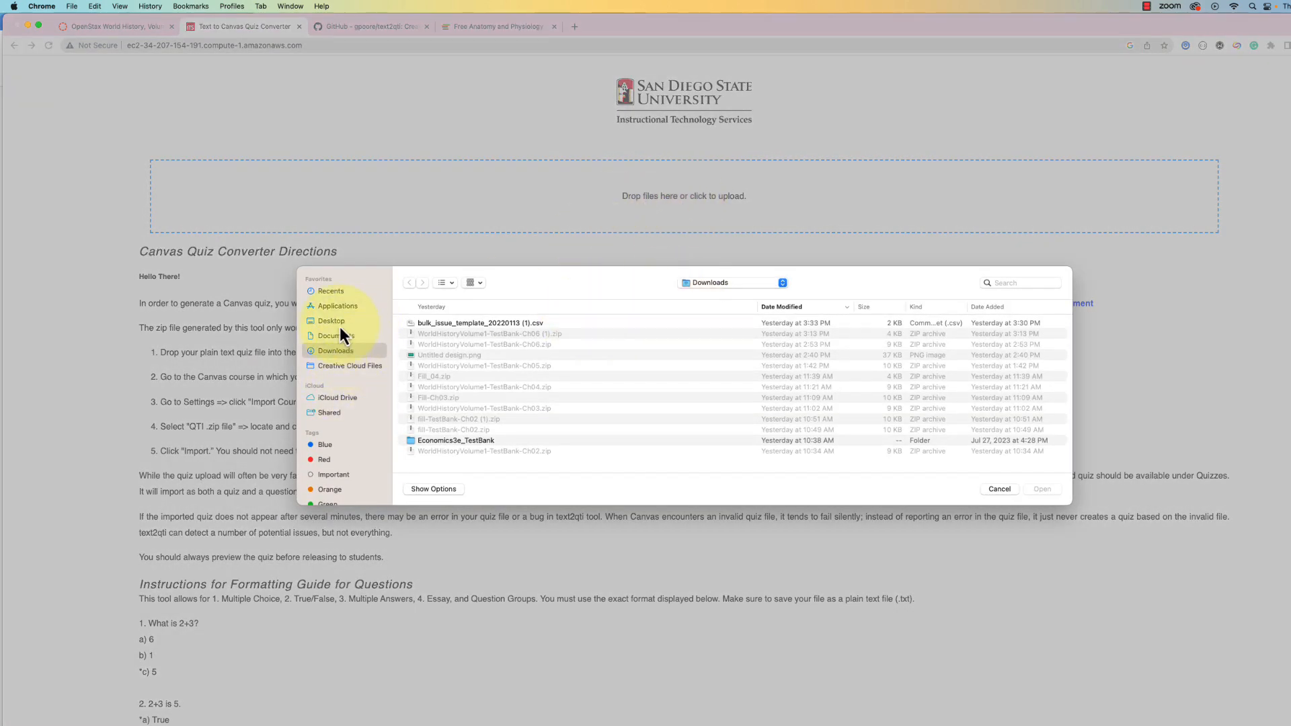
left_click(331, 320)
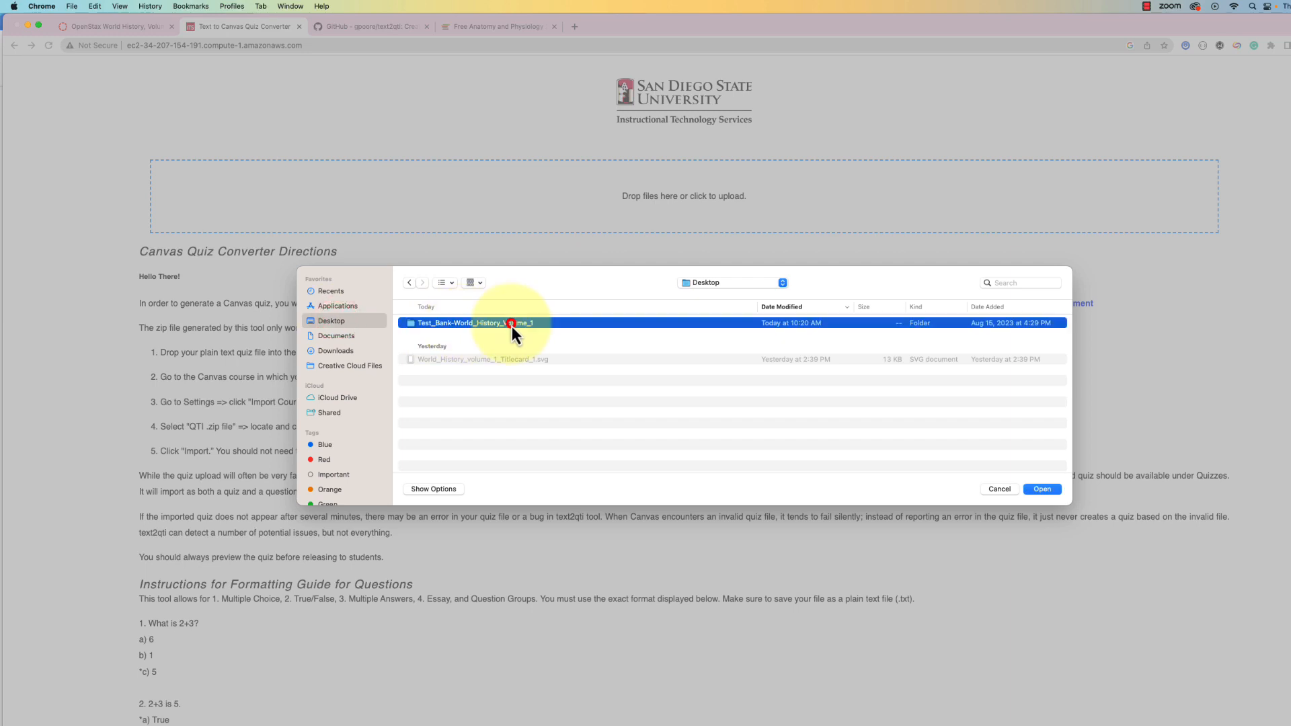
double_click(474, 322)
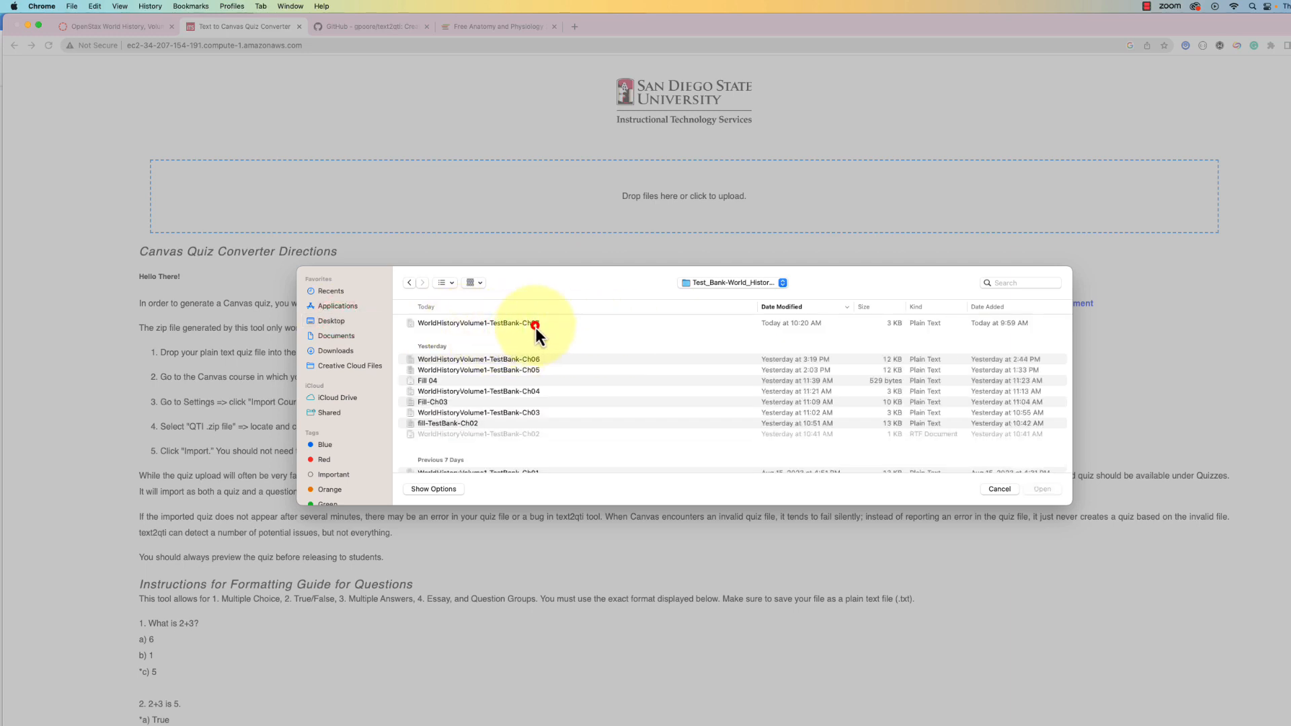
left_click(476, 323)
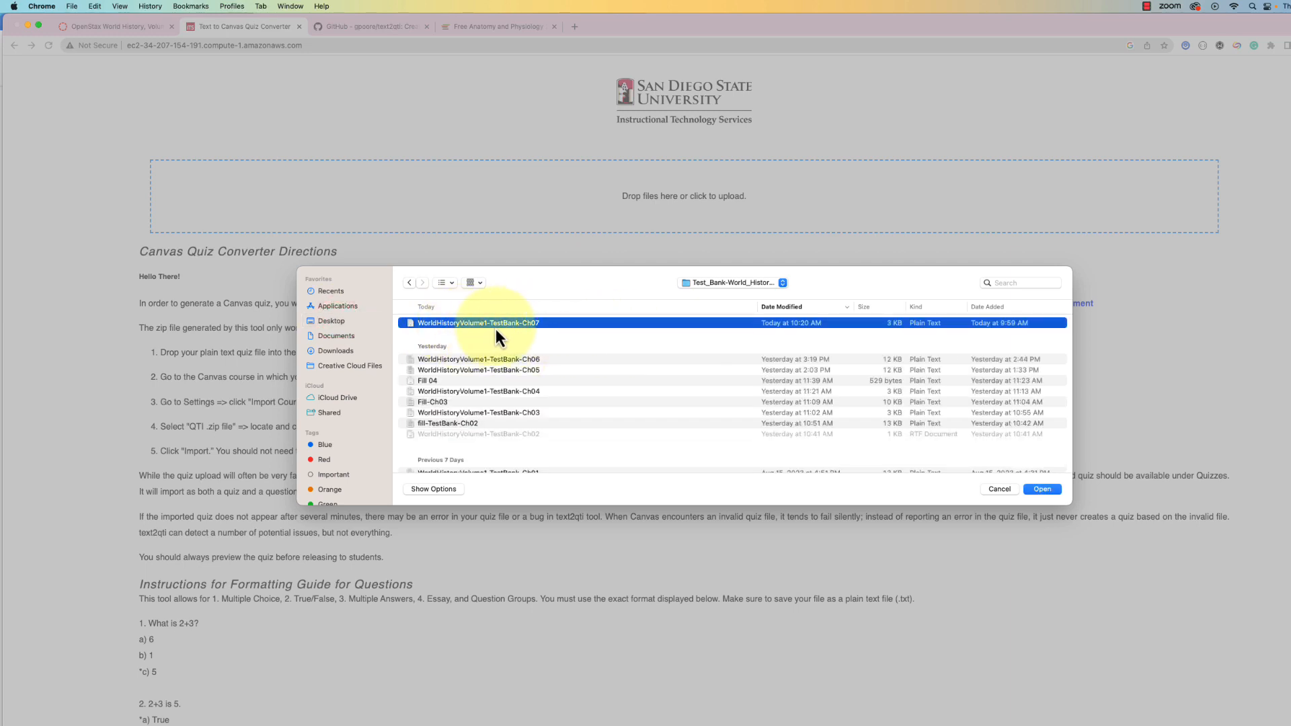
mouse_move(933, 334)
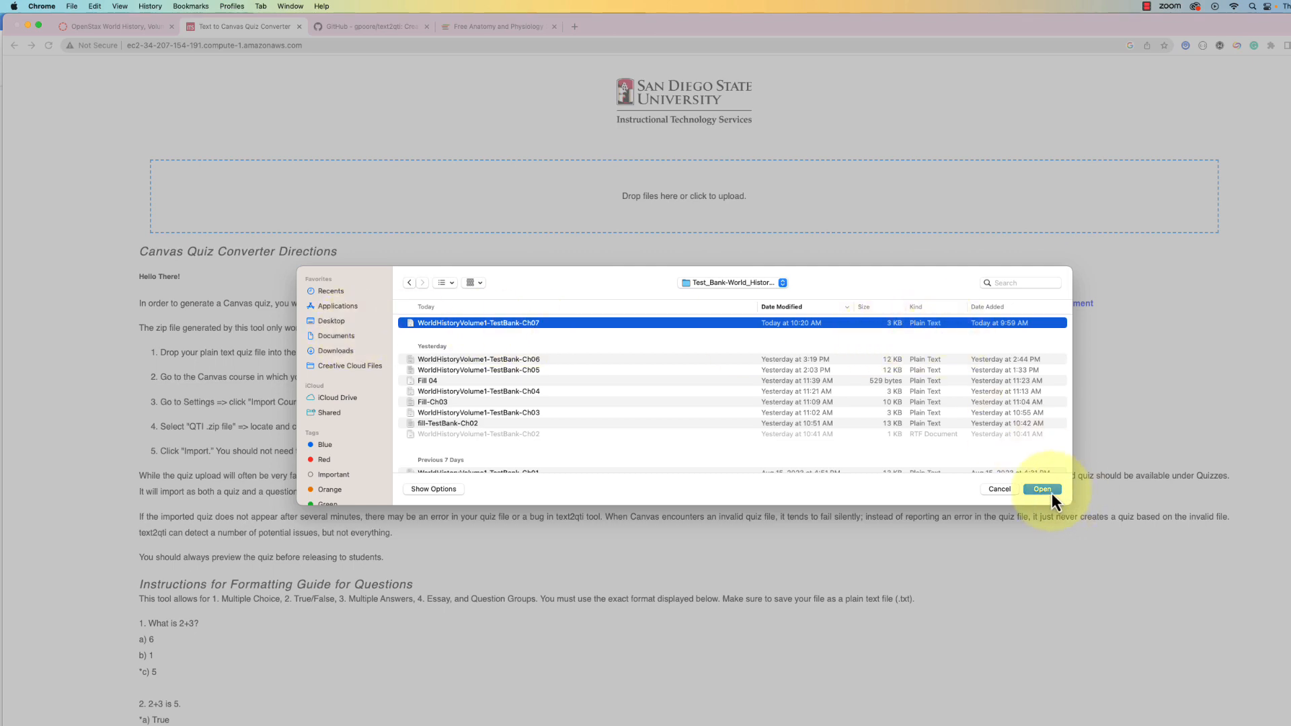
left_click(1041, 490)
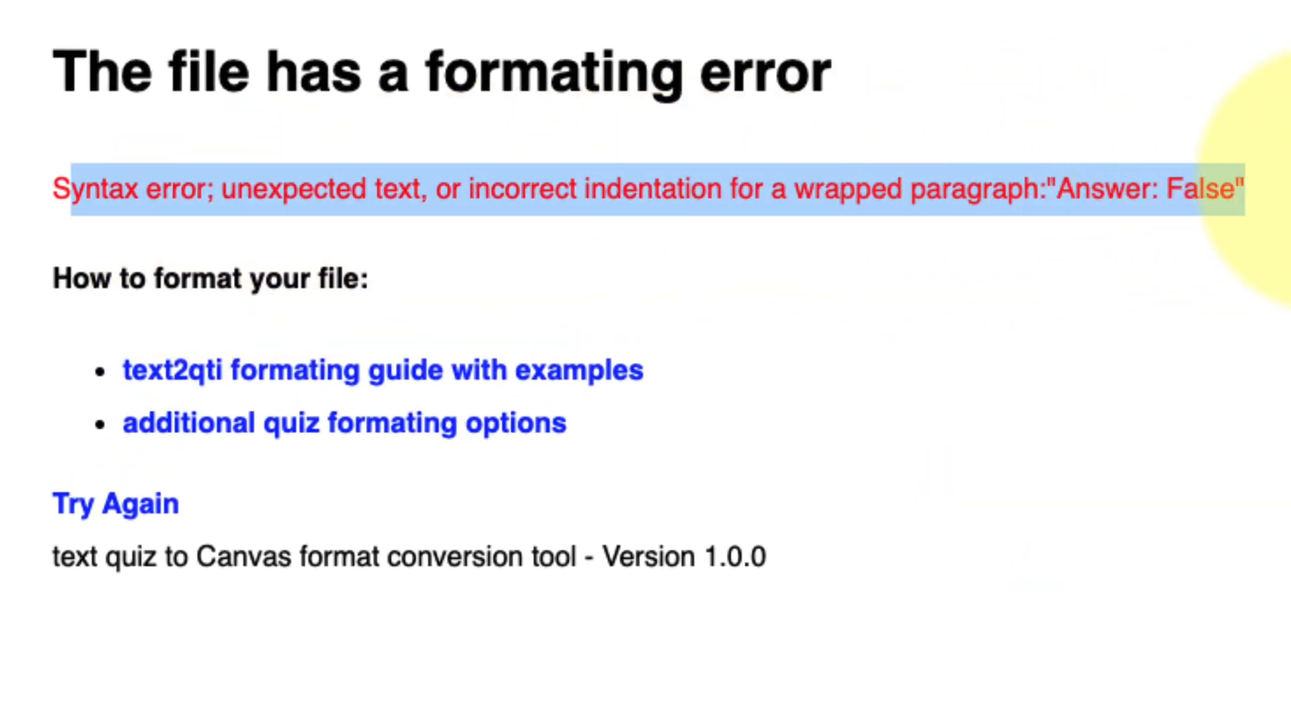
mouse_move(461, 189)
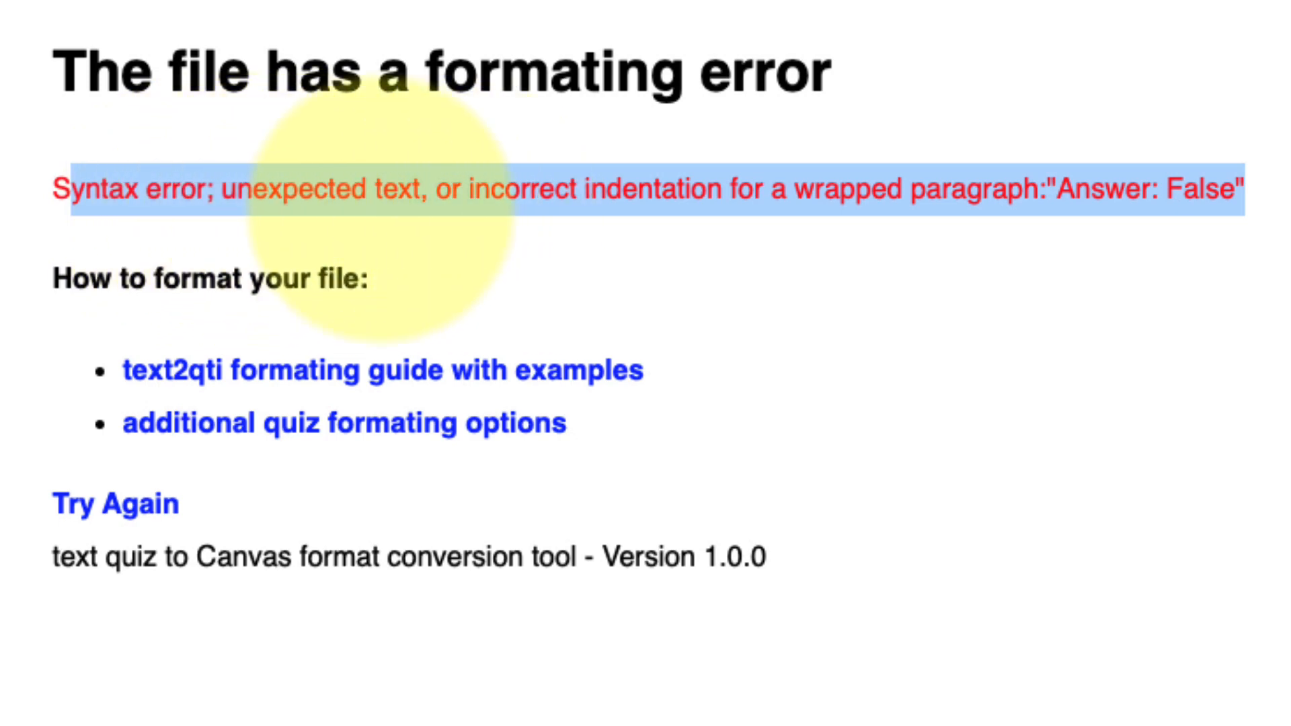
mouse_move(717, 221)
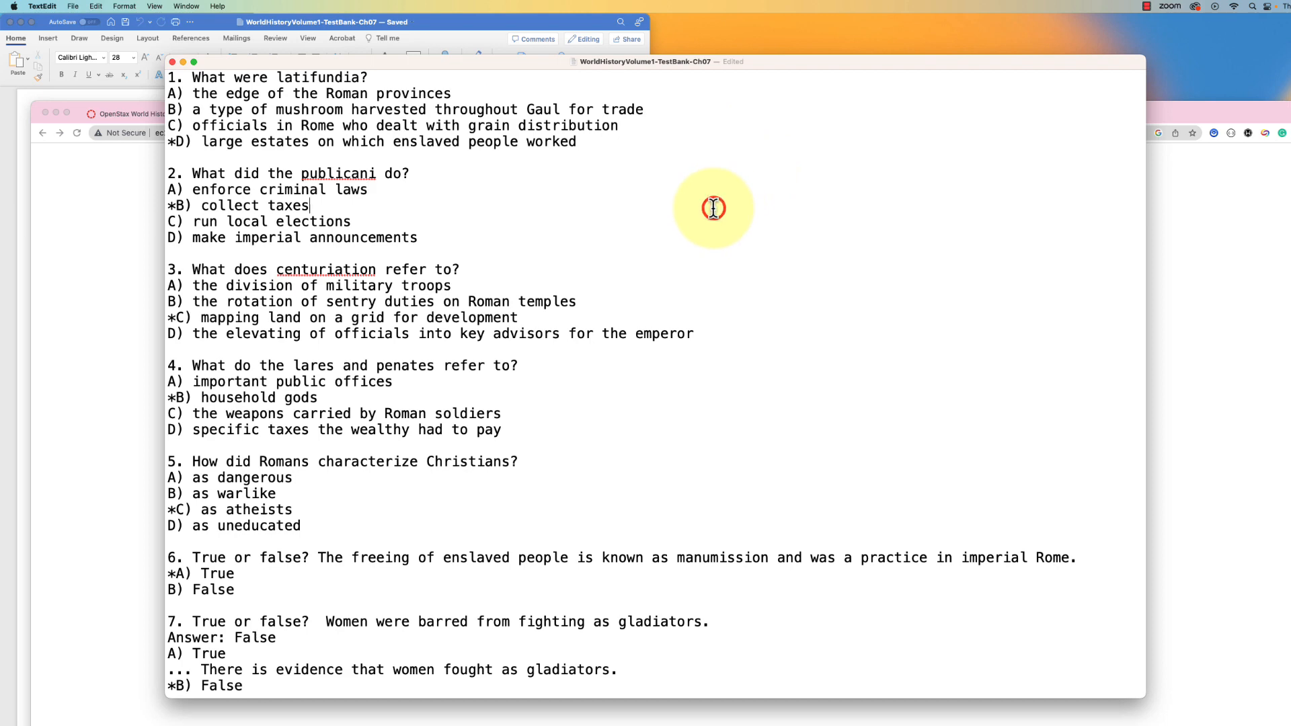
Step: Find 'answer:' and delete the stray 'Answer: False' line under question 7, saving the file
type("answer:")
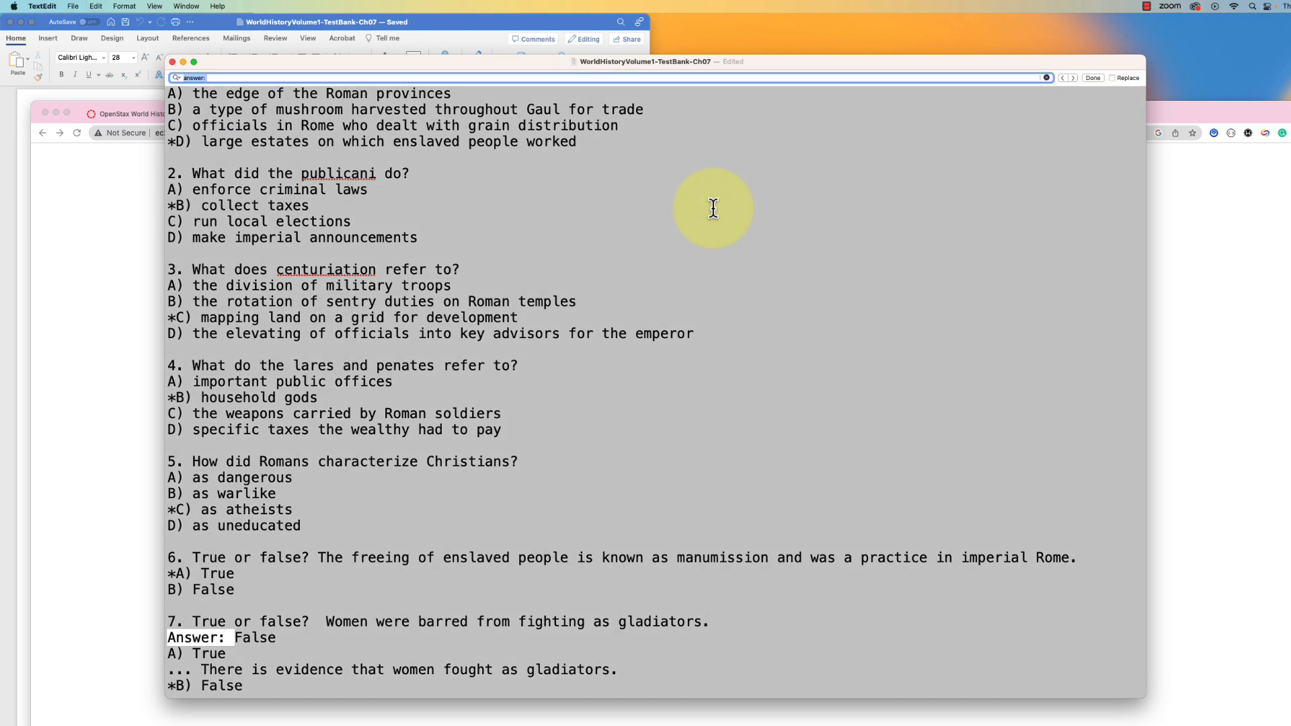
scroll("down", 3)
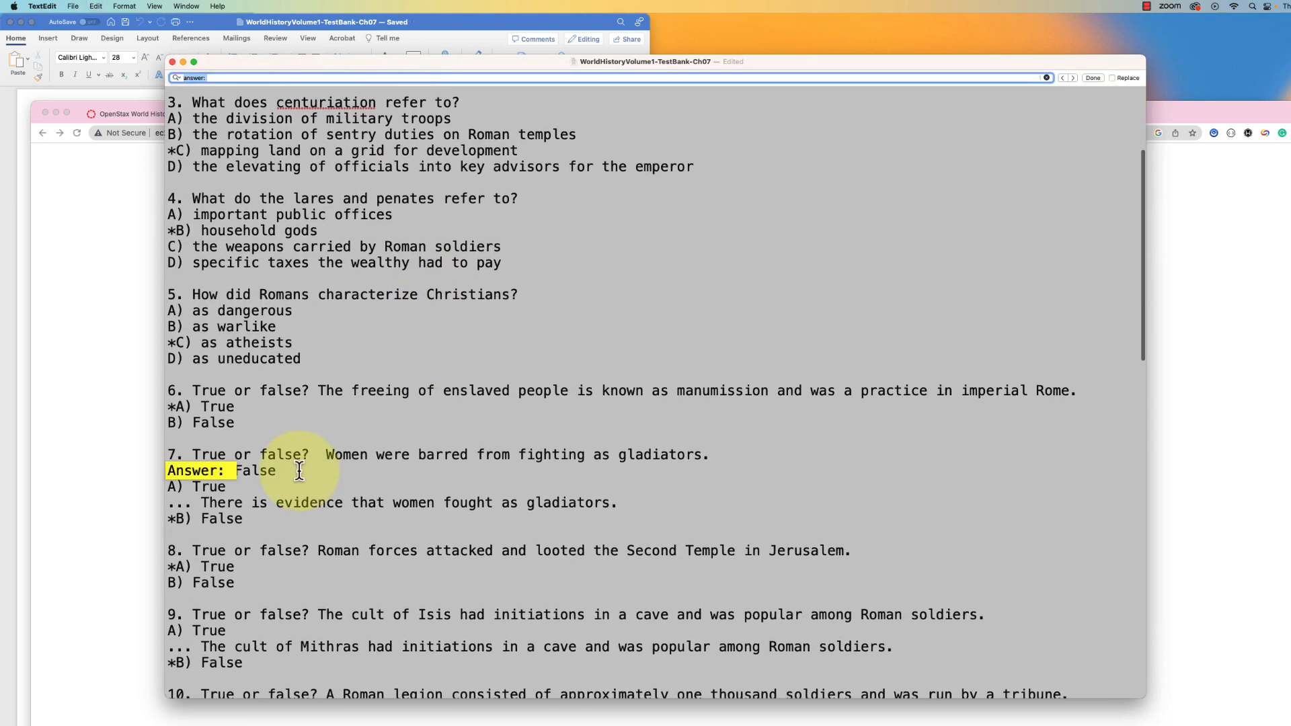
scroll("down", 3)
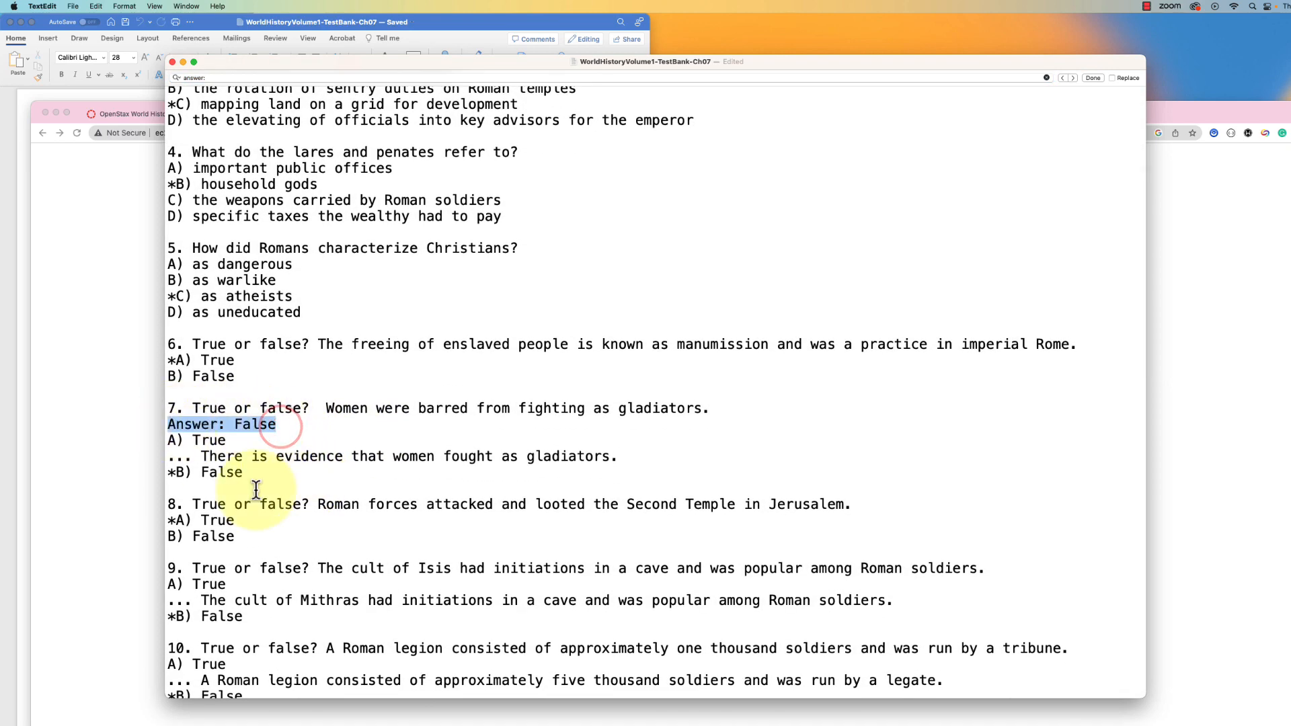
mouse_move(350, 511)
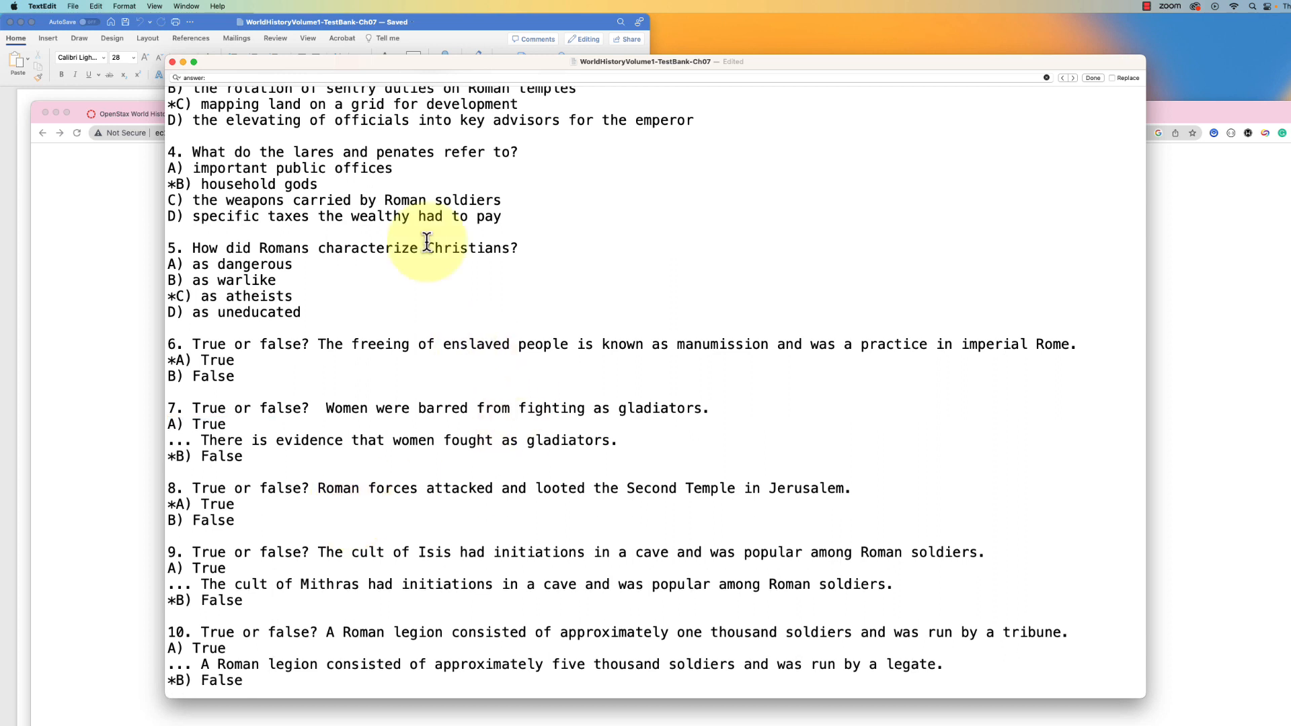
left_click(73, 7)
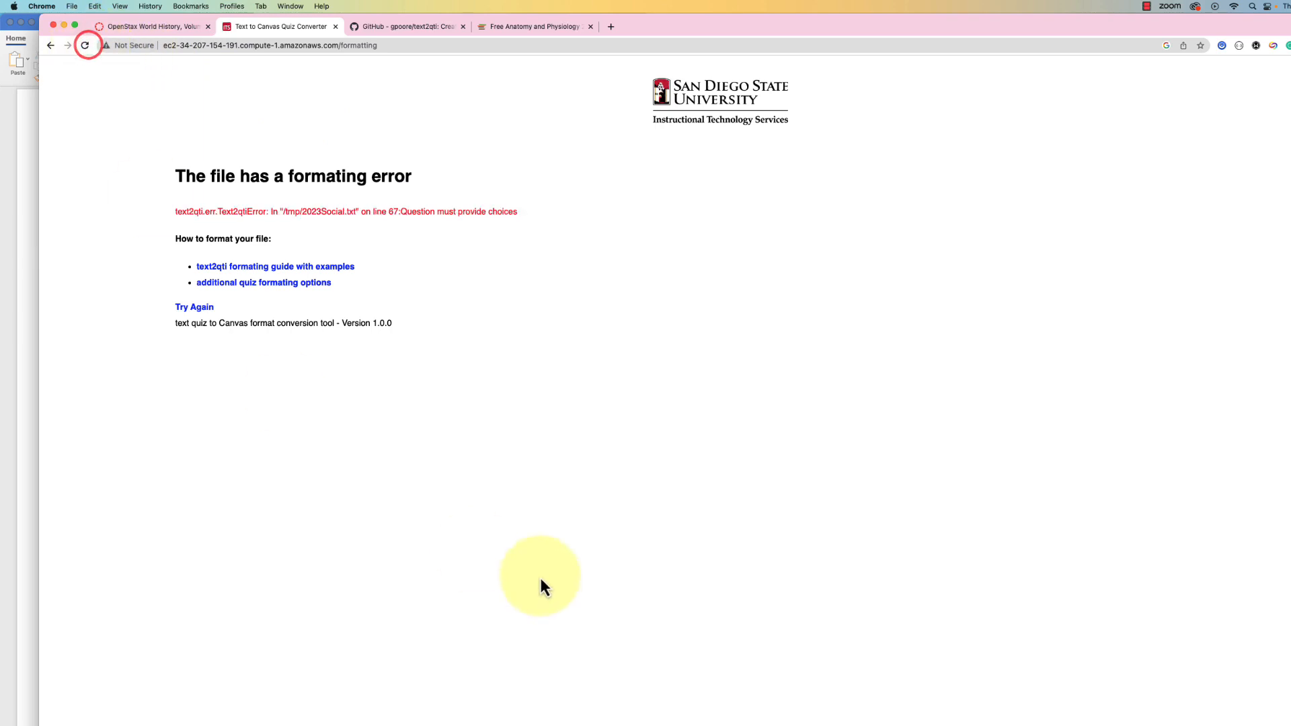
Step: Re-upload the Ch07 file and select the 'Difficulty: Difficult' text in the new error message
left_click(85, 45)
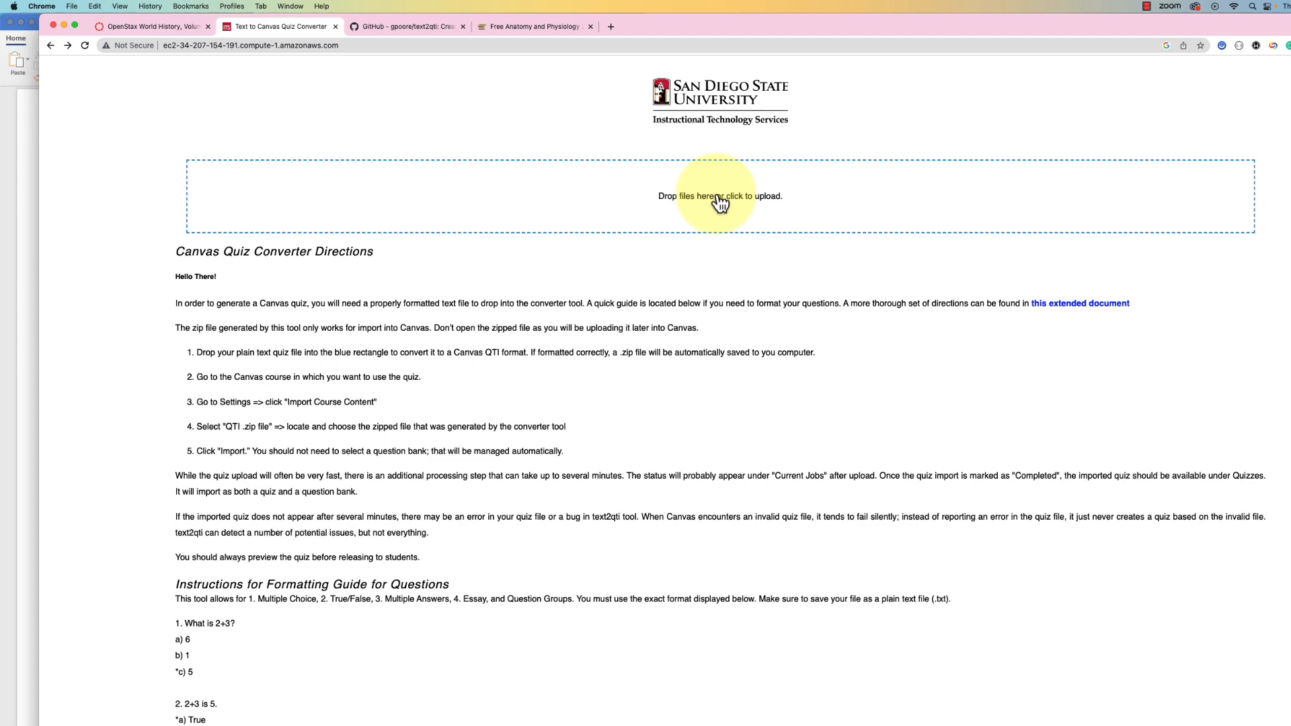
left_click(719, 196)
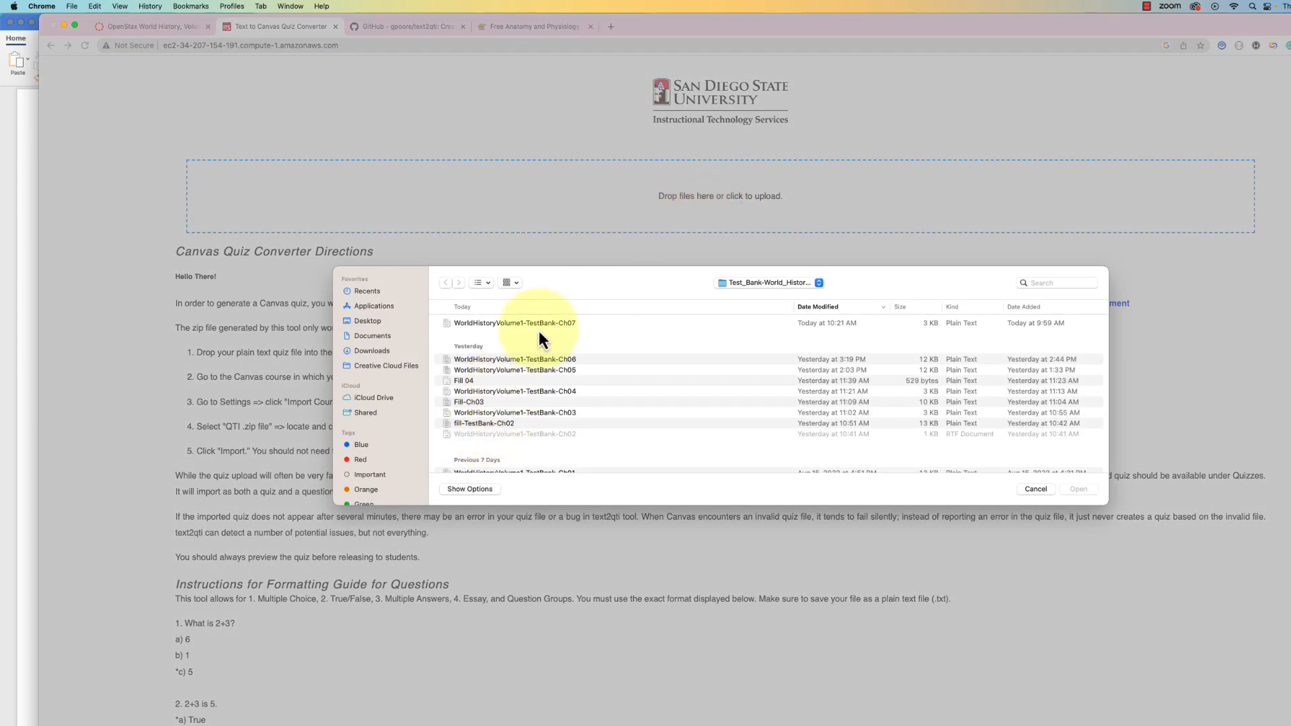
double_click(514, 323)
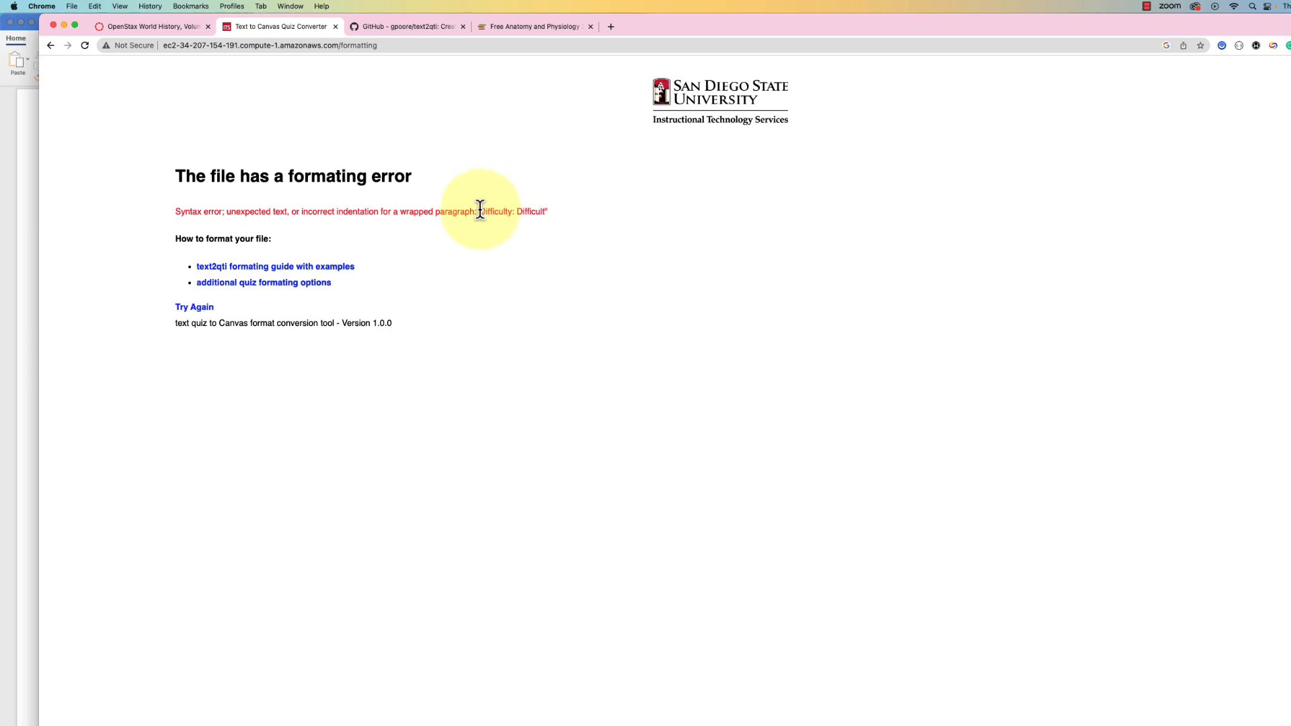
left_click_drag(479, 211, 546, 211)
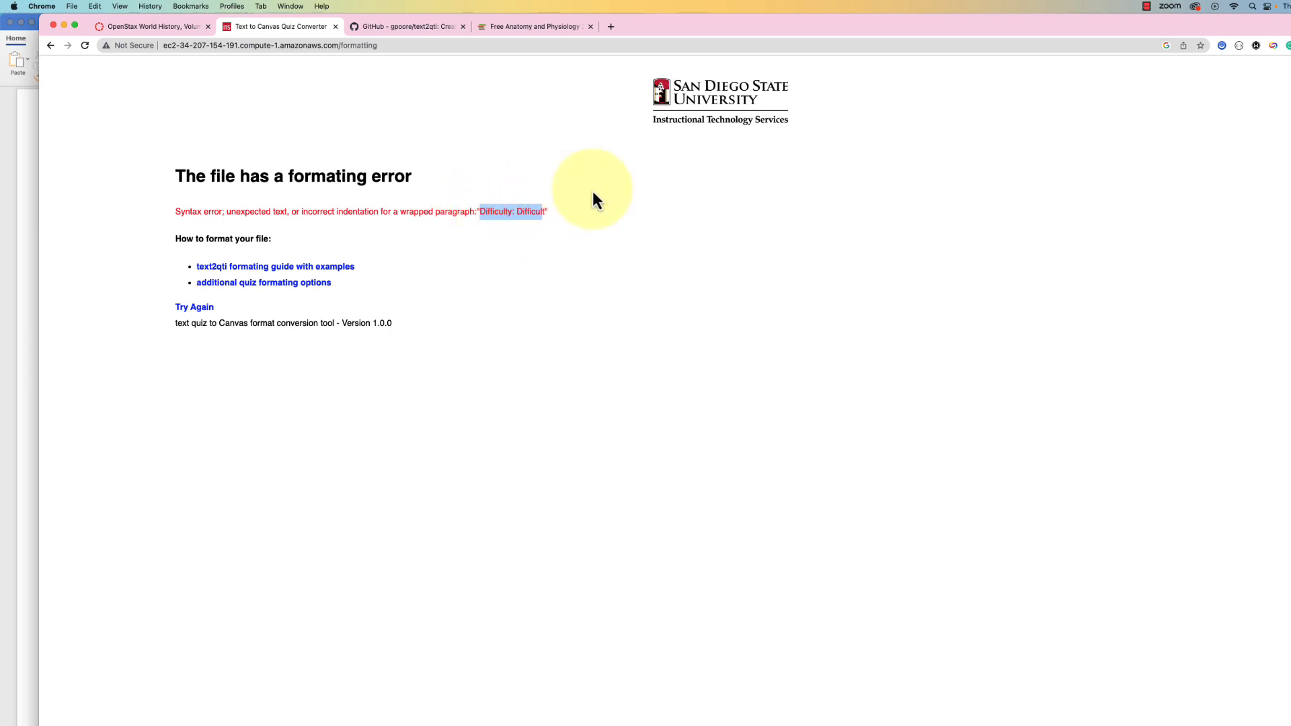
mouse_move(528, 390)
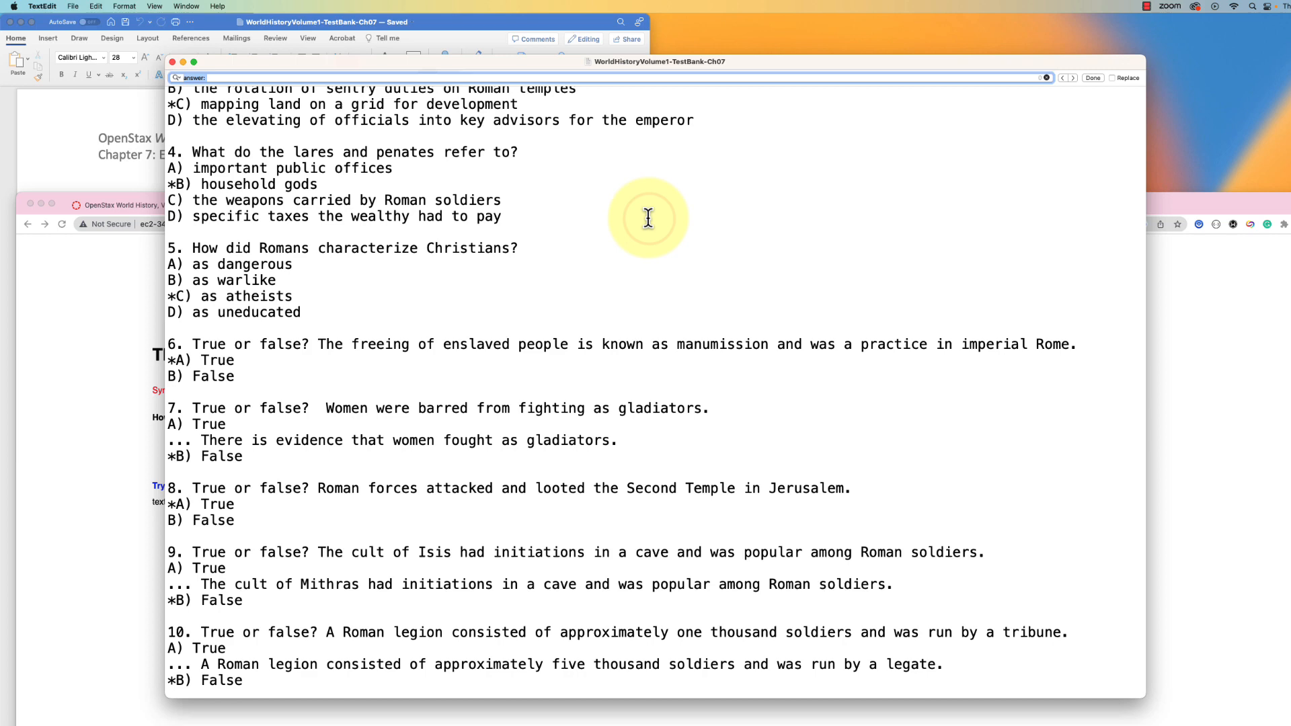
Step: Search the test bank for 'Diff' to locate and remove the Difficulty lines, then save
type("Diff")
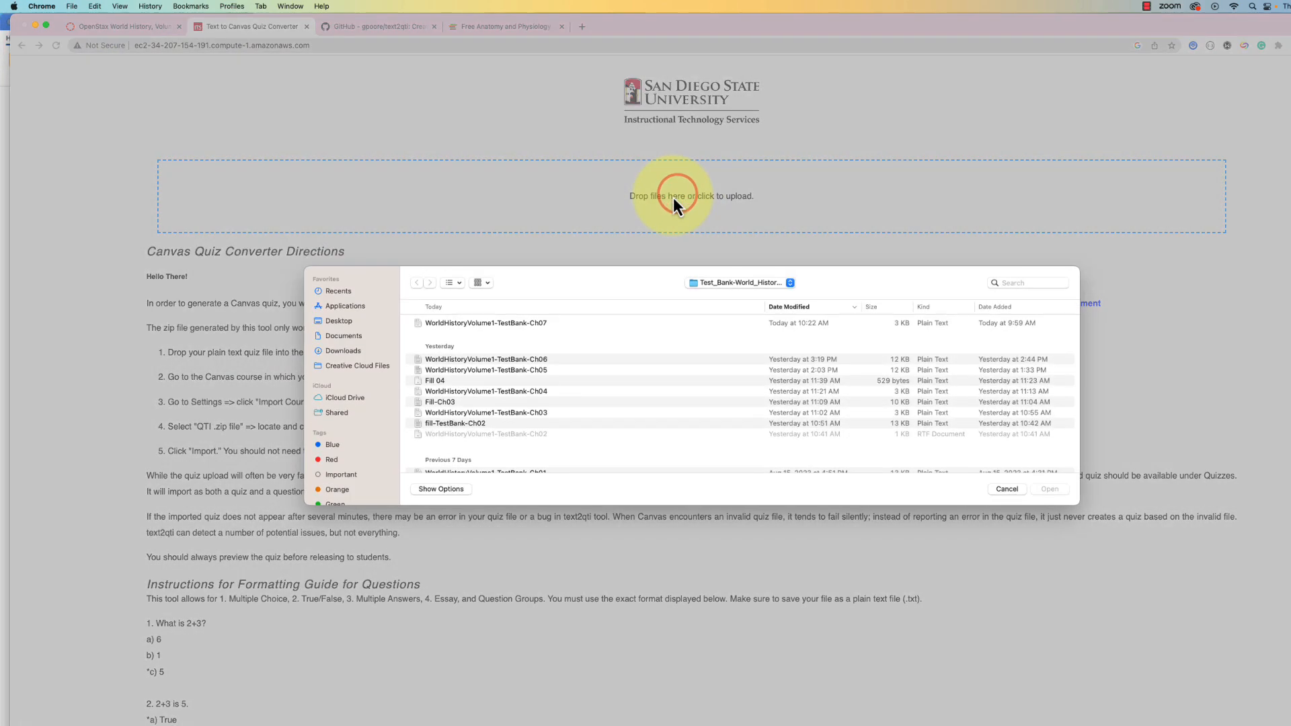
Step: Resubmit the edited Ch07 file, now failing on missing whitespace at line 90
left_click(1049, 488)
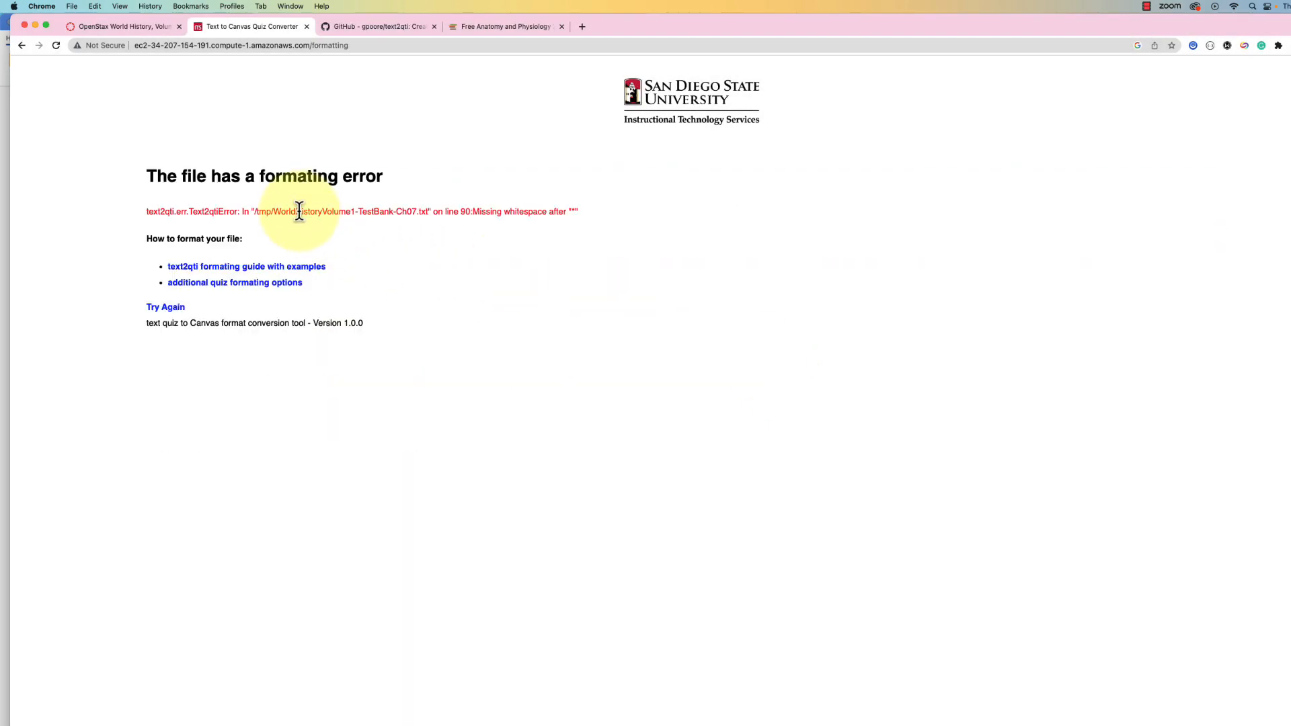
mouse_move(380, 218)
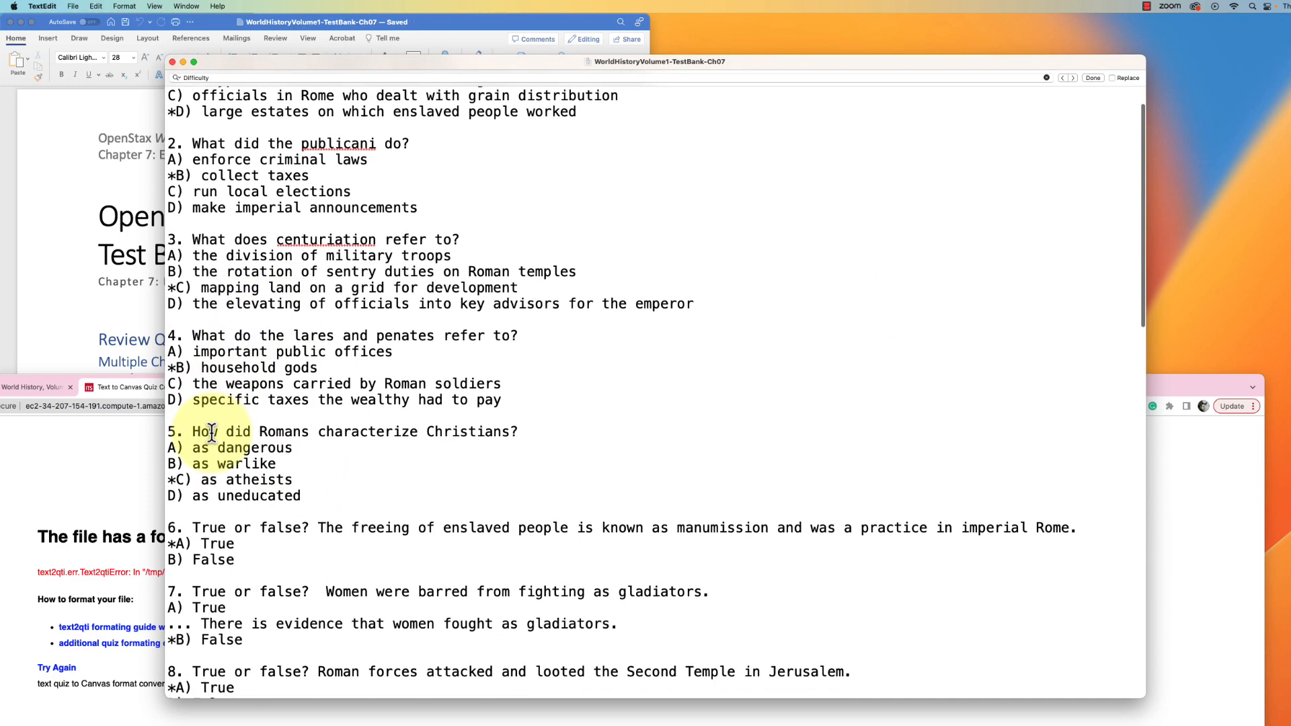
Step: Add a space after each '*' in fill-in-the-blank answers 16–20 and save the file
scroll("down", 3)
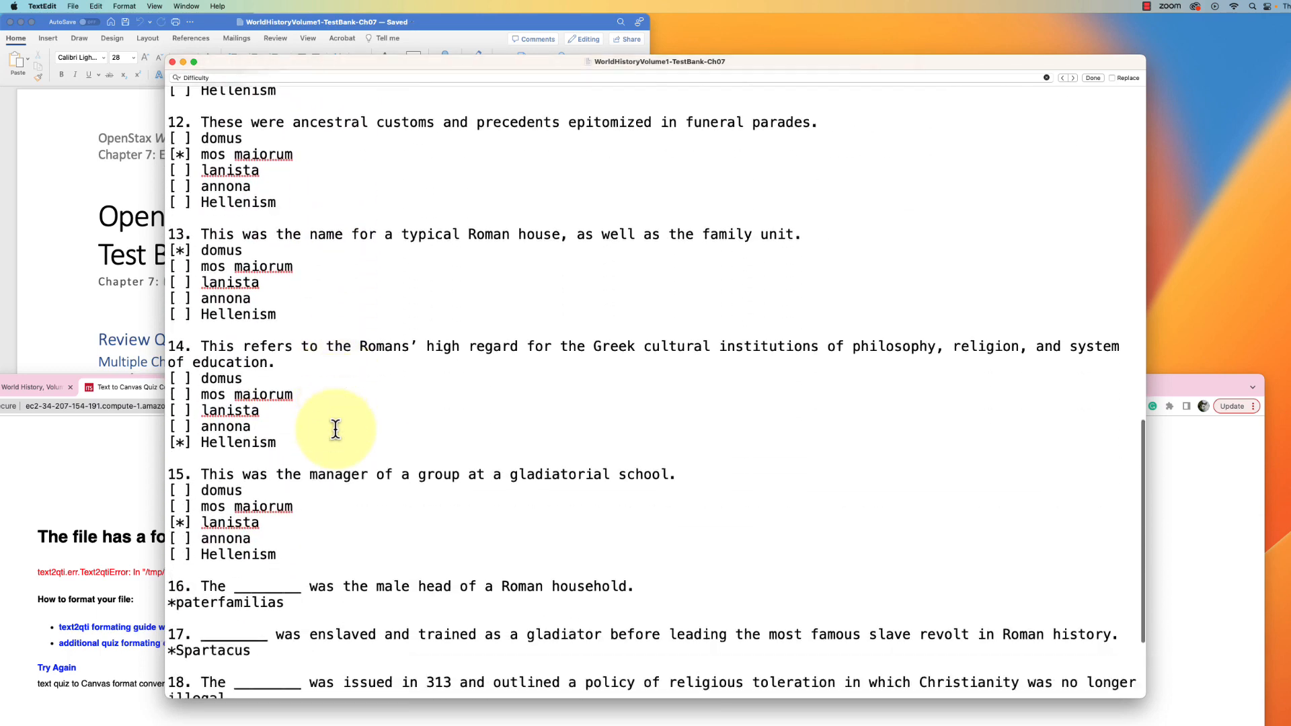
scroll("down", 3)
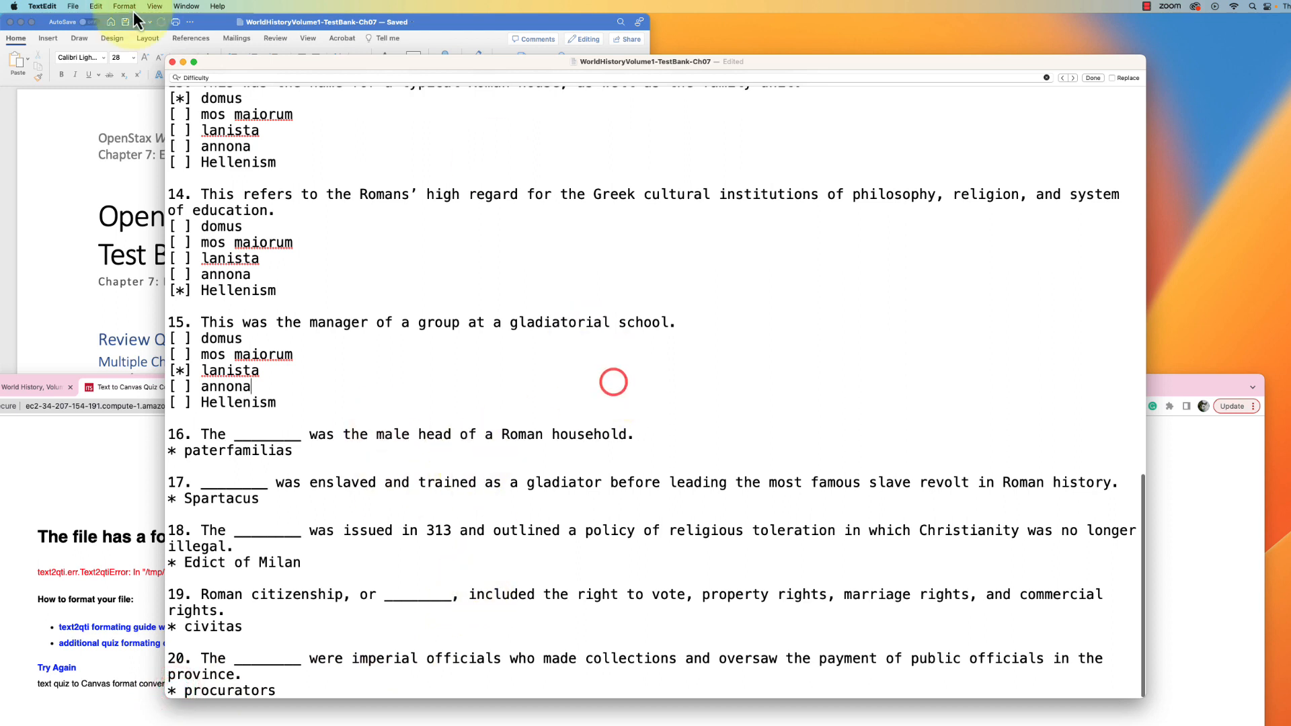
left_click(73, 6)
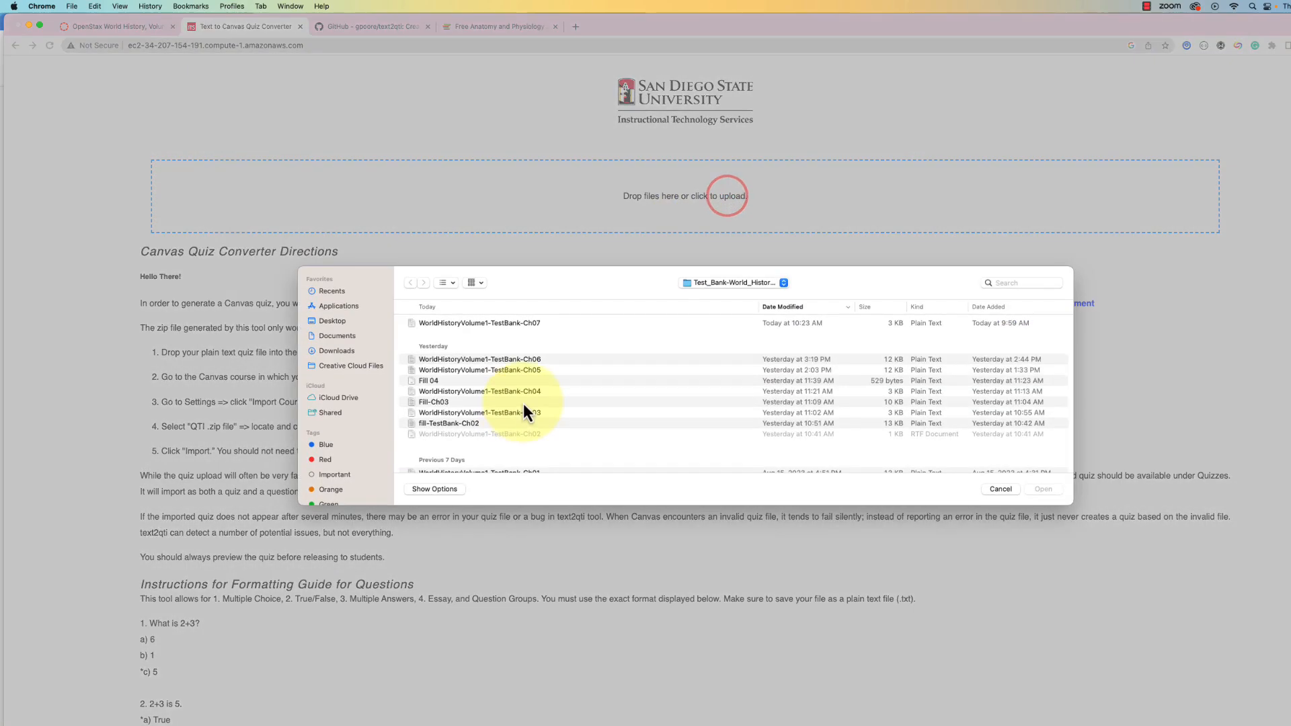
Step: Convert the corrected Ch07 file successfully and download the resulting zip package
left_click(1042, 489)
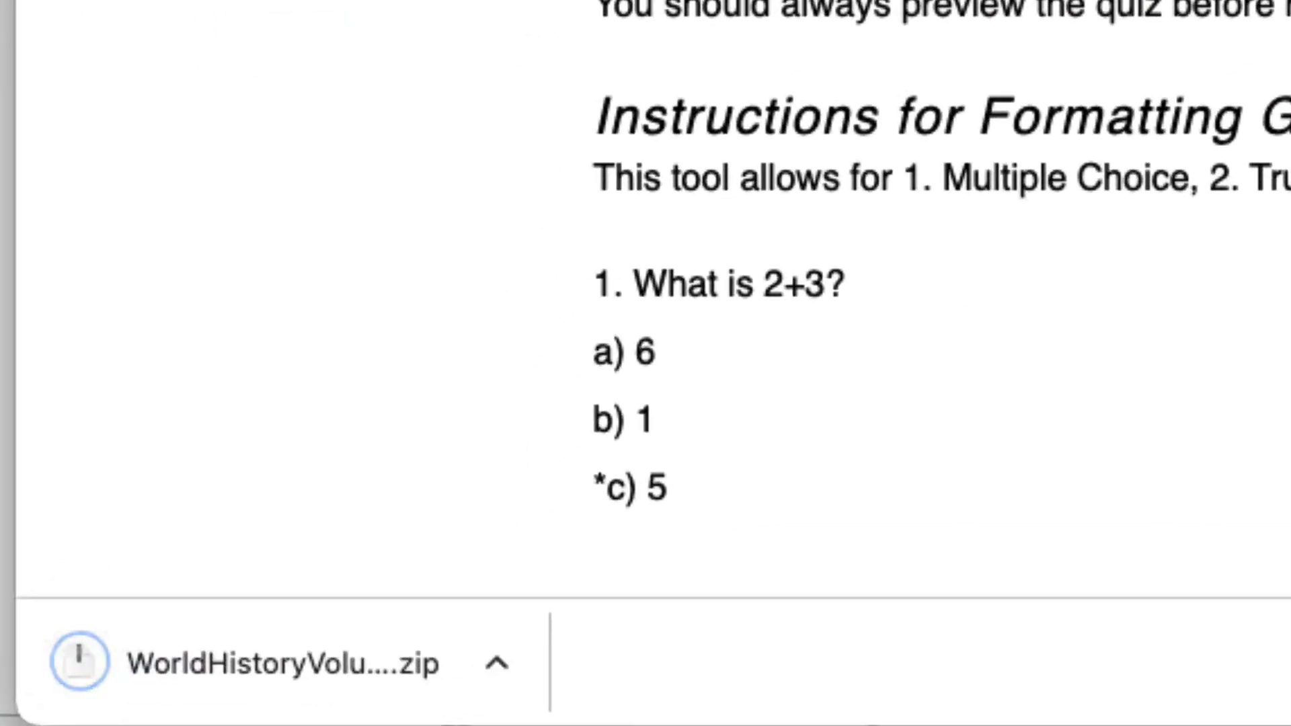
left_click(496, 663)
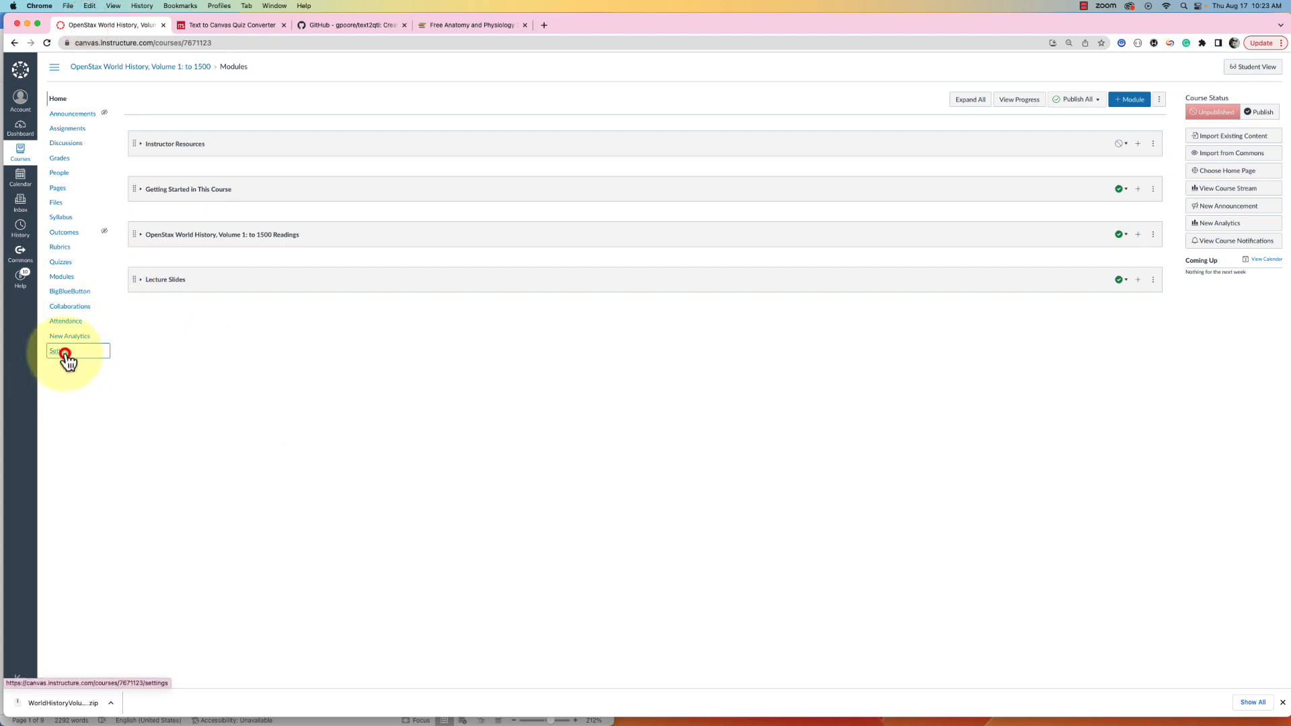
Step: From course Settings, start Import Course Content with the QTI .zip file content type
left_click(60, 351)
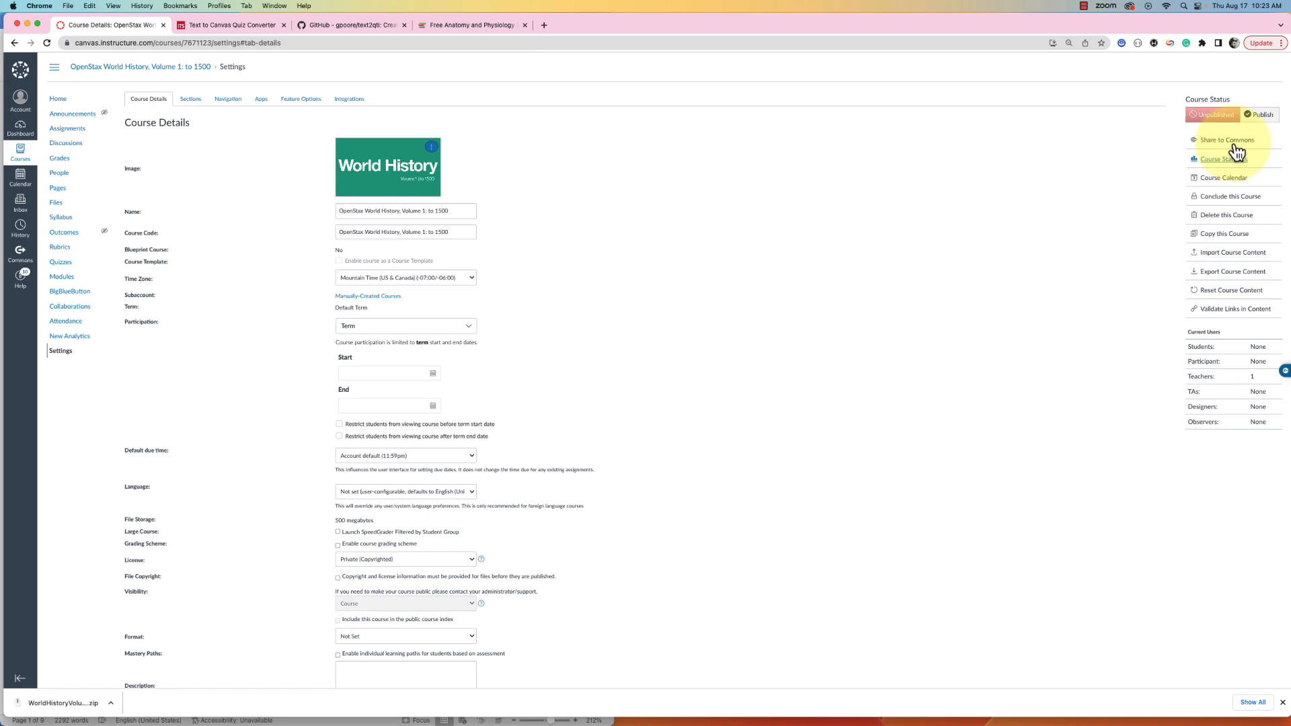
left_click(1235, 252)
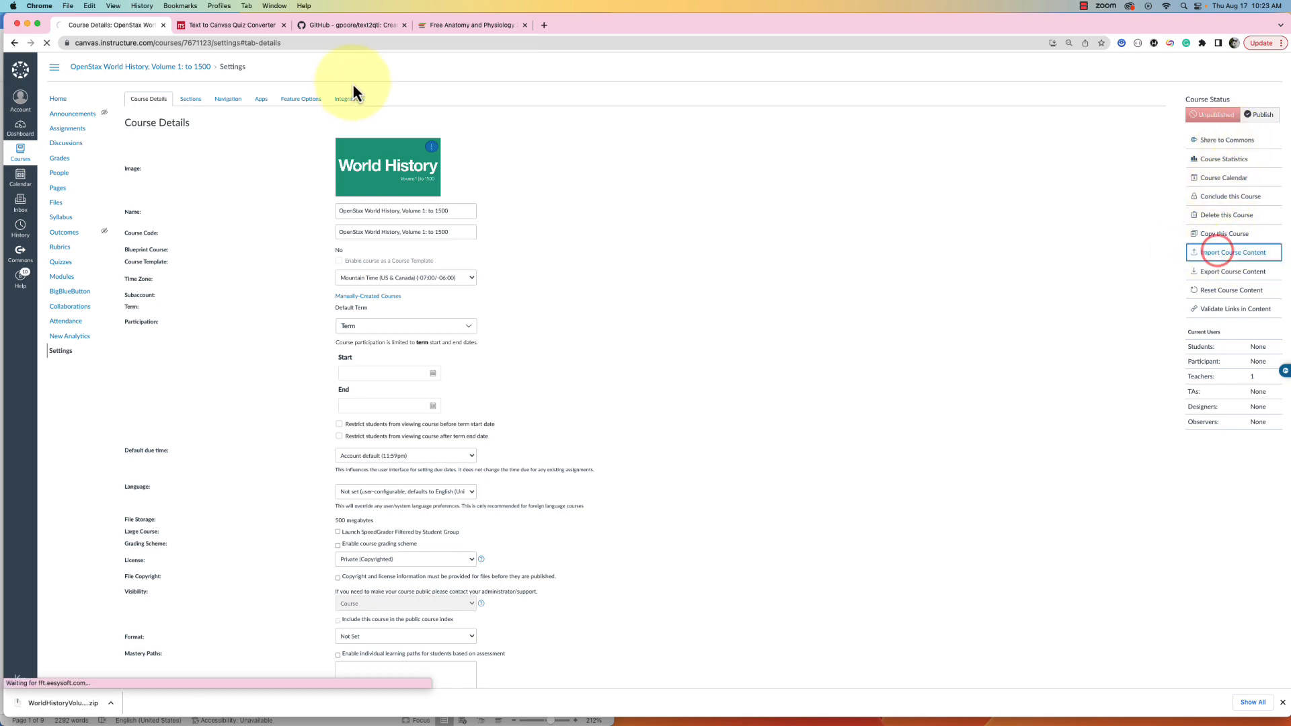
left_click(1236, 251)
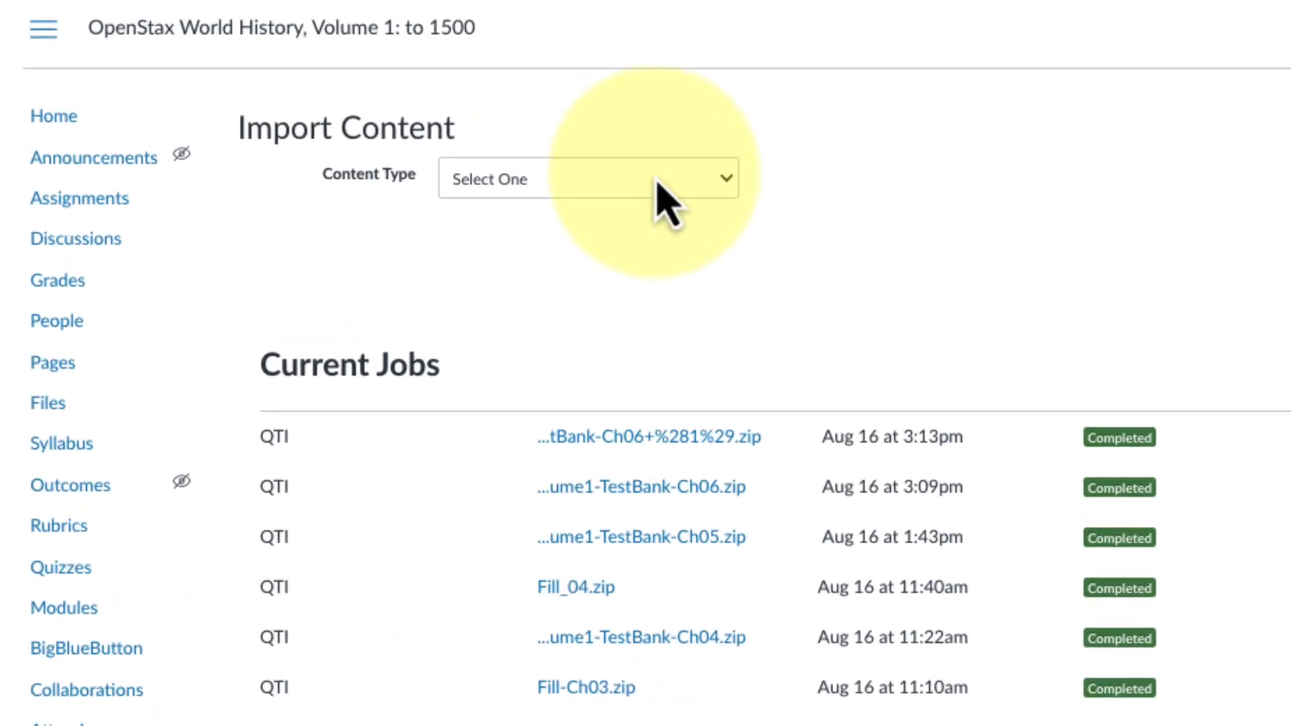
left_click(587, 179)
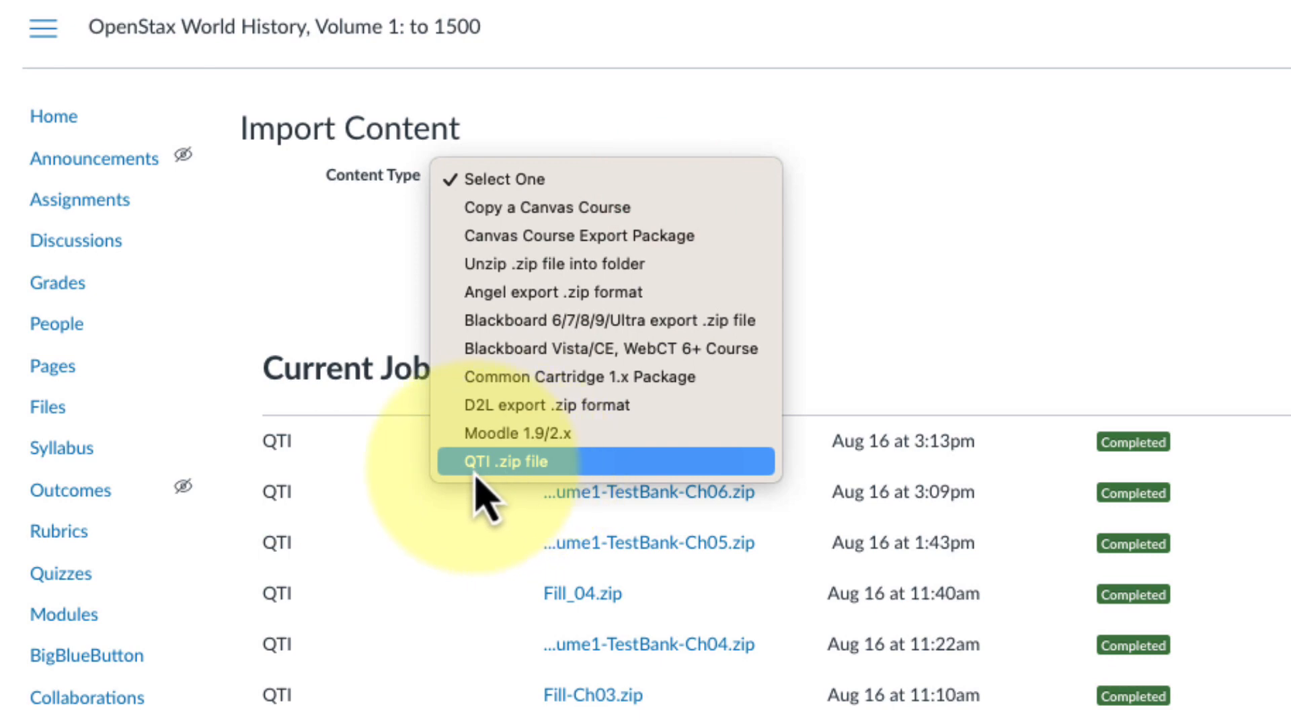
left_click(506, 461)
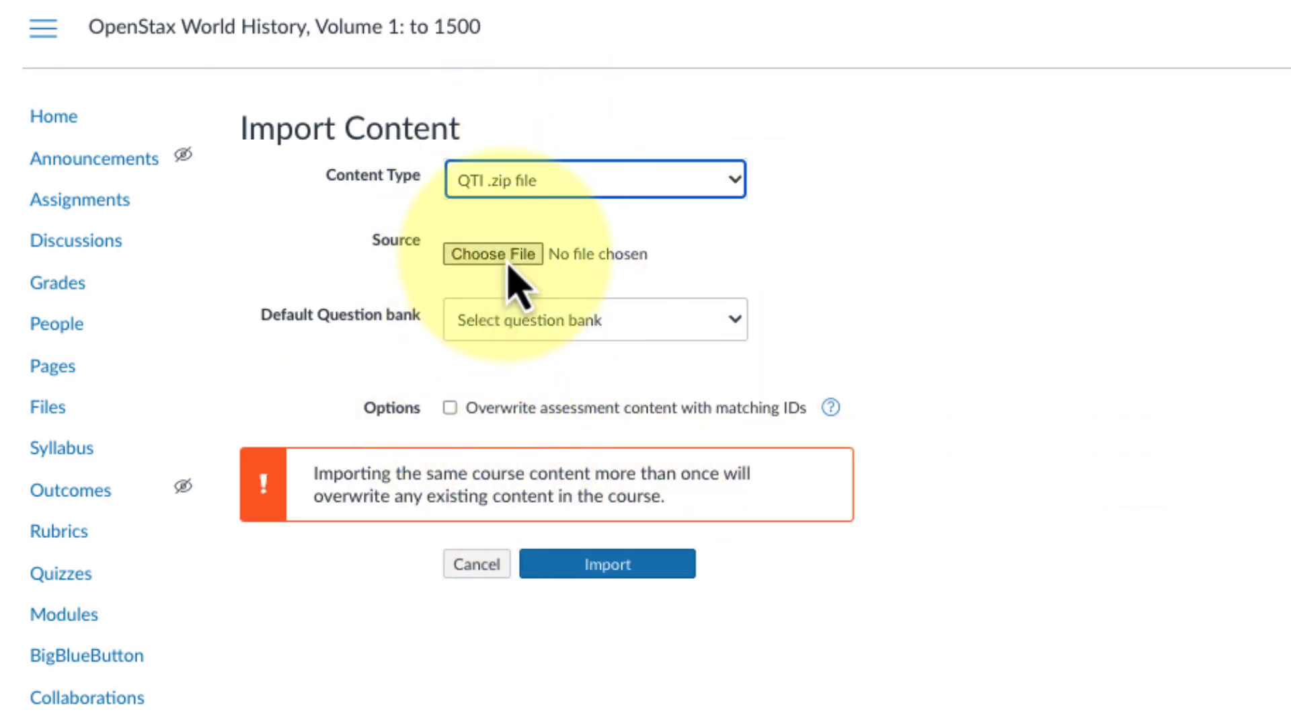
Step: Choose Ch07.zip from Downloads, run the import, and return to the course Quizzes
left_click(492, 254)
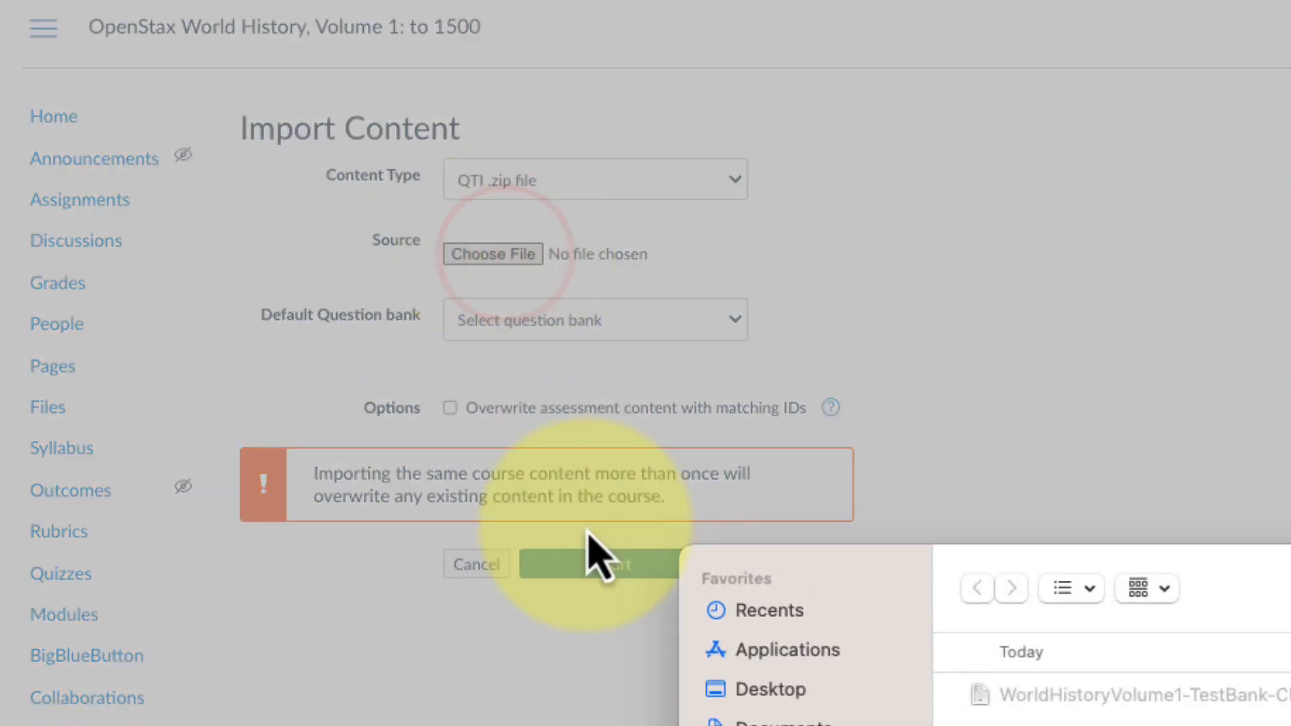
left_click(268, 423)
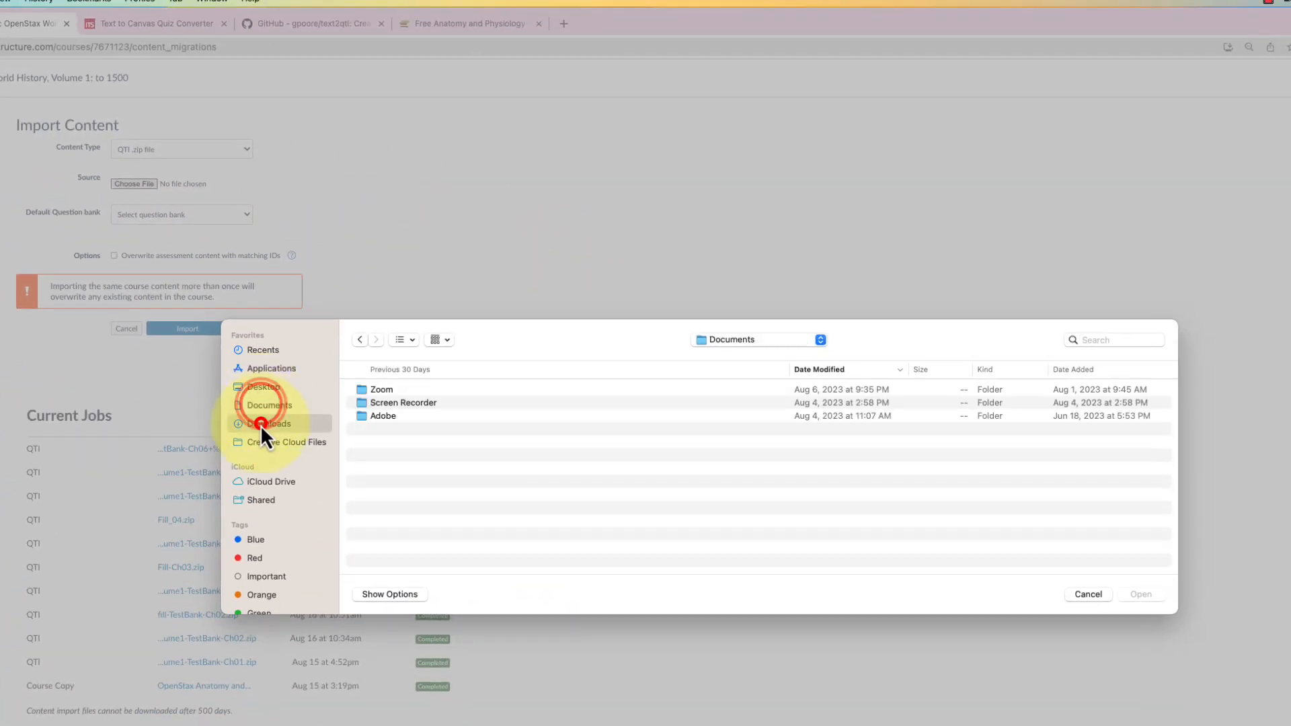
left_click(266, 423)
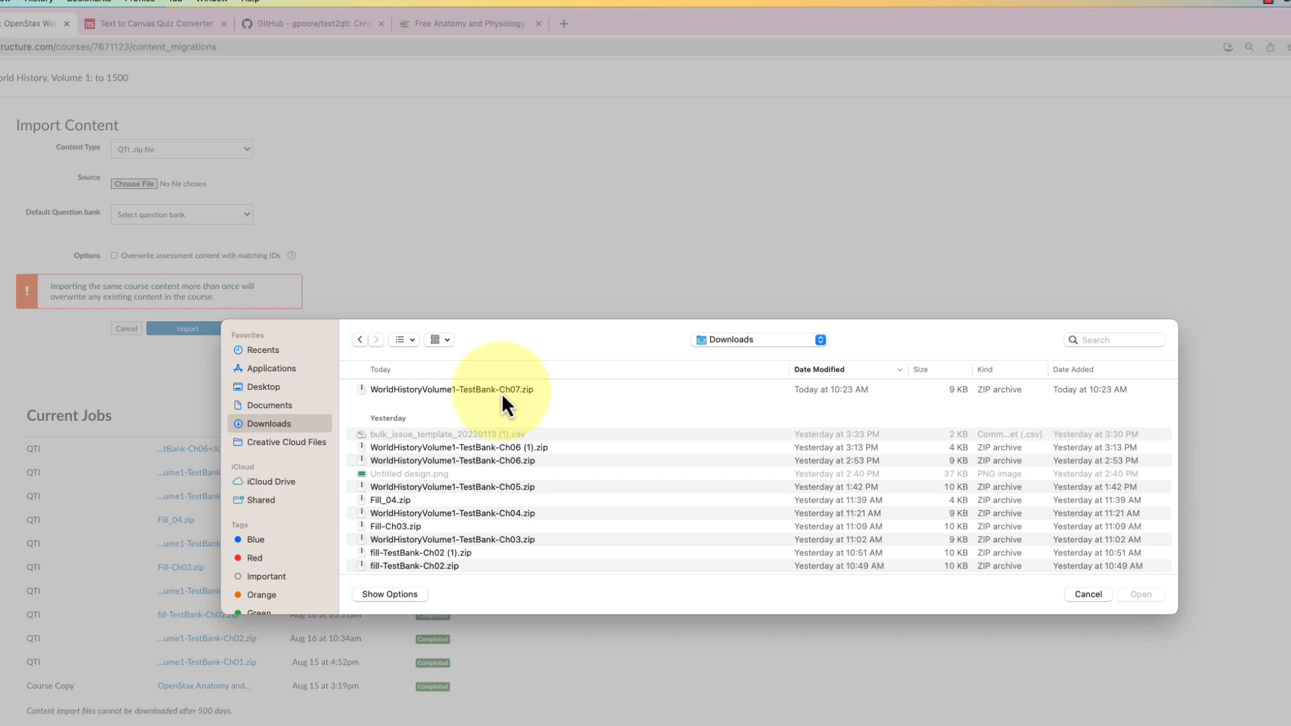
left_click(450, 390)
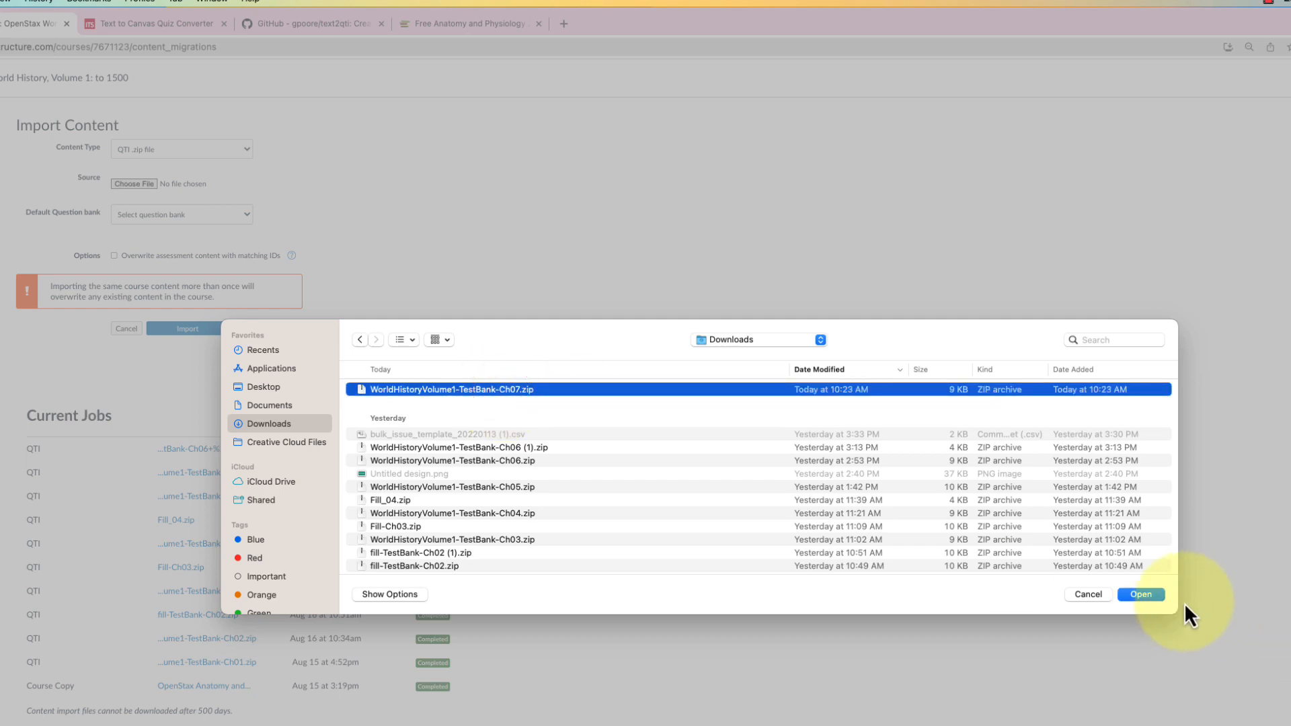
left_click(1141, 594)
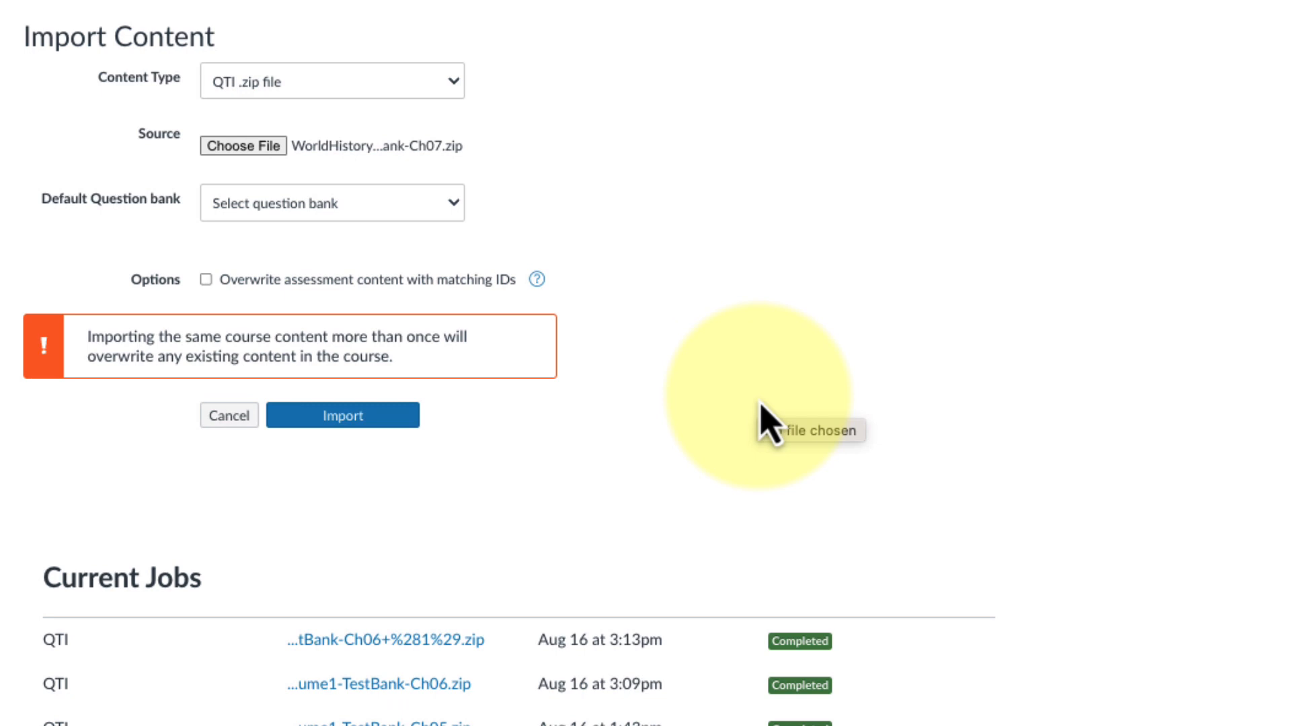
mouse_move(420, 164)
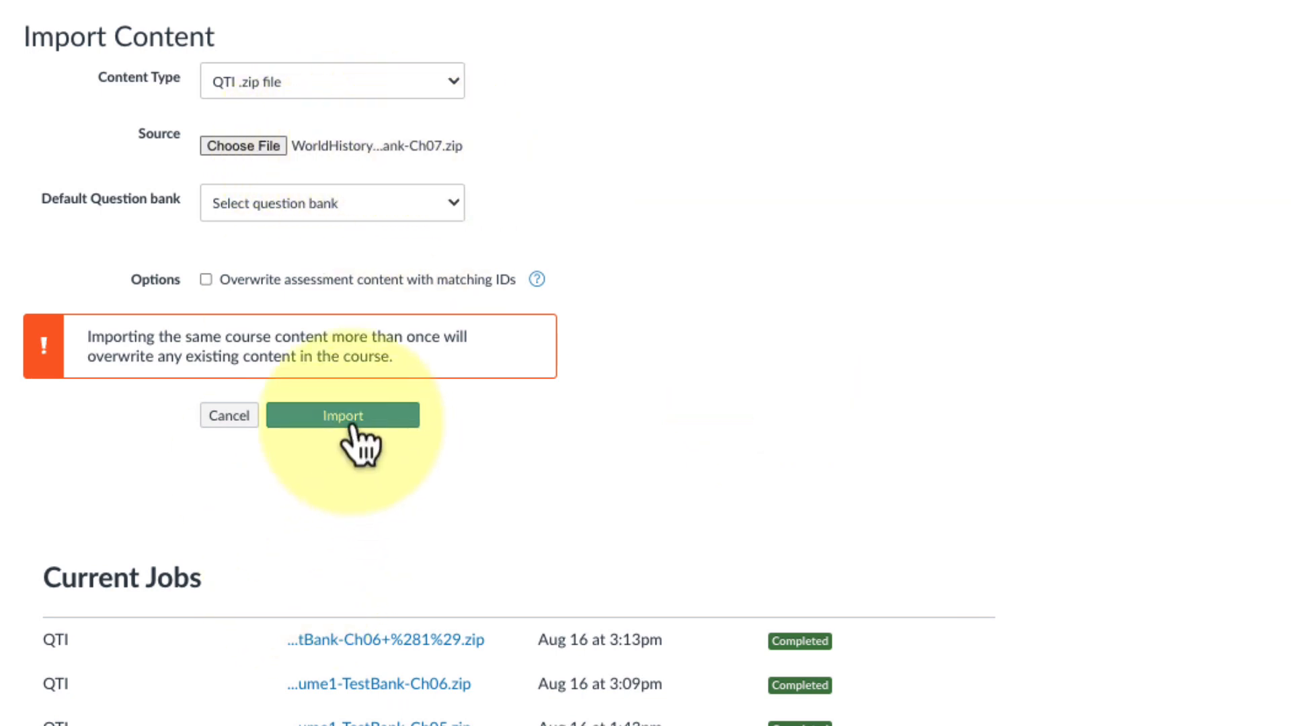
left_click(343, 414)
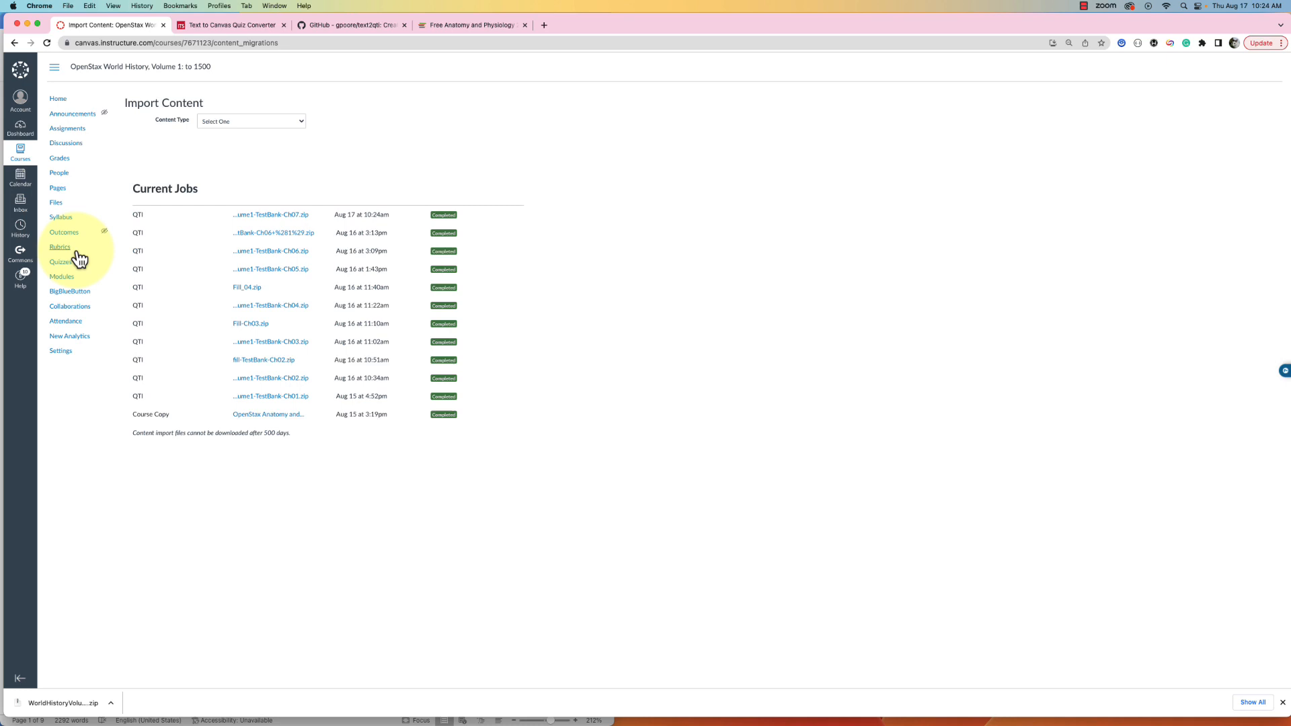
left_click(60, 262)
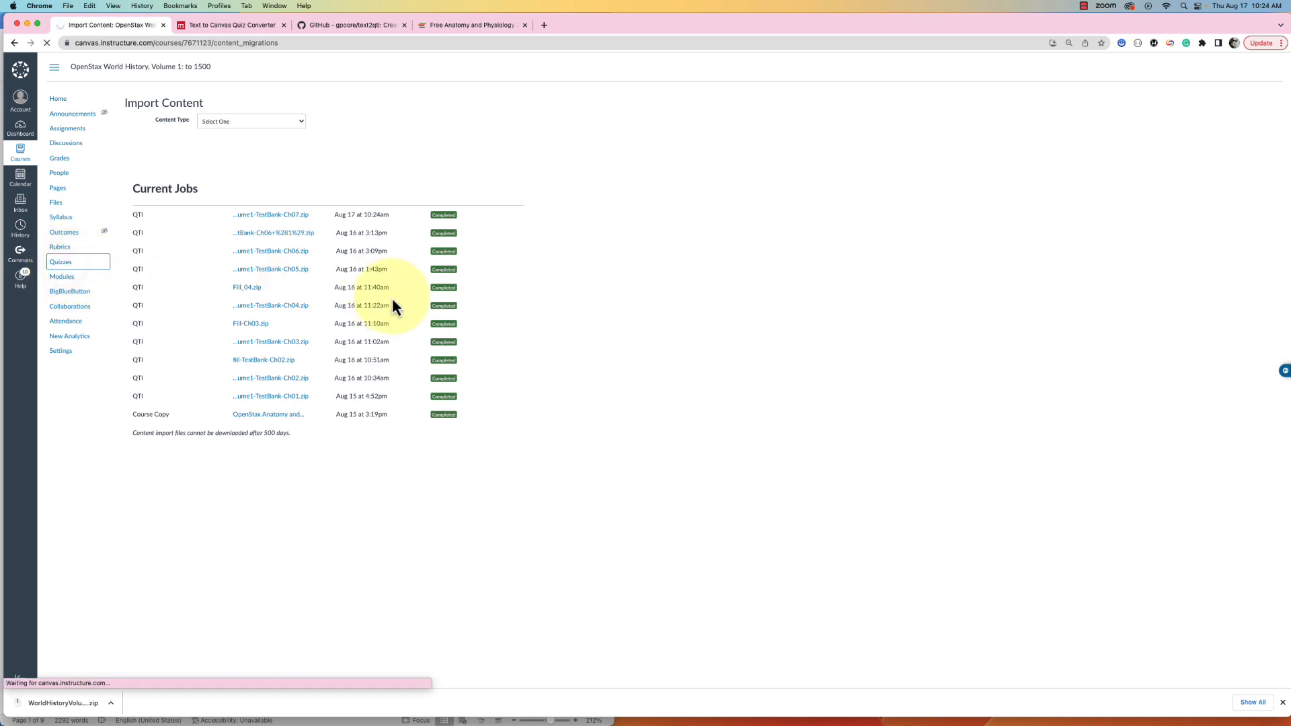
left_click(61, 262)
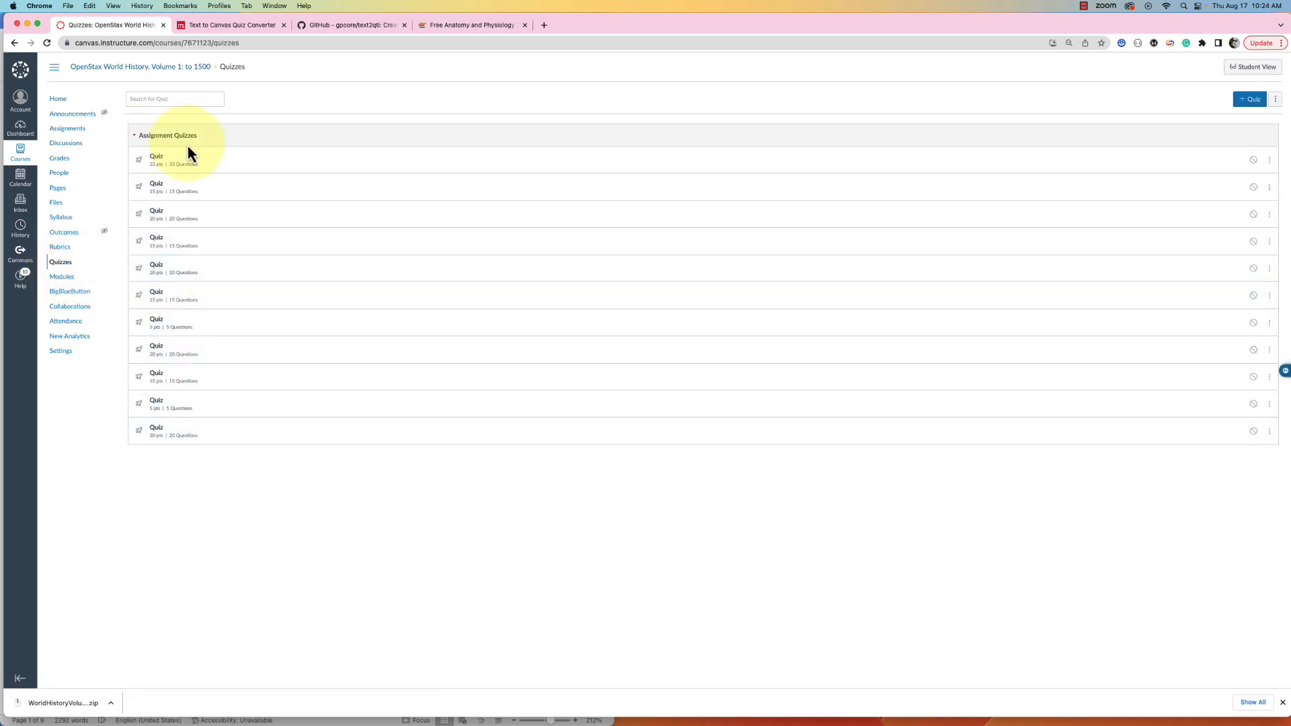
mouse_move(193, 160)
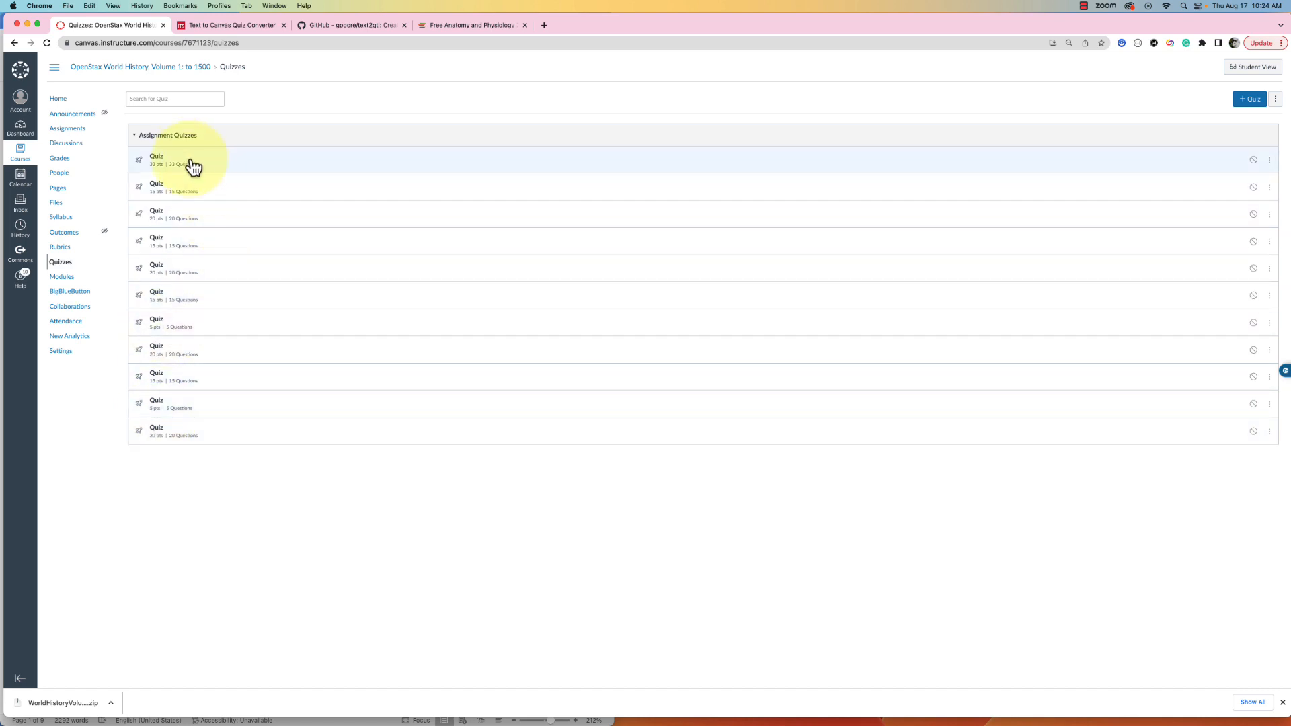
mouse_move(141, 292)
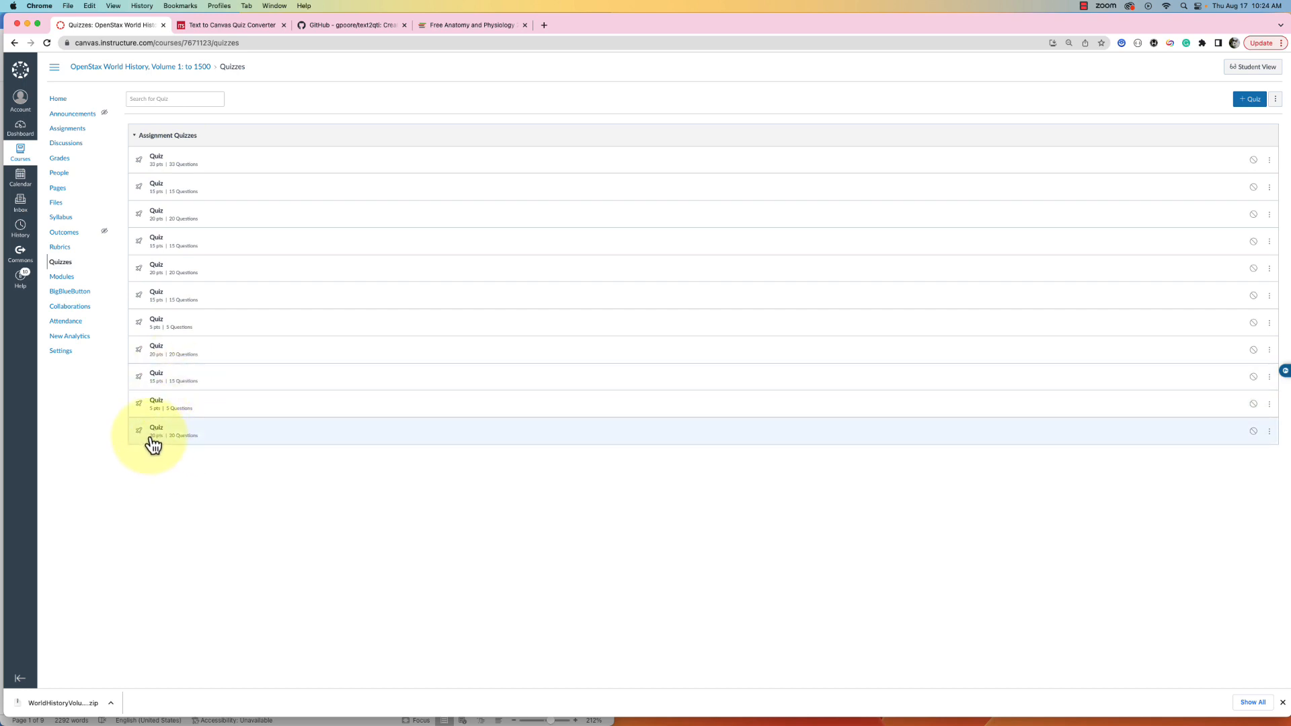
mouse_move(193, 239)
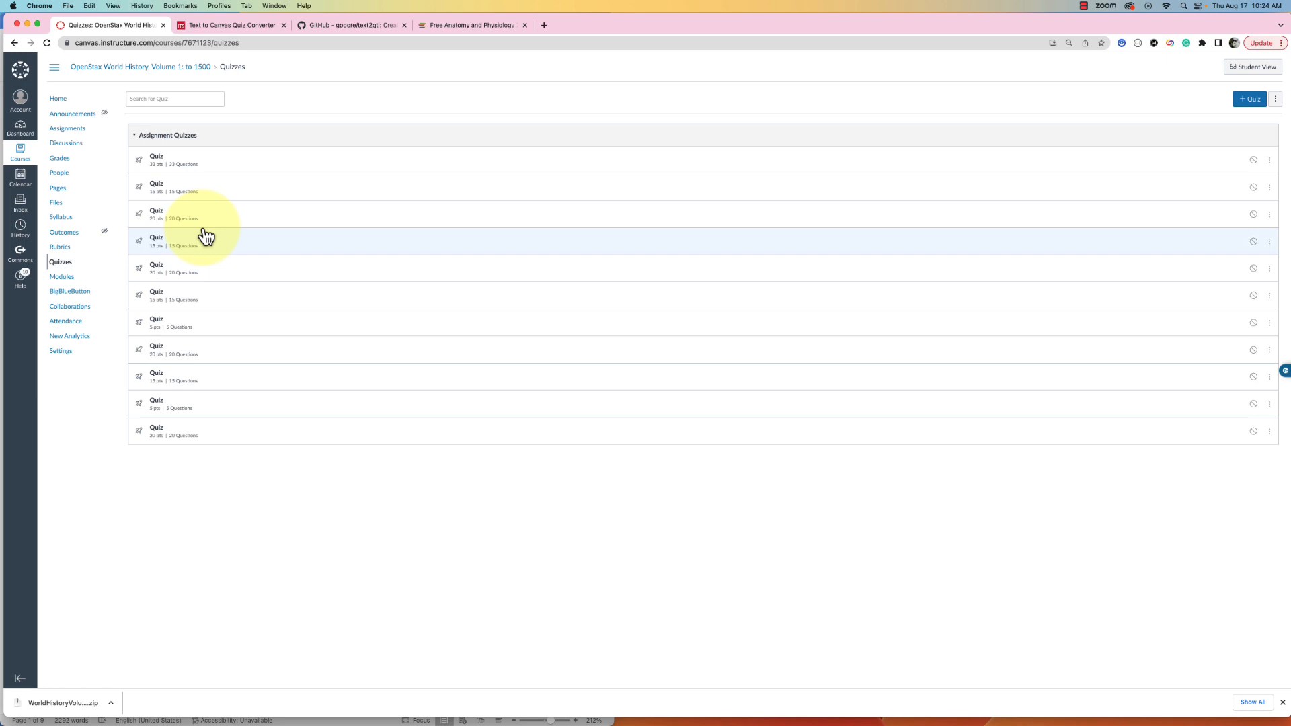
mouse_move(200, 307)
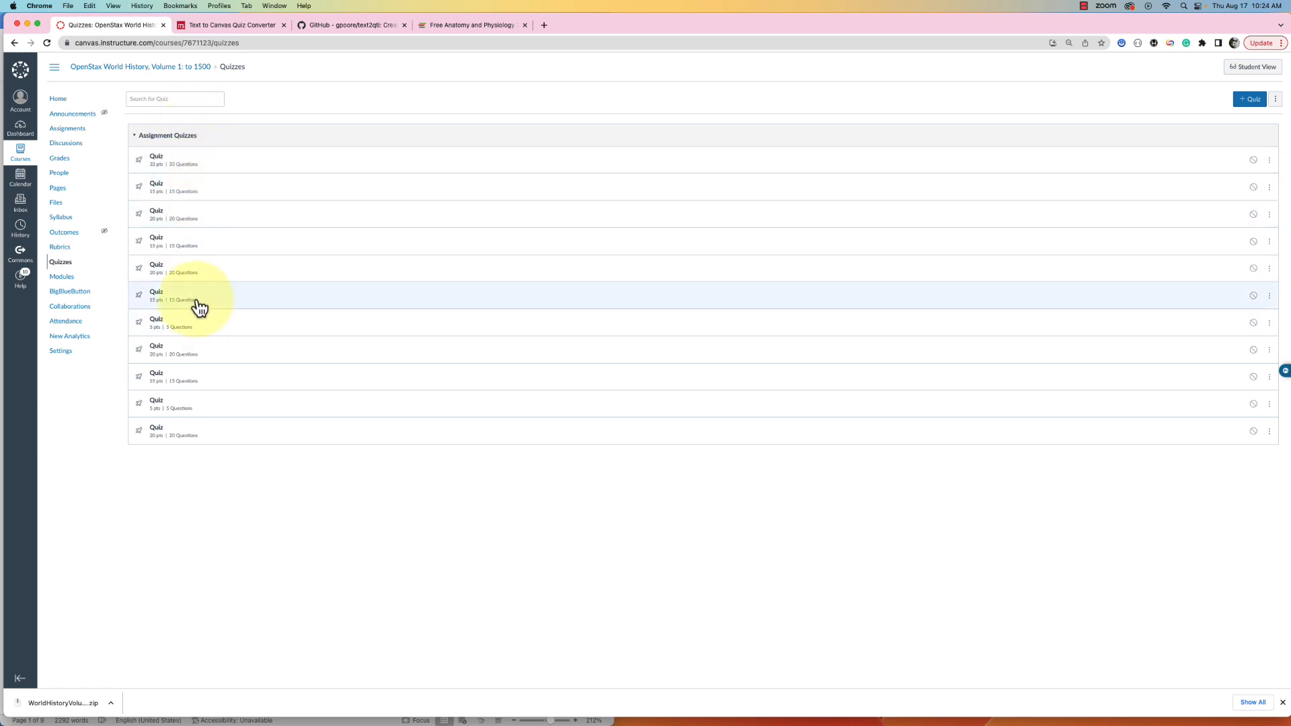
mouse_move(195, 464)
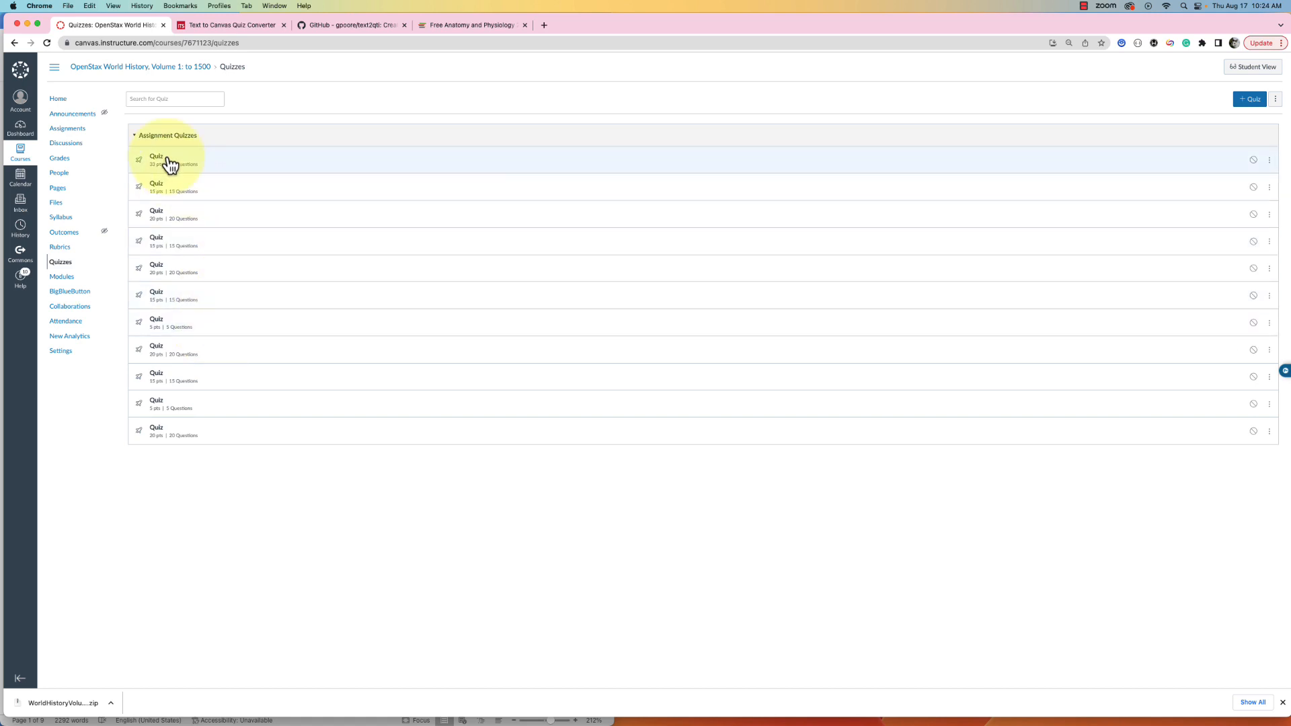
mouse_move(181, 271)
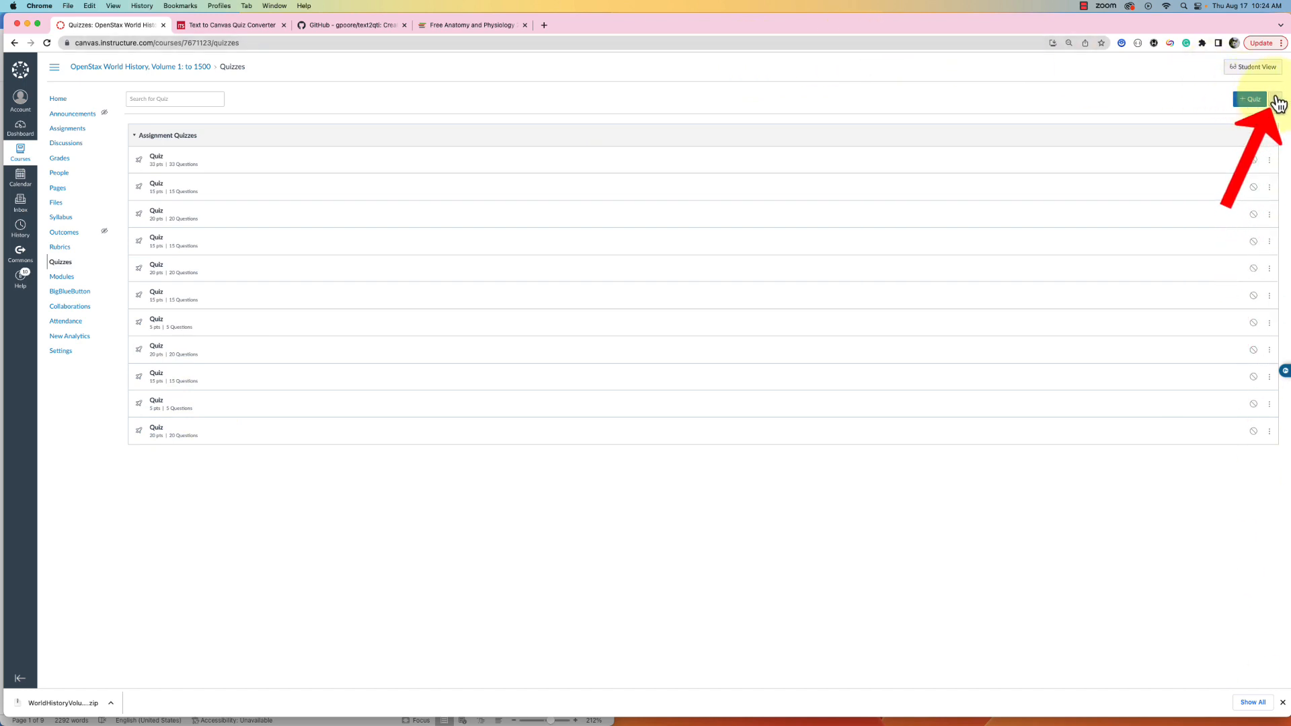
left_click(1278, 98)
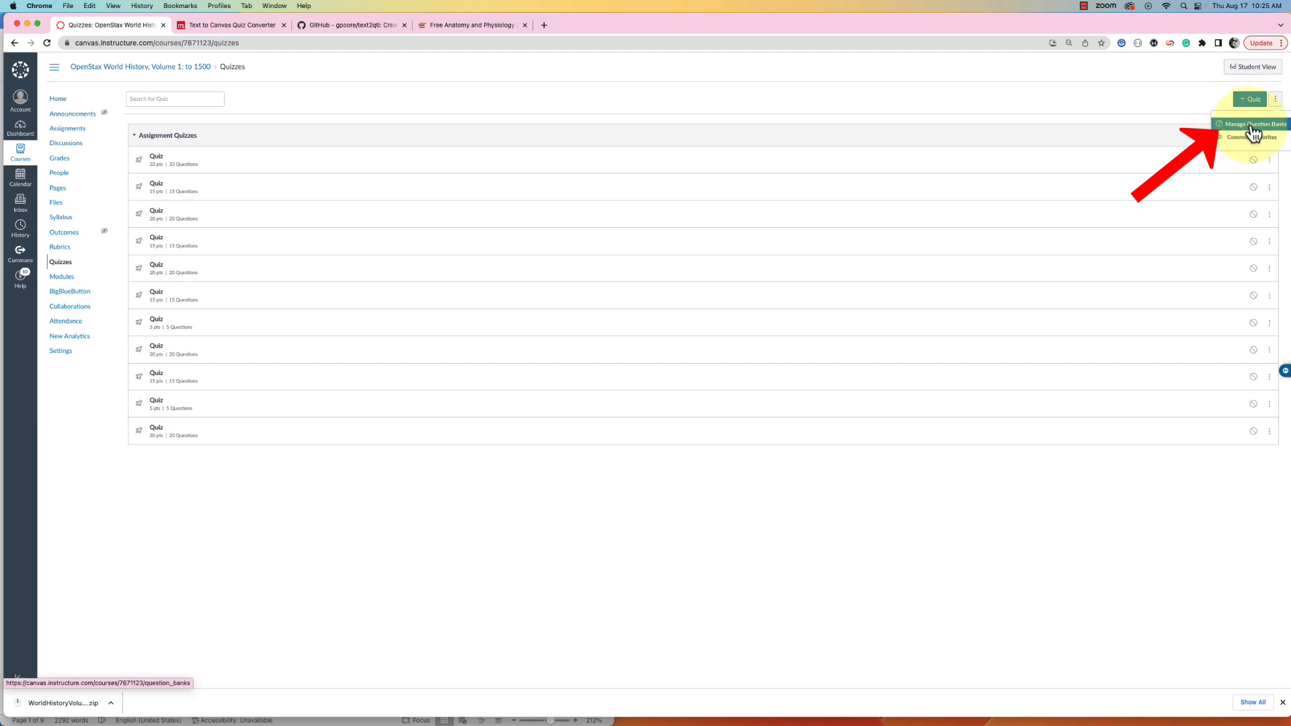
Step: In Manage Question Banks, begin renaming the imported 30-question 'Quiz' bank to 'Chapter 7 MC and TF'
left_click(1249, 124)
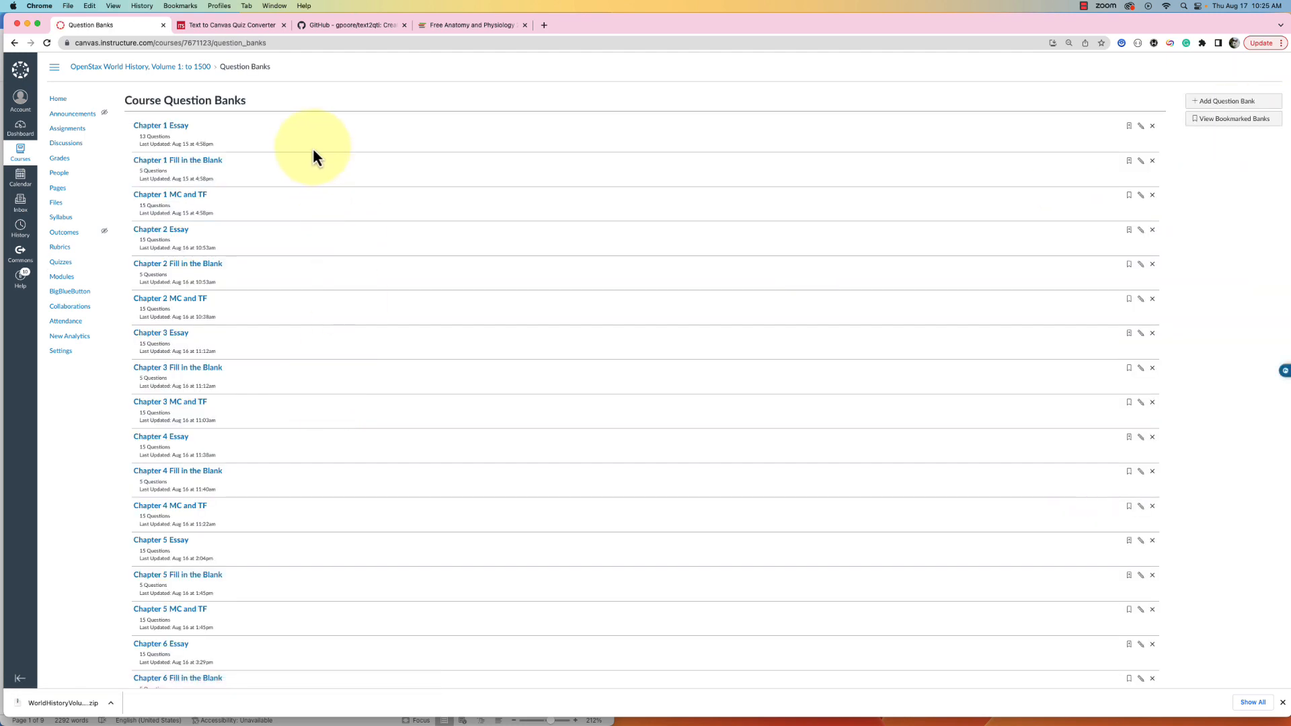
scroll("down", 3)
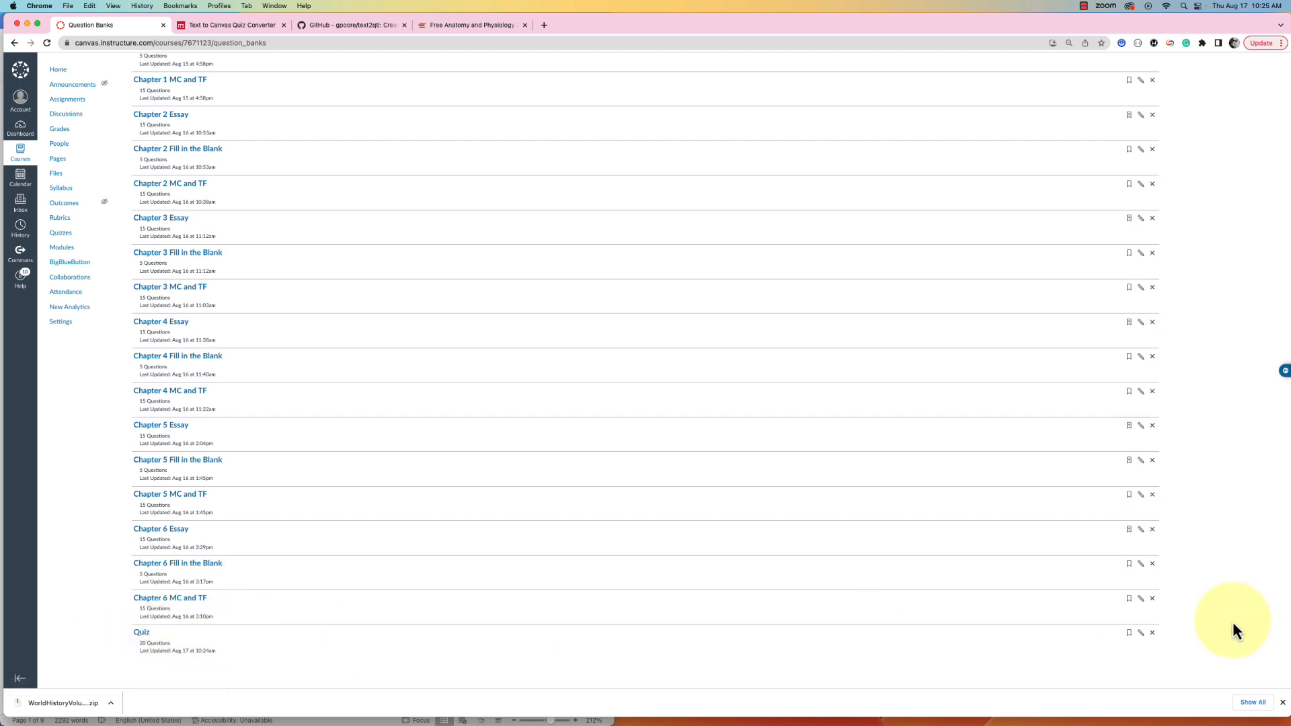
left_click(1141, 632)
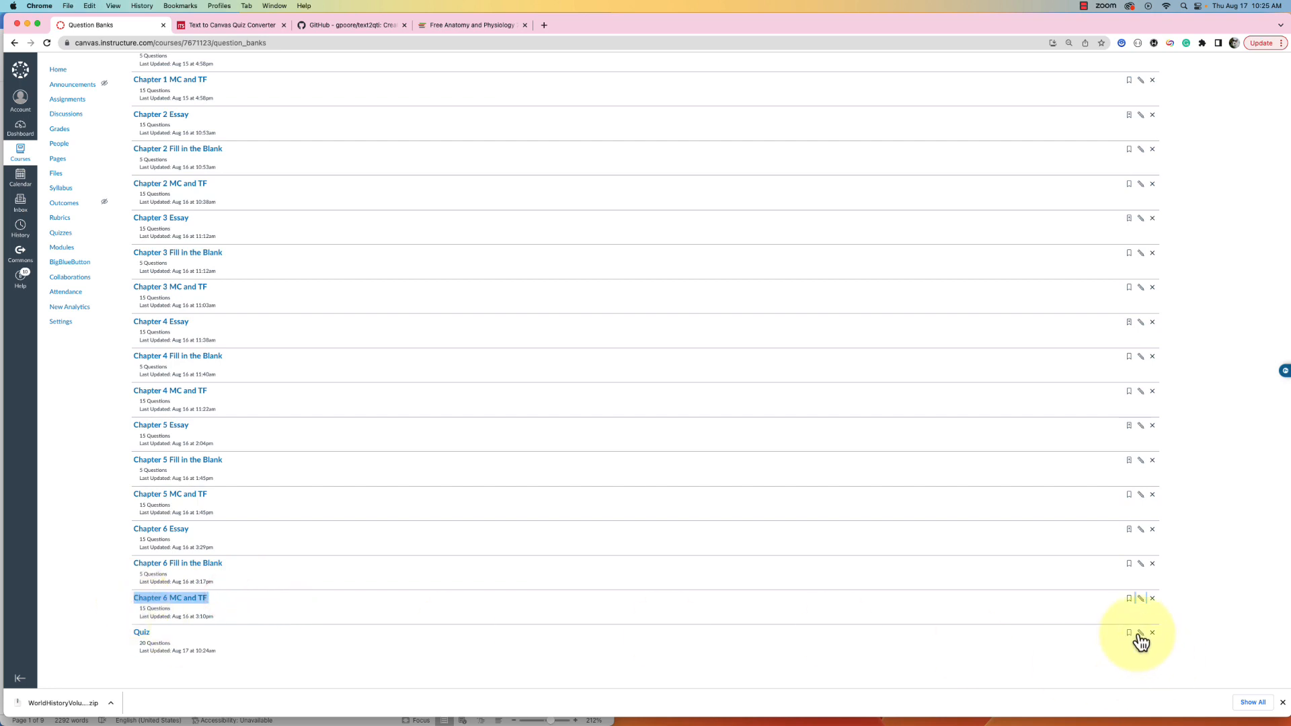
left_click(1141, 597)
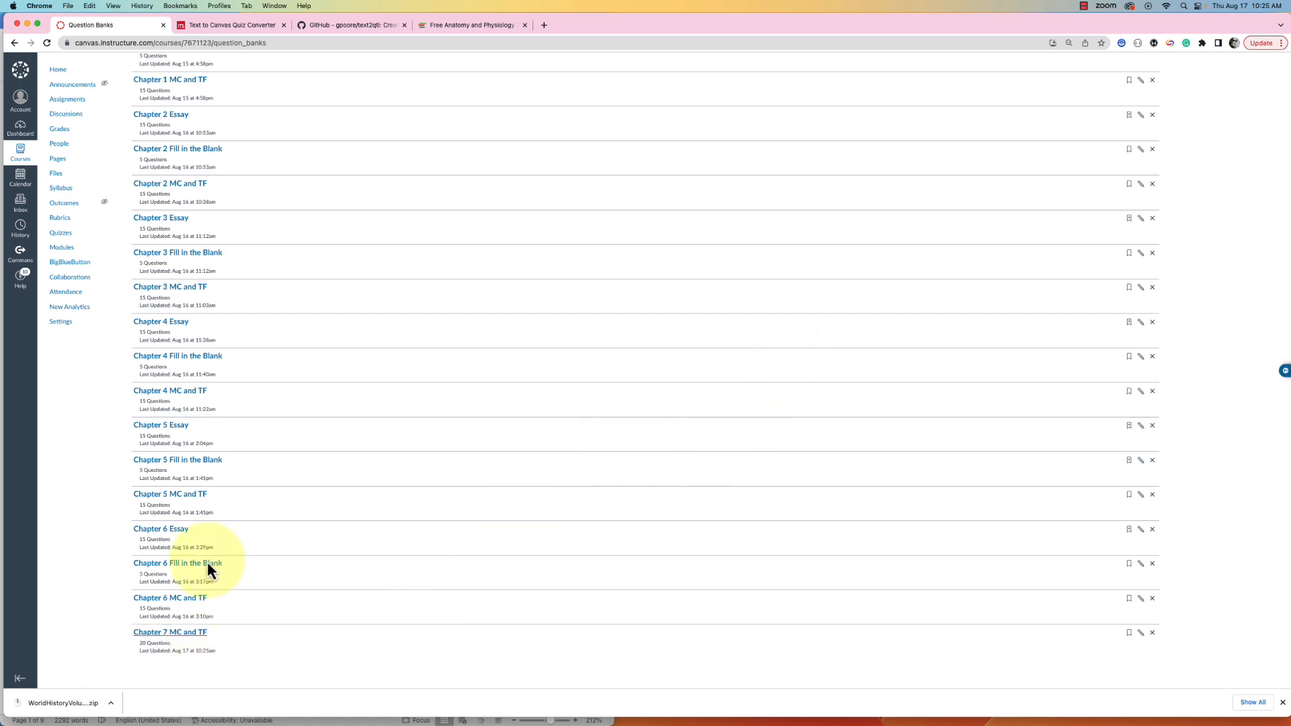
mouse_move(171, 632)
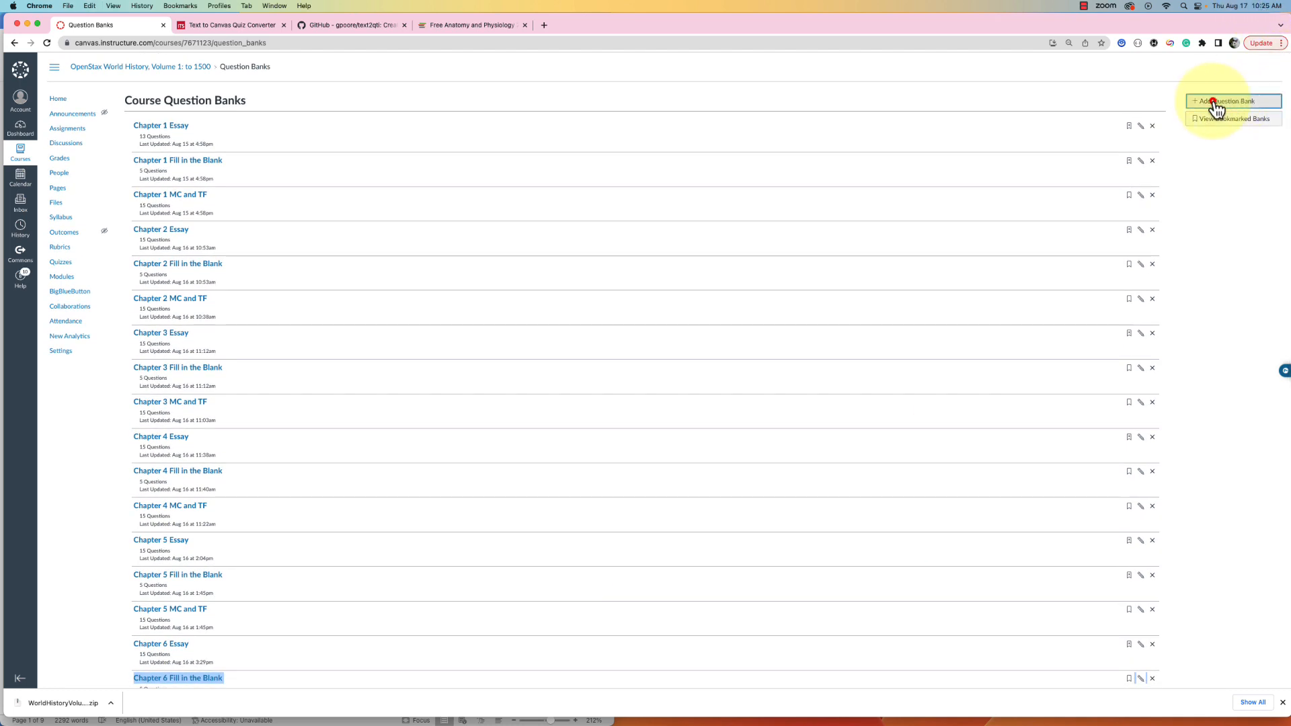
Step: Create an empty question bank named 'Chapter 7 Fill in the Blank' in the course
left_click(1227, 101)
type("Chapter 7 Fill in the Blank")
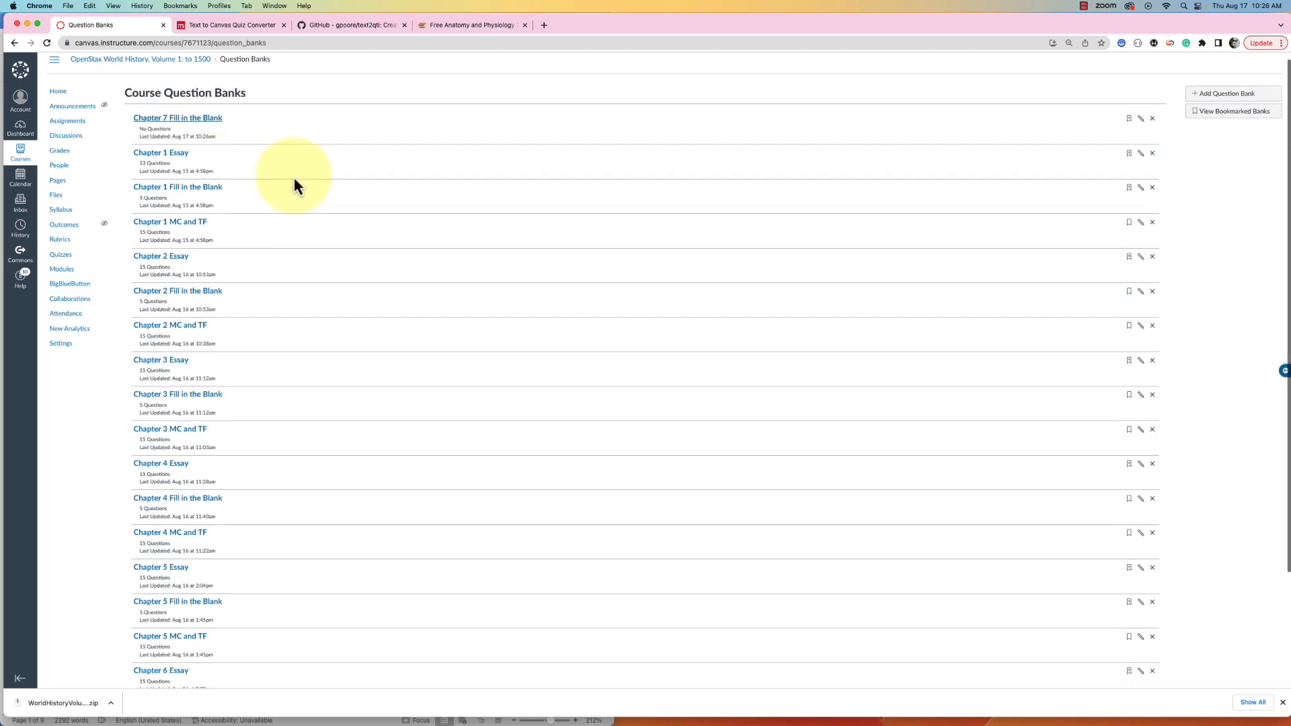
scroll("down", 3)
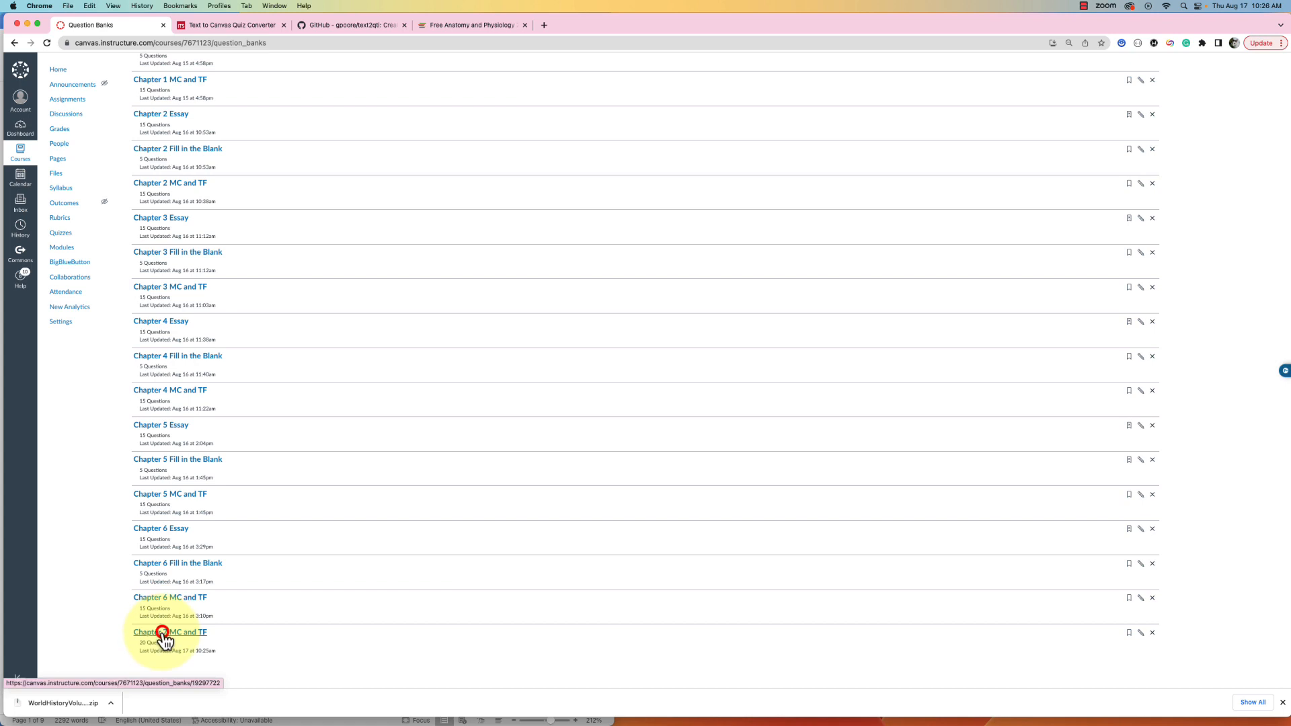
Step: In Chapter 7 MC and TF, mark the fill-in-the-blank questions for a multi-question move
left_click(170, 632)
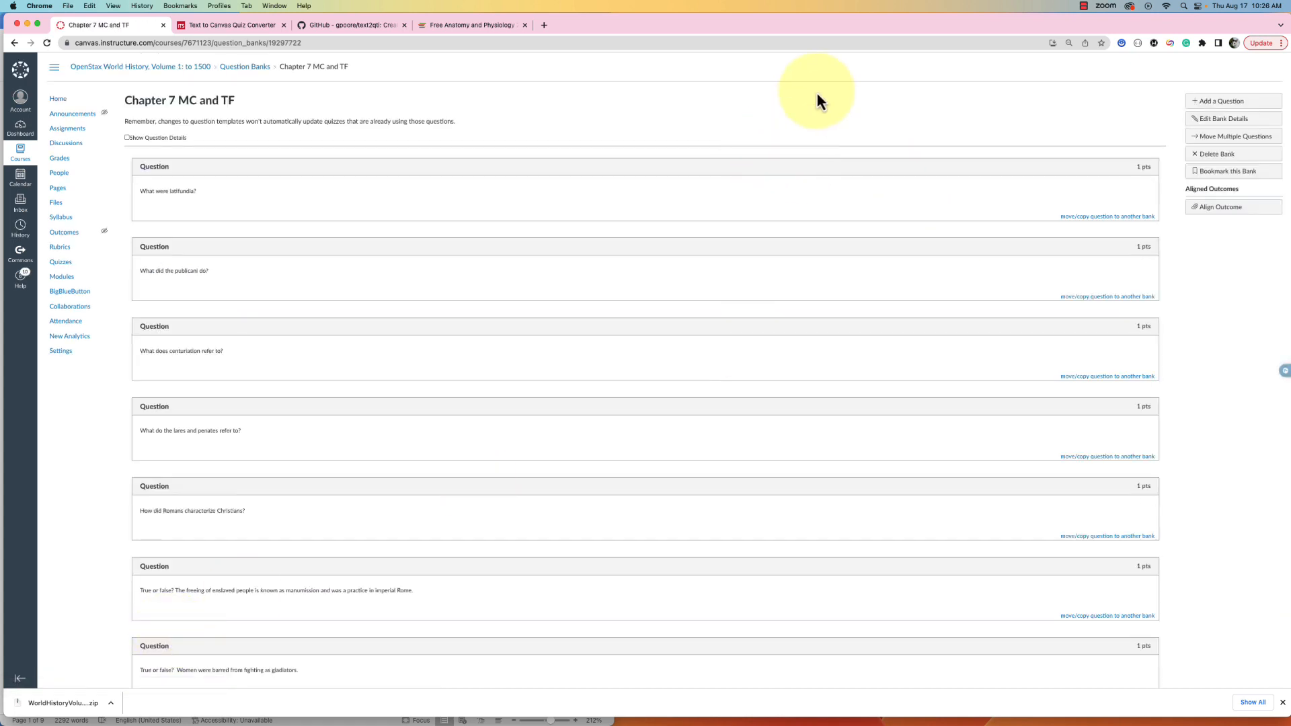
mouse_move(1061, 123)
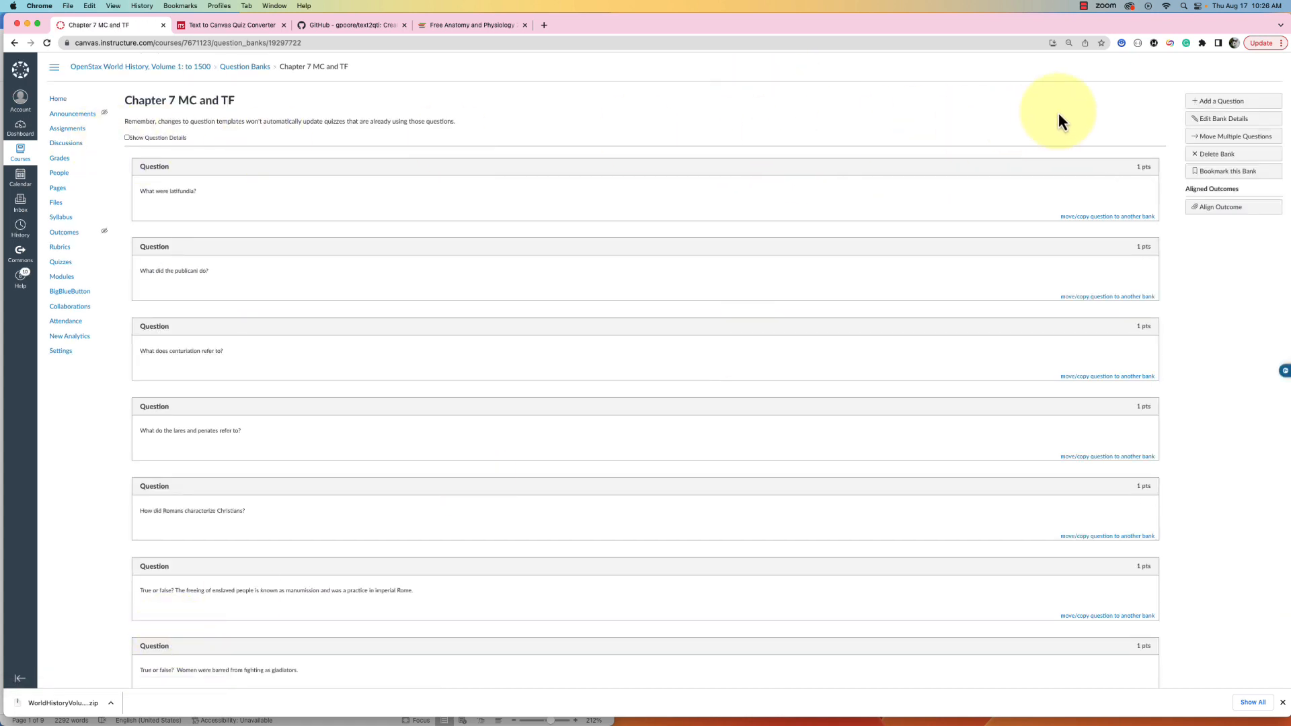
left_click(1233, 136)
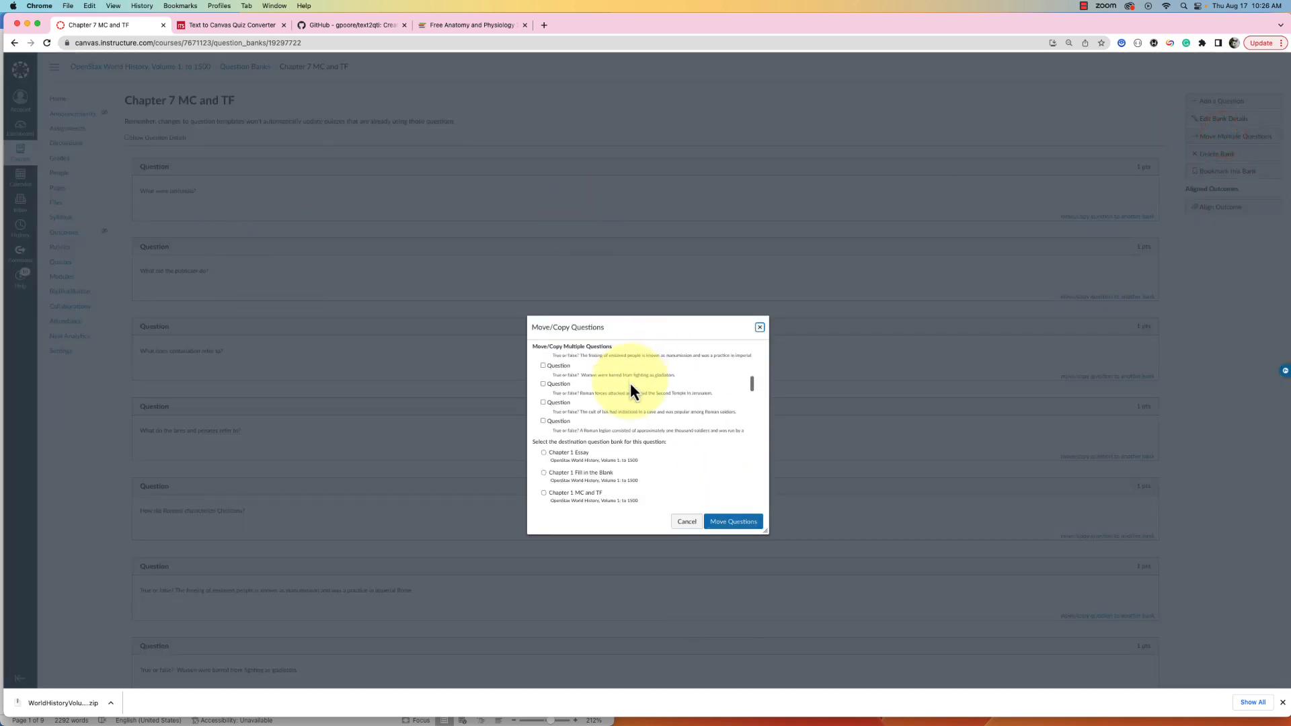
scroll("down", 3)
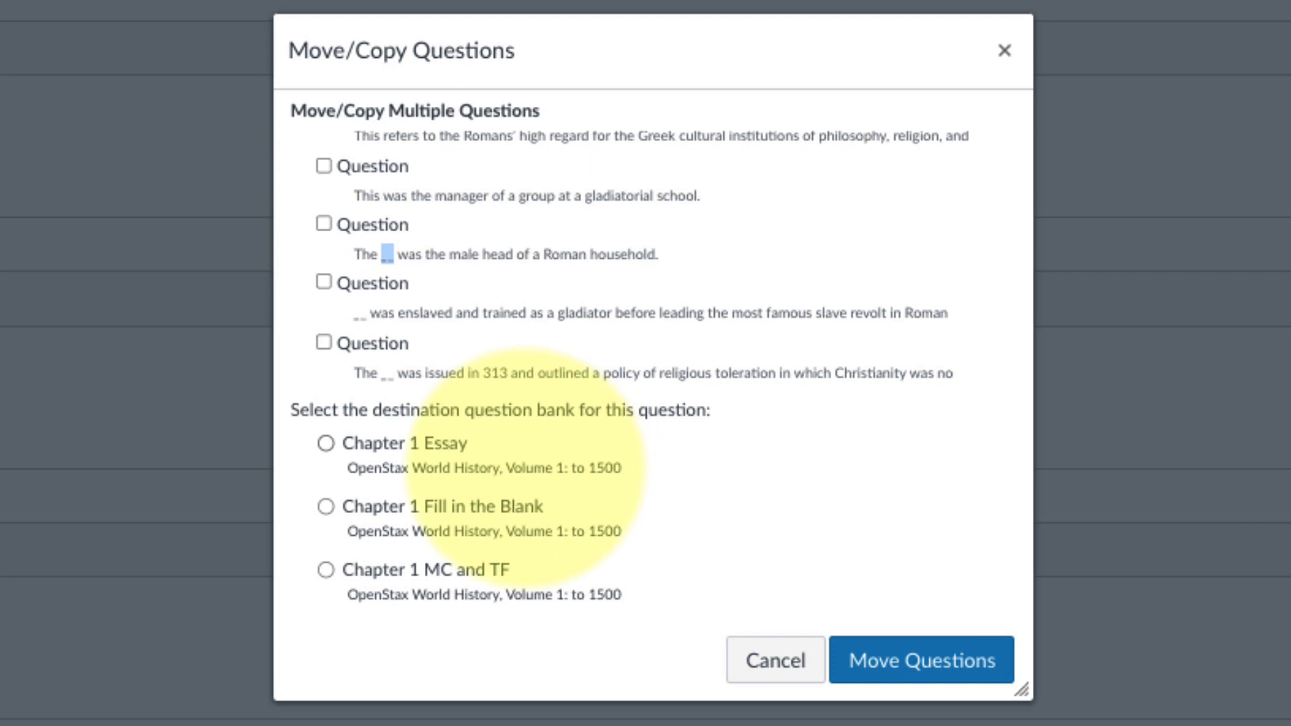
left_click(324, 224)
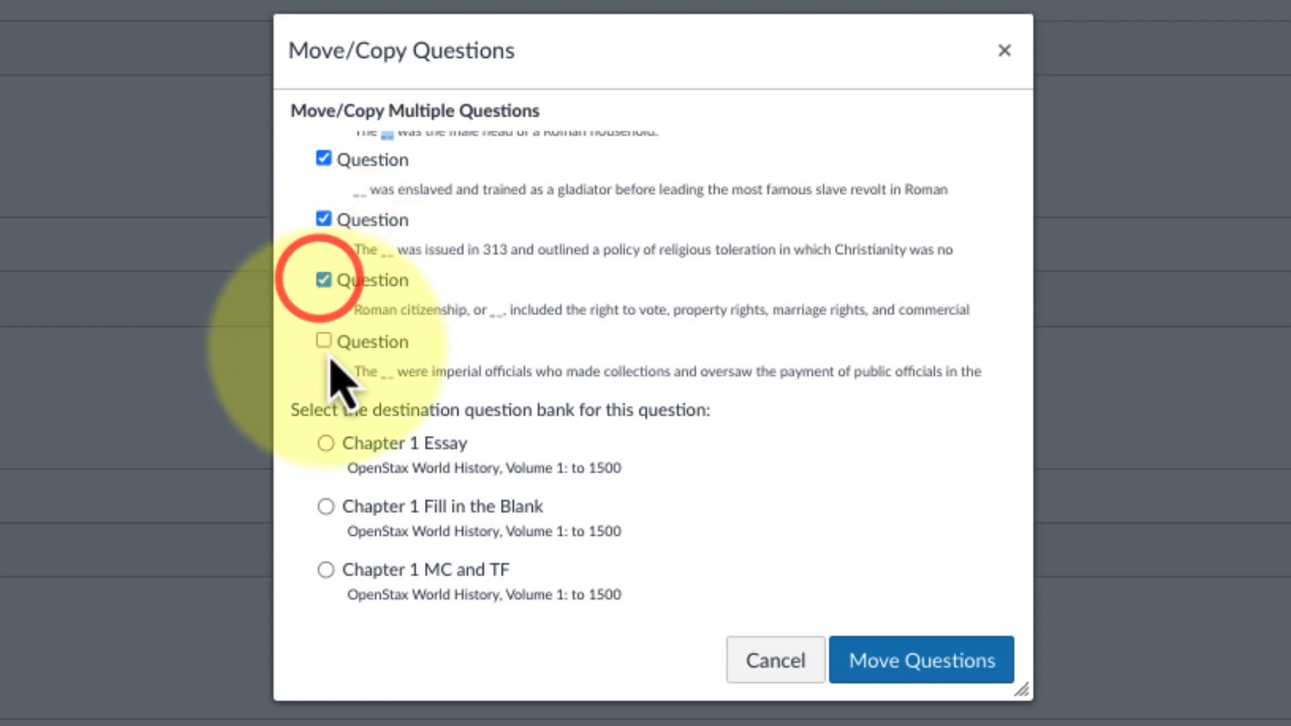
left_click(324, 342)
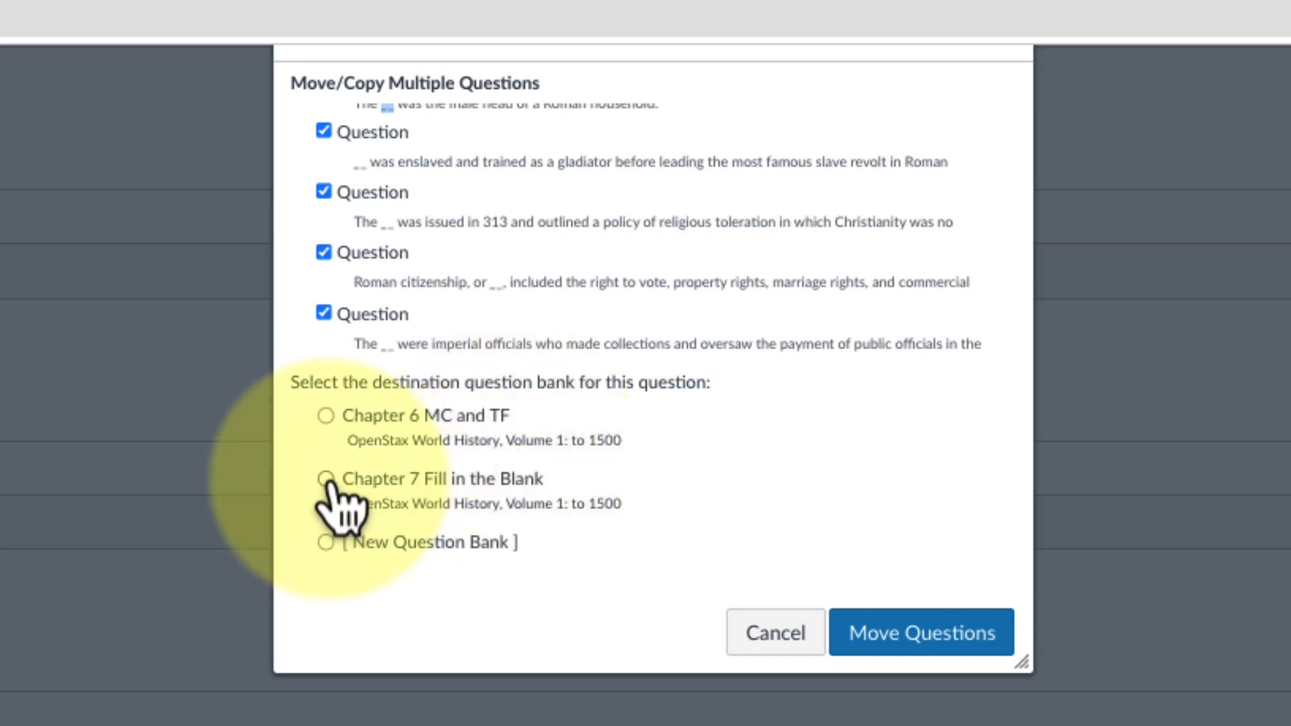
Step: Move the marked questions into the Chapter 7 Fill in the Blank bank
left_click(325, 479)
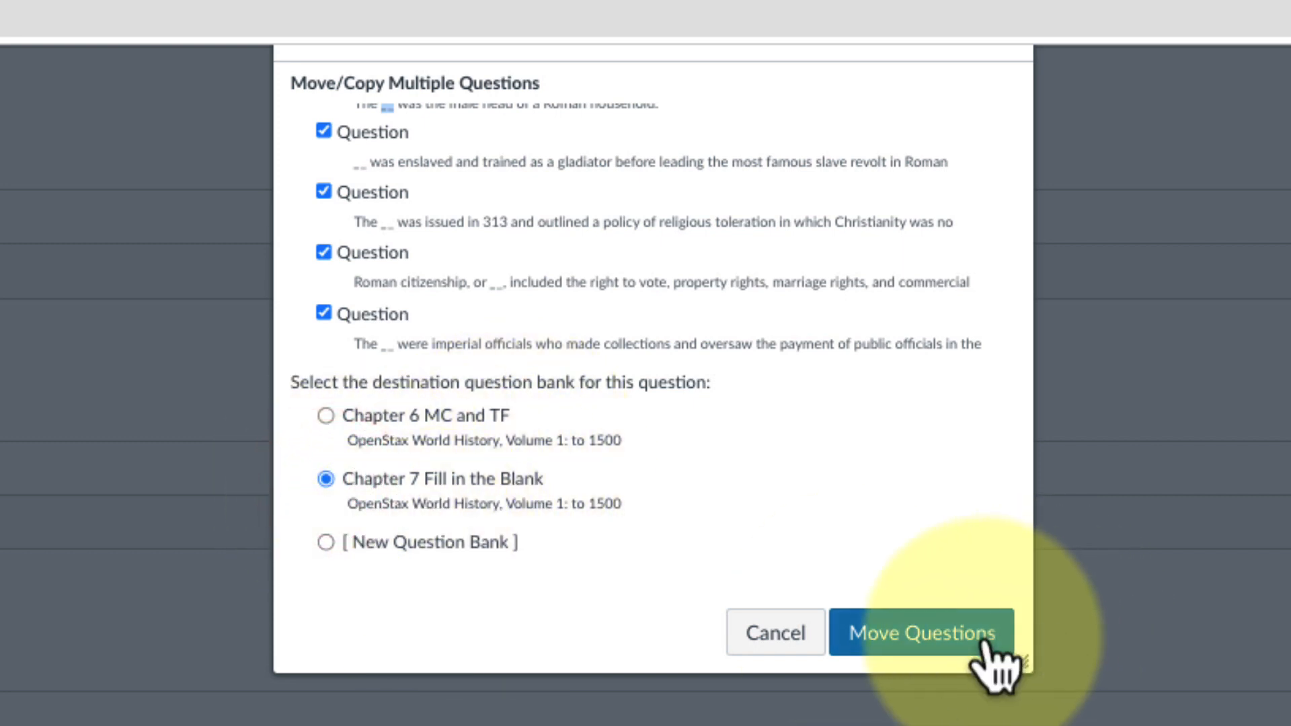
left_click(920, 633)
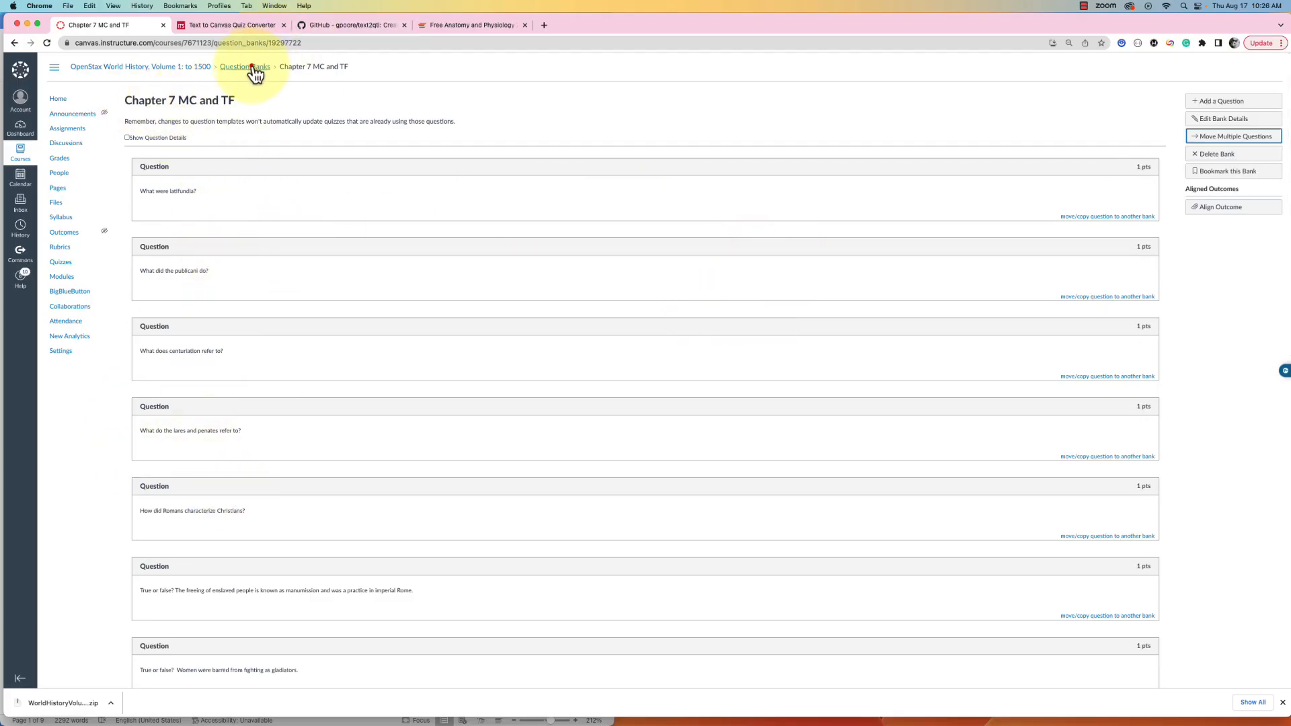
Step: Return to Question Banks and view the five questions in Chapter 7 Fill in the Blank
left_click(243, 67)
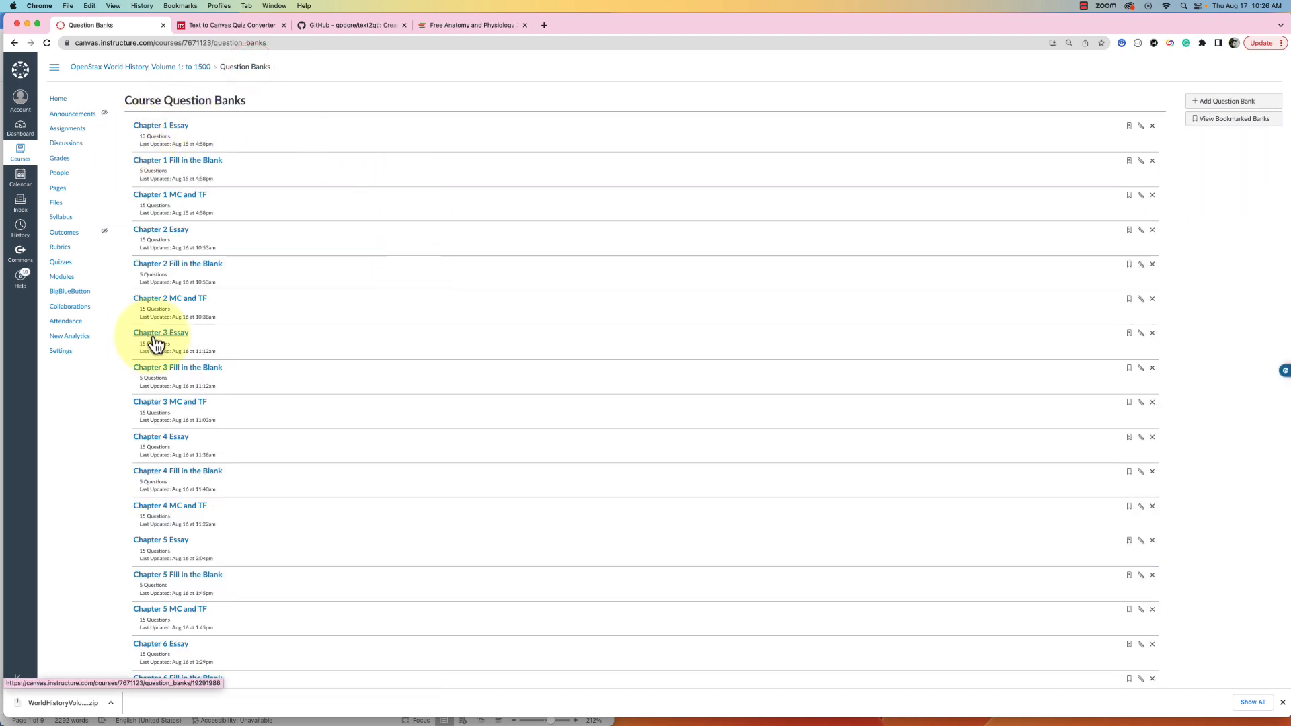
scroll("down", 3)
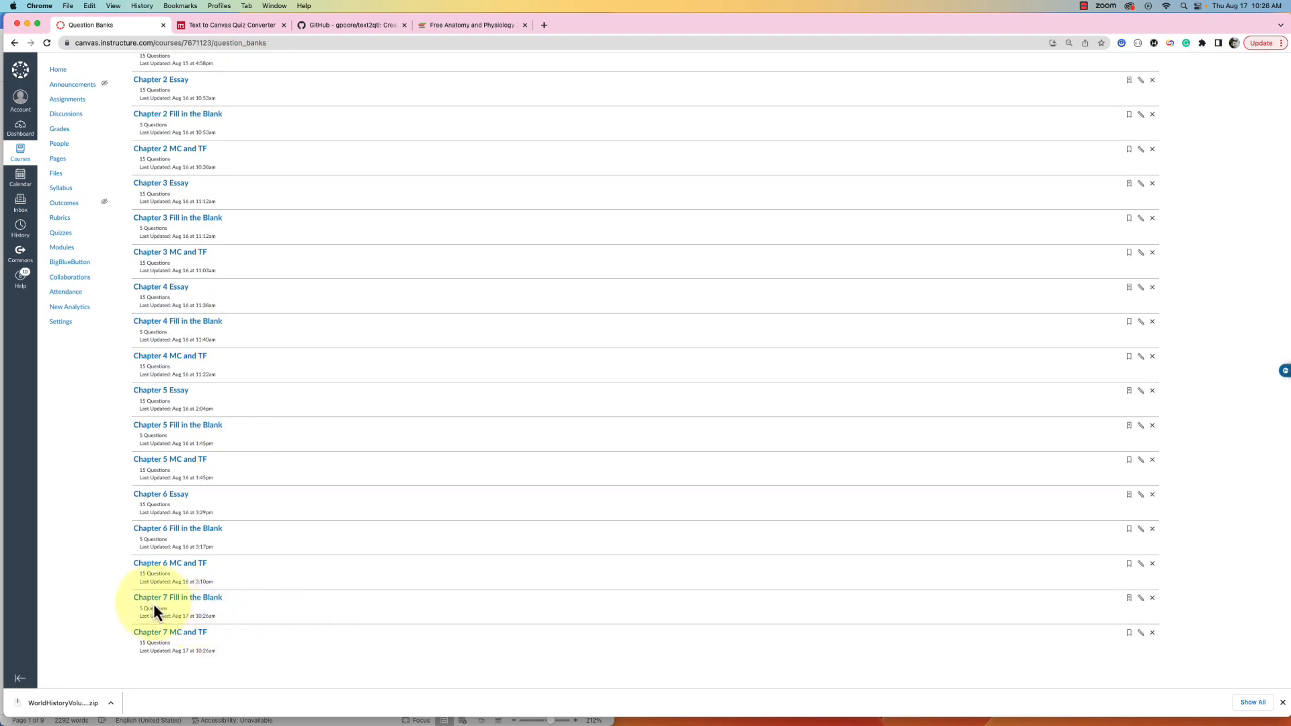
mouse_move(191, 614)
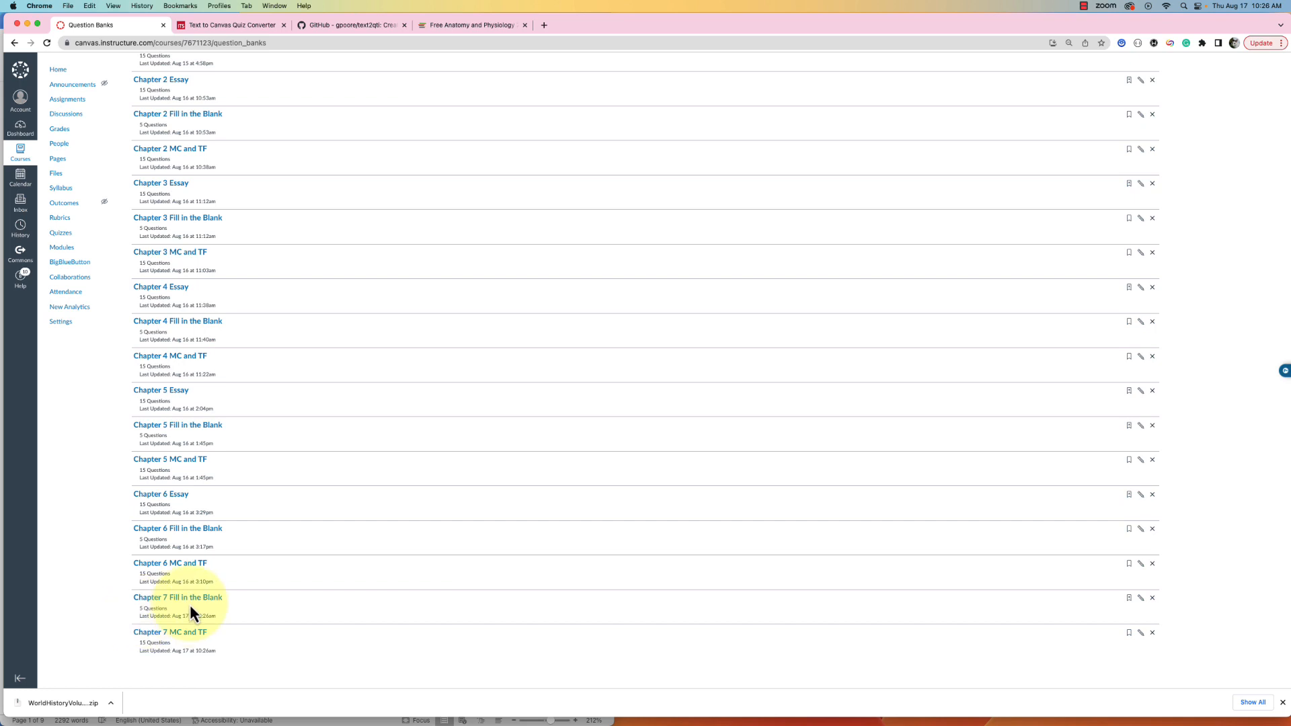
left_click(178, 597)
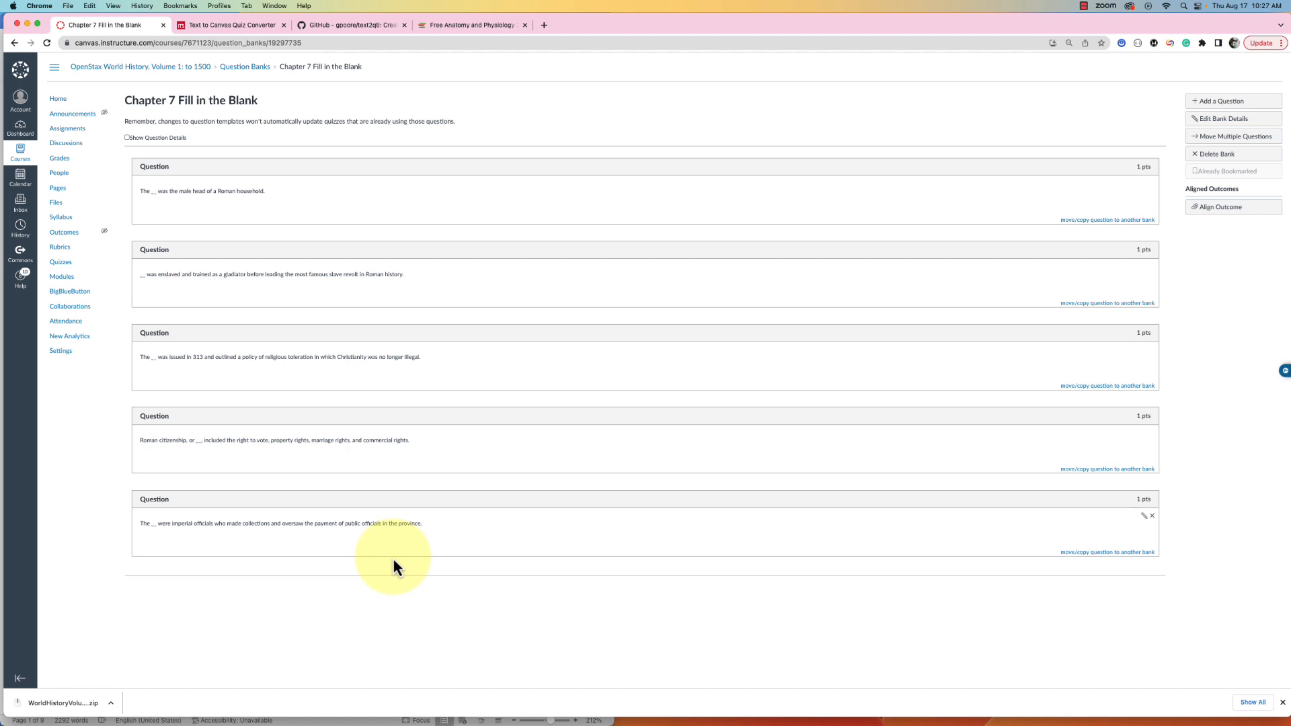
mouse_move(1078, 402)
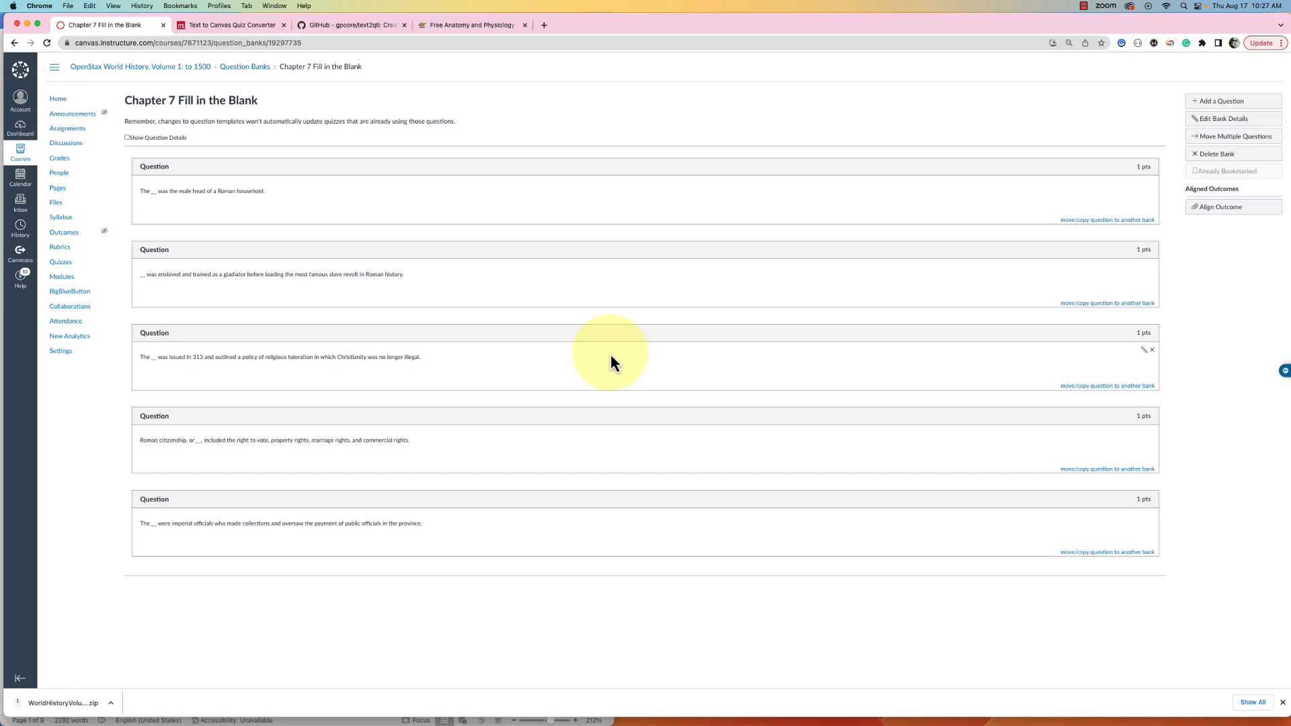
mouse_move(603, 366)
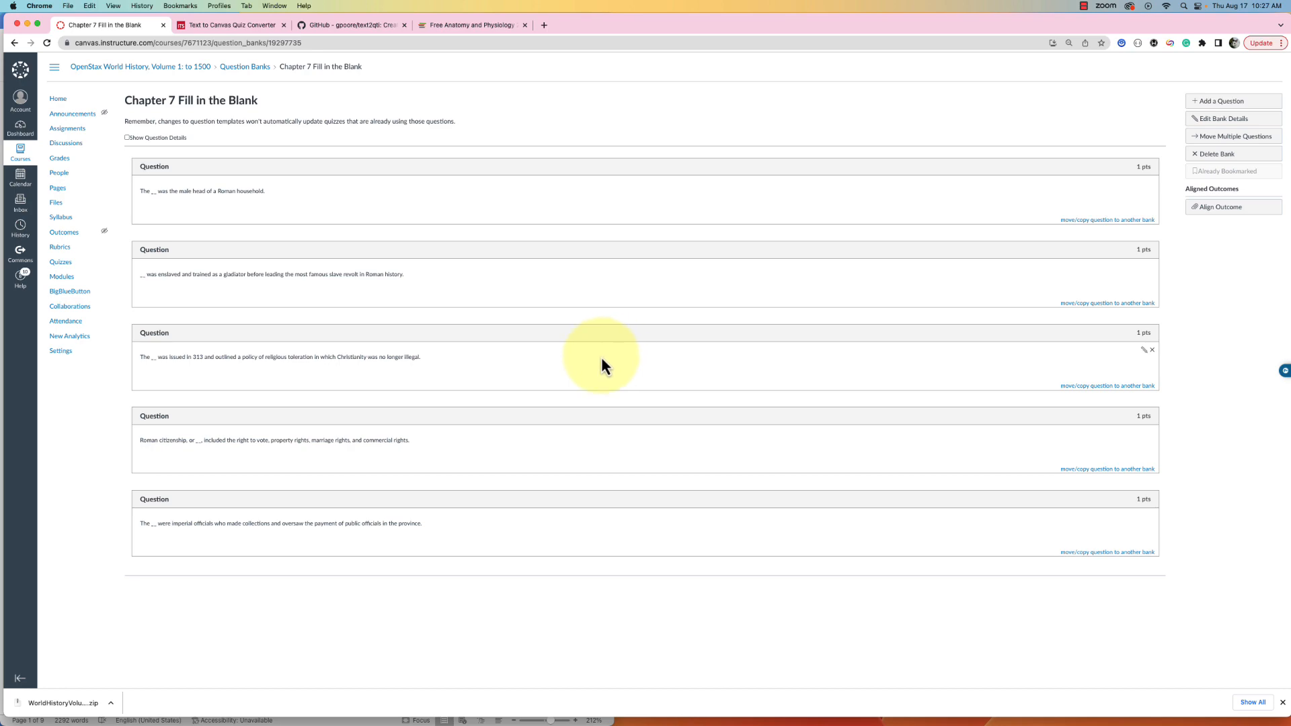